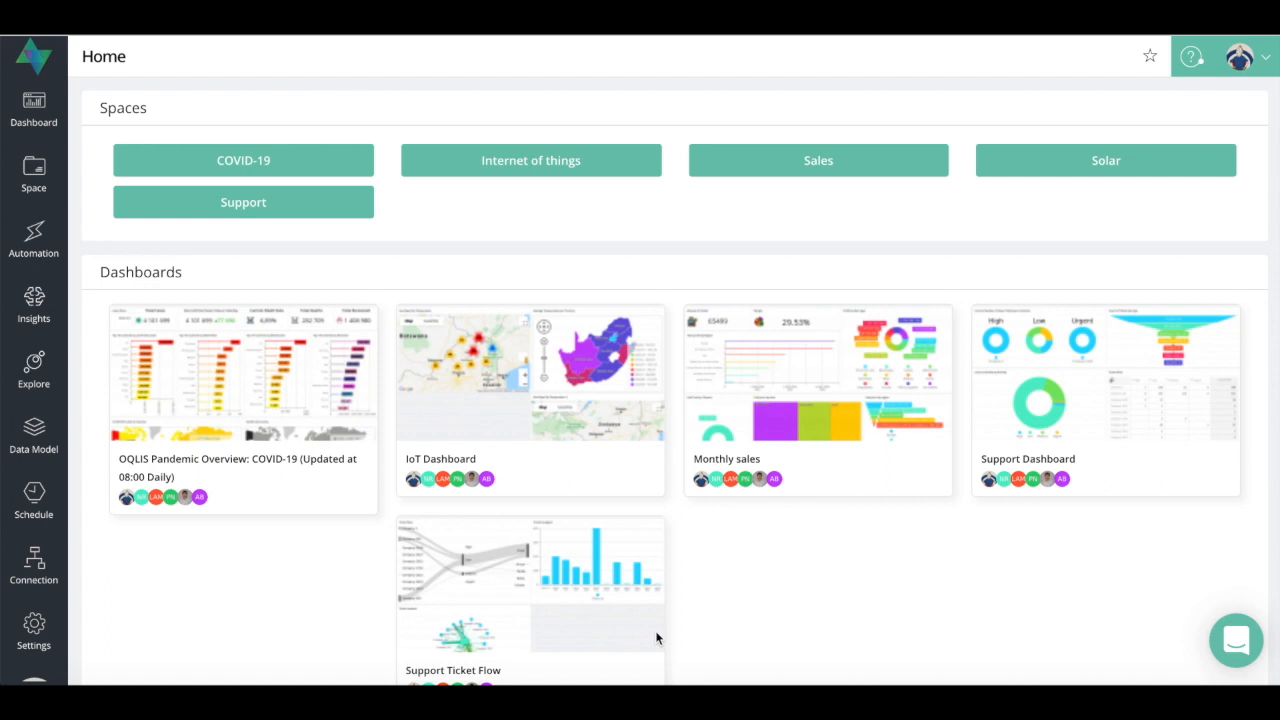
mouse_move(208, 604)
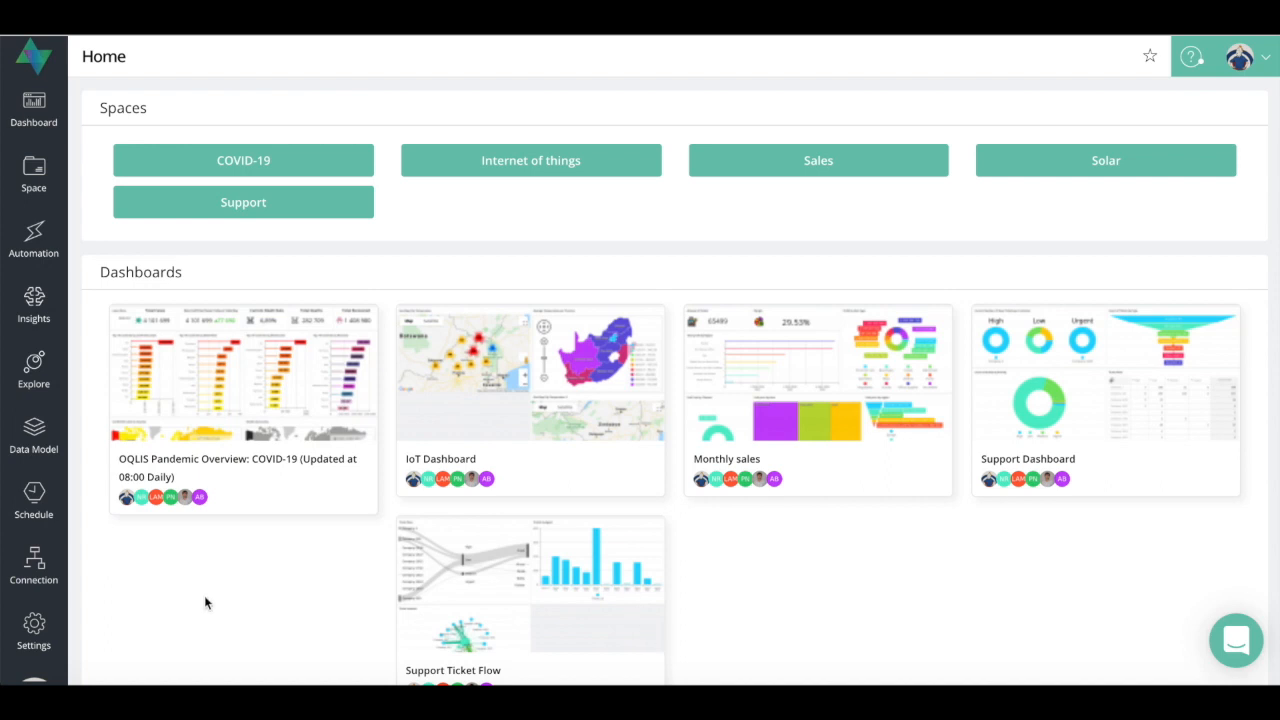
mouse_move(38, 628)
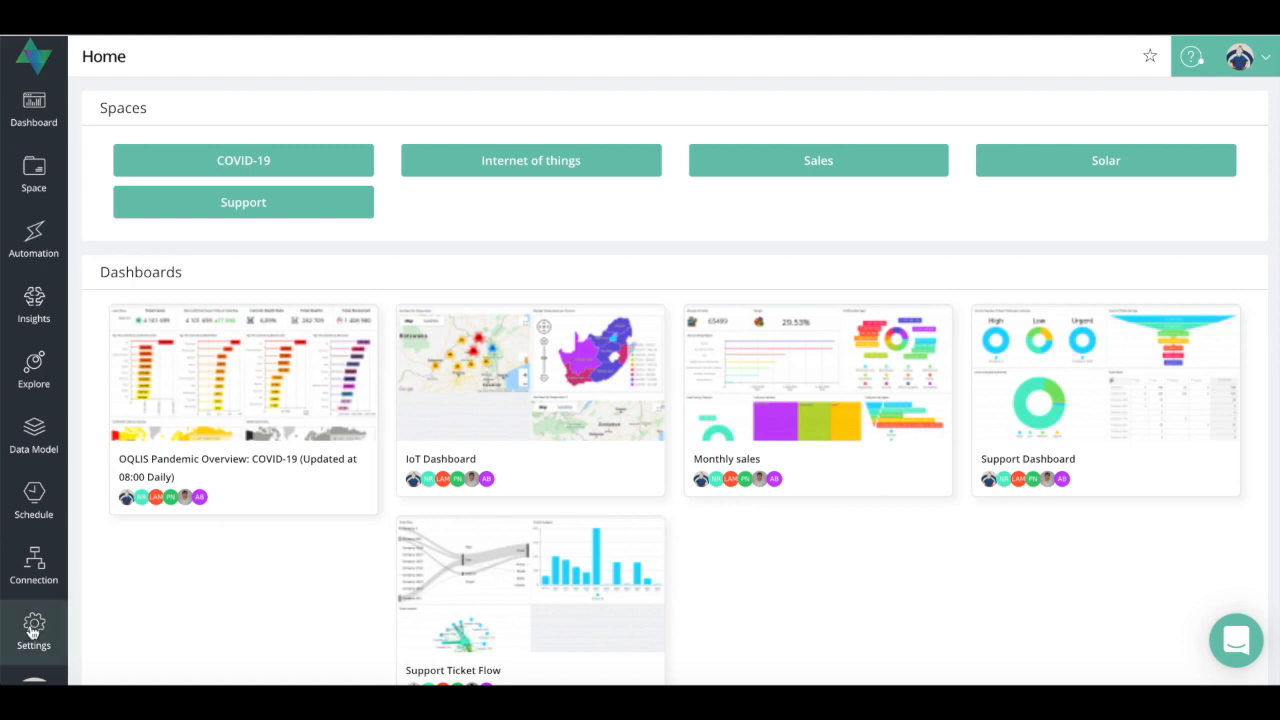
Leave the Home page of spaces and dashboards for the Settings area.
left_click(32, 630)
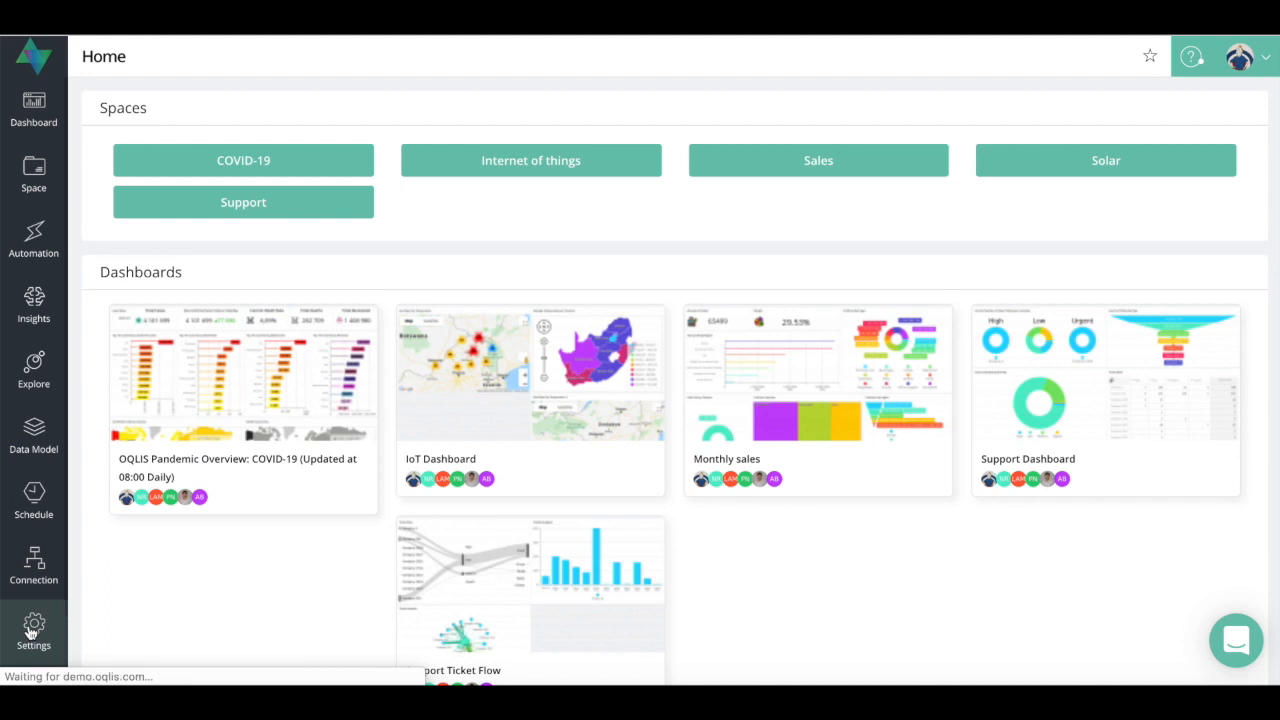
Land on the Settings Users list showing six user accounts with roles and companies.
left_click(34, 630)
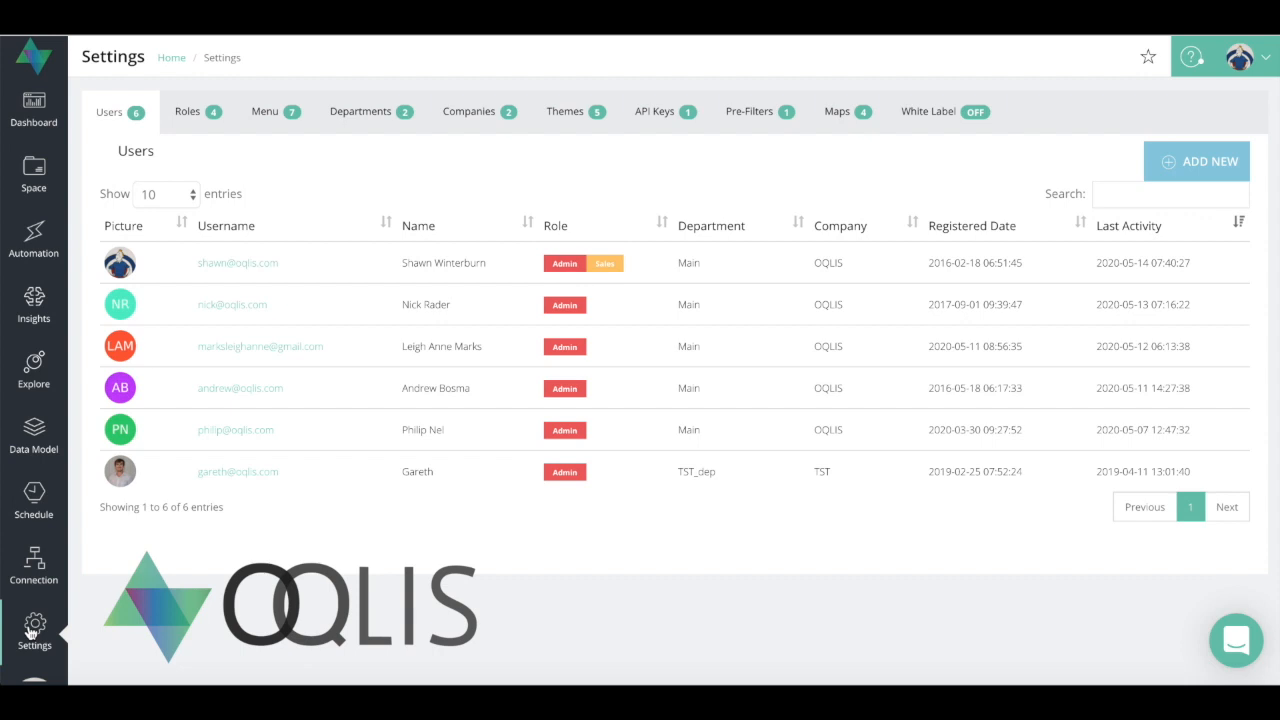
mouse_move(1198, 184)
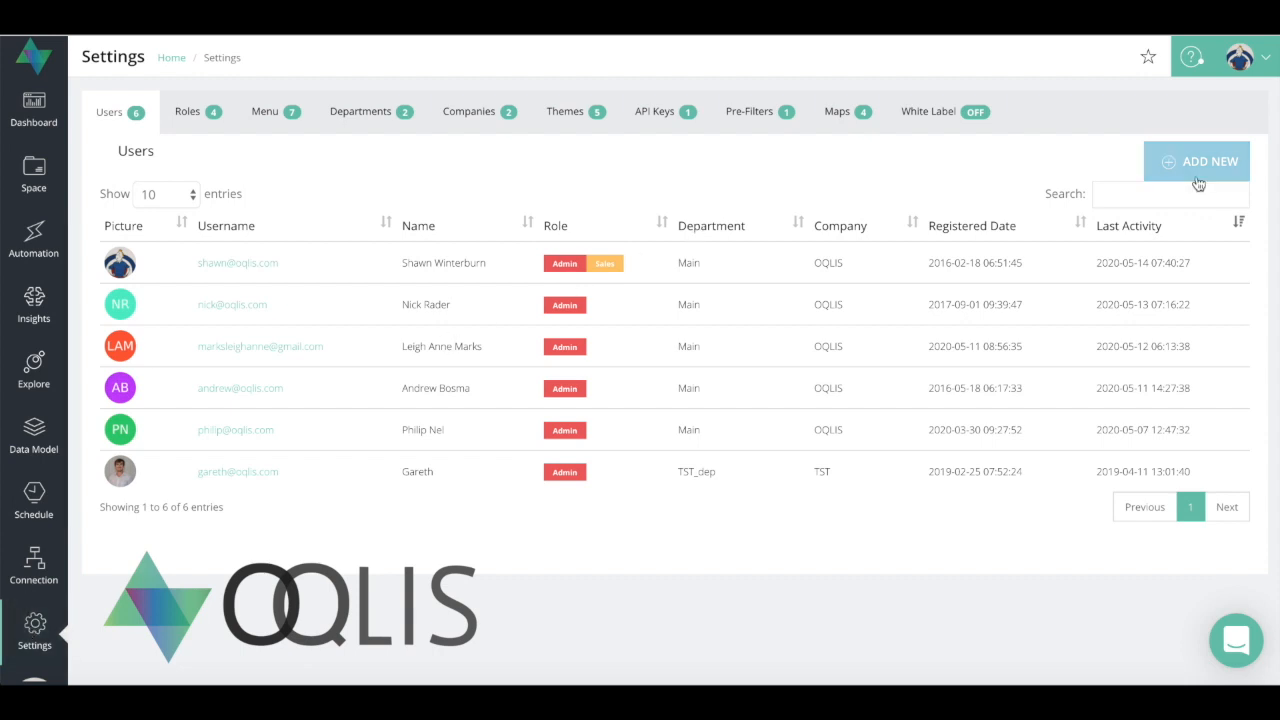
mouse_move(1192, 168)
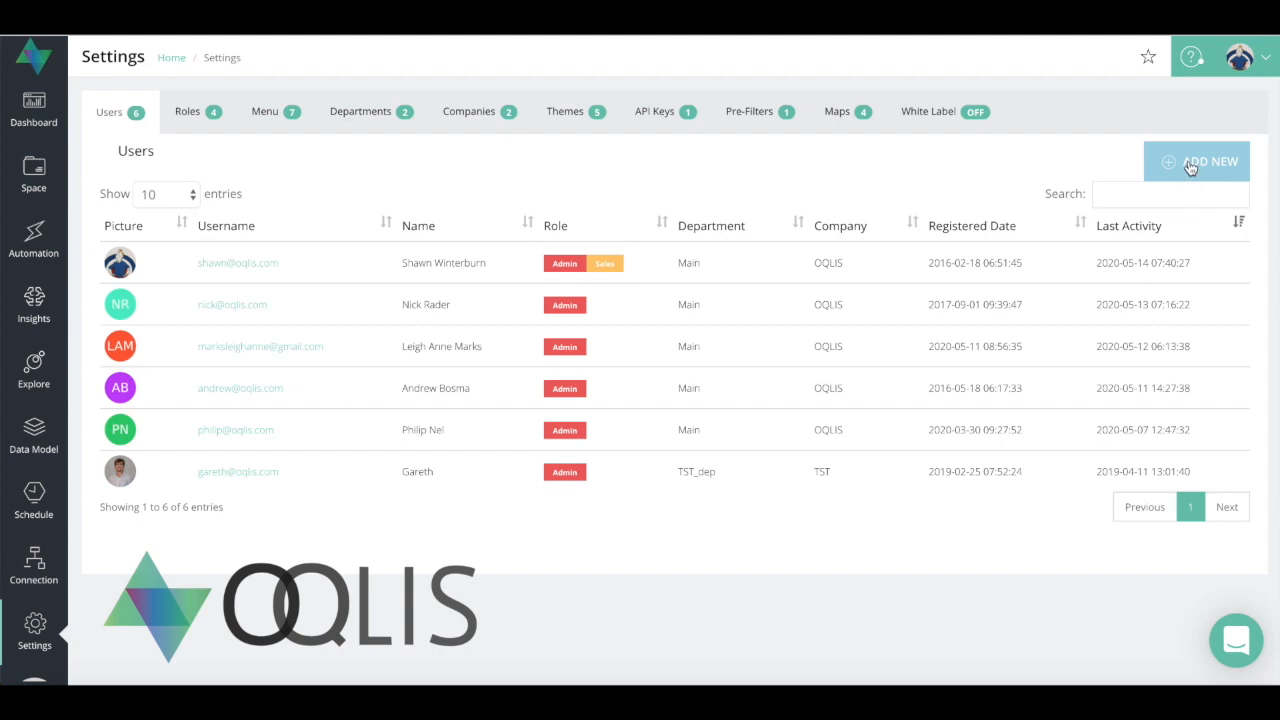
Start a new user, visiting the Name and Email fields and the Department choices without changes.
left_click(1196, 160)
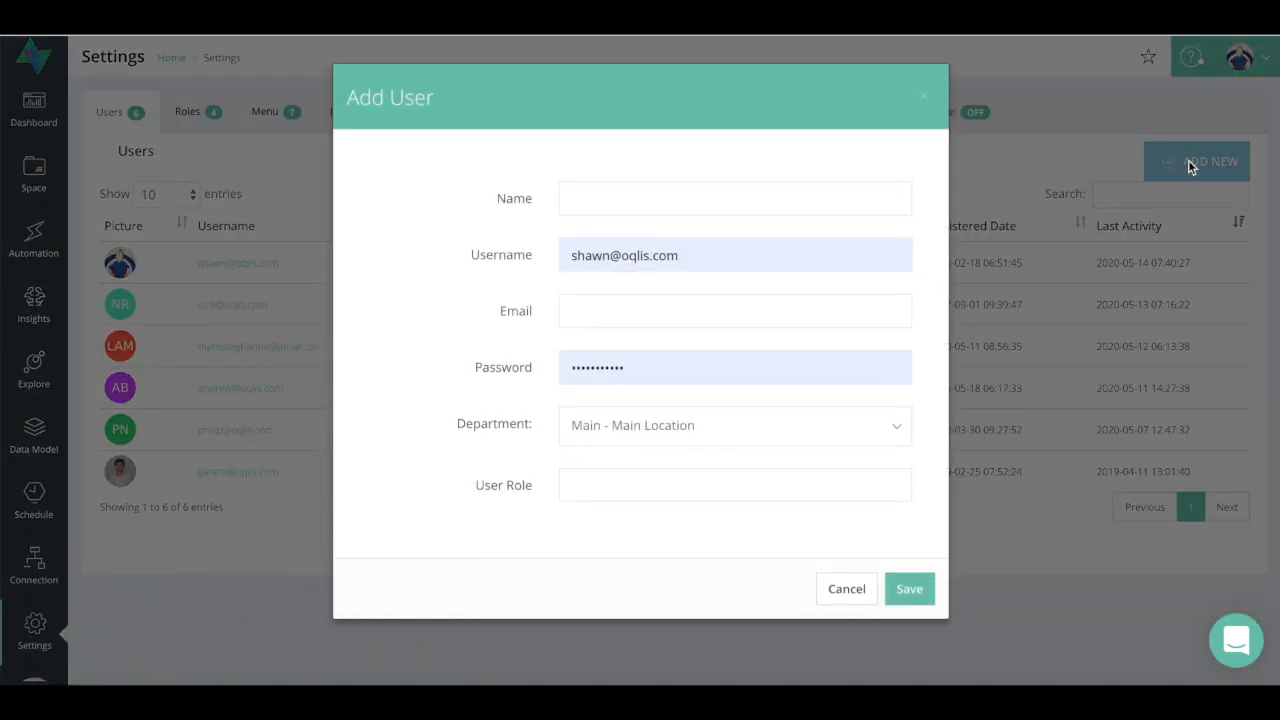
left_click(736, 198)
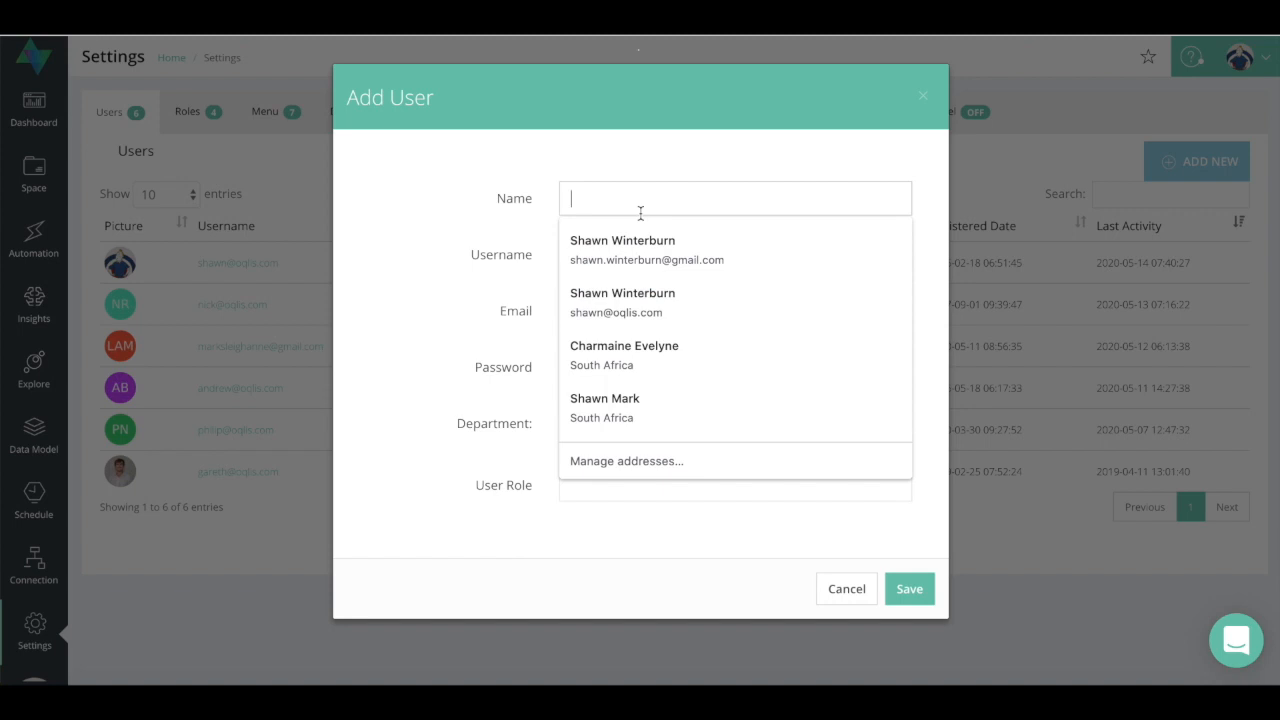
left_click(622, 302)
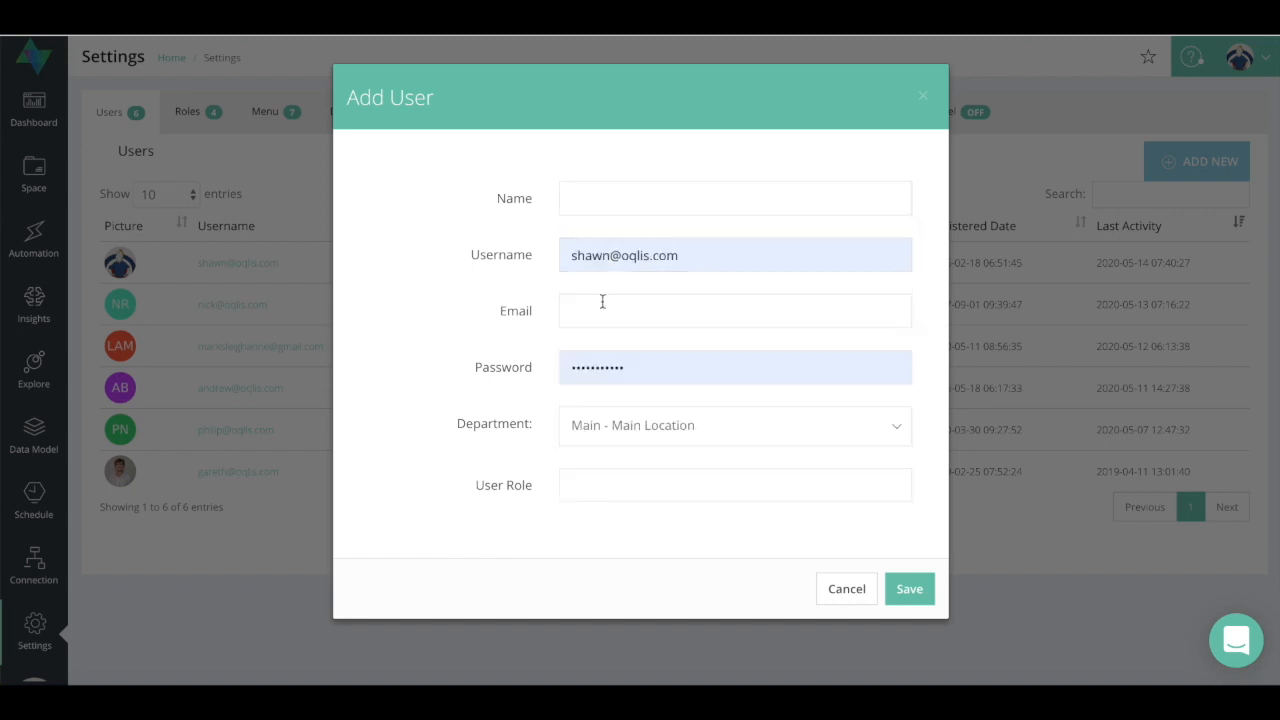
left_click(734, 424)
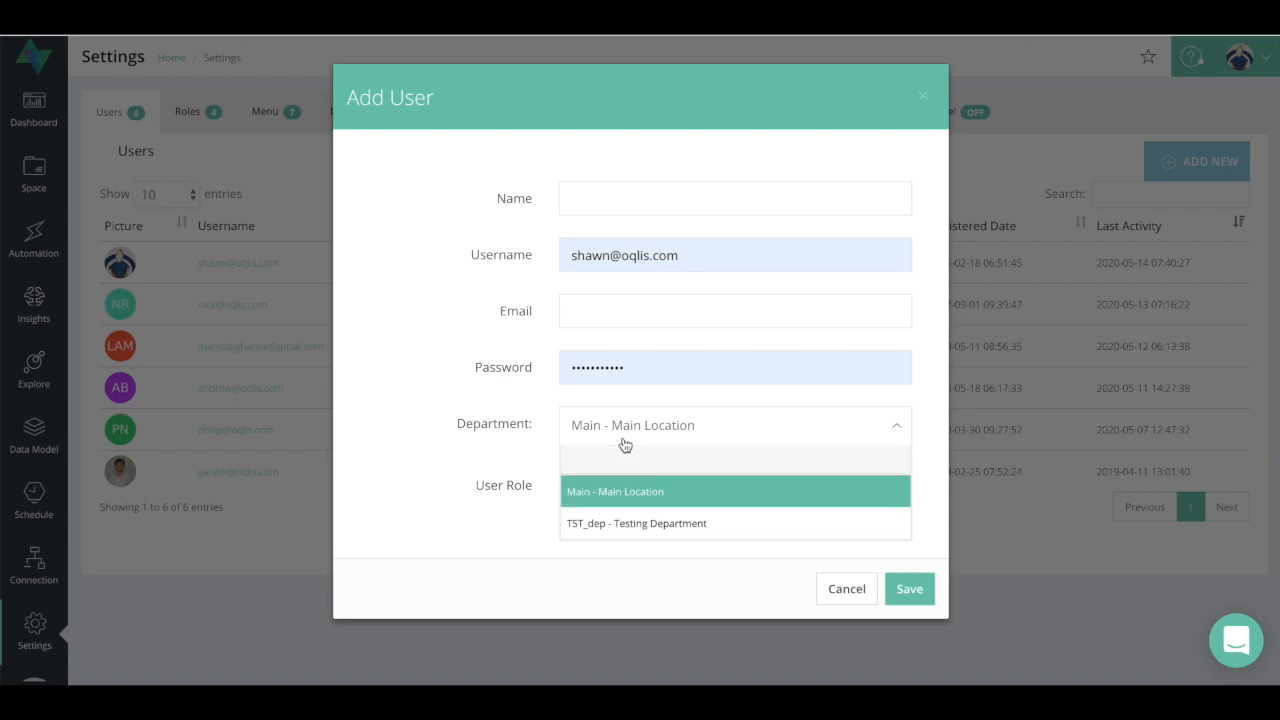
mouse_move(516, 456)
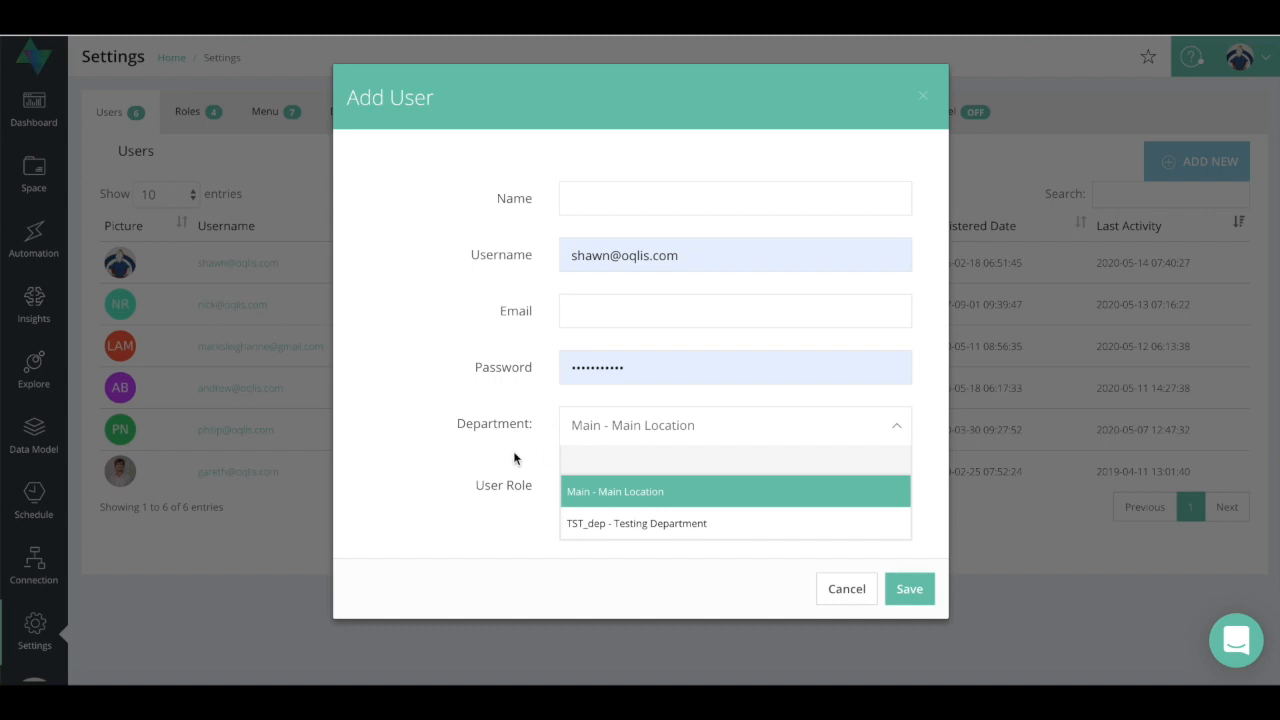
left_click(734, 486)
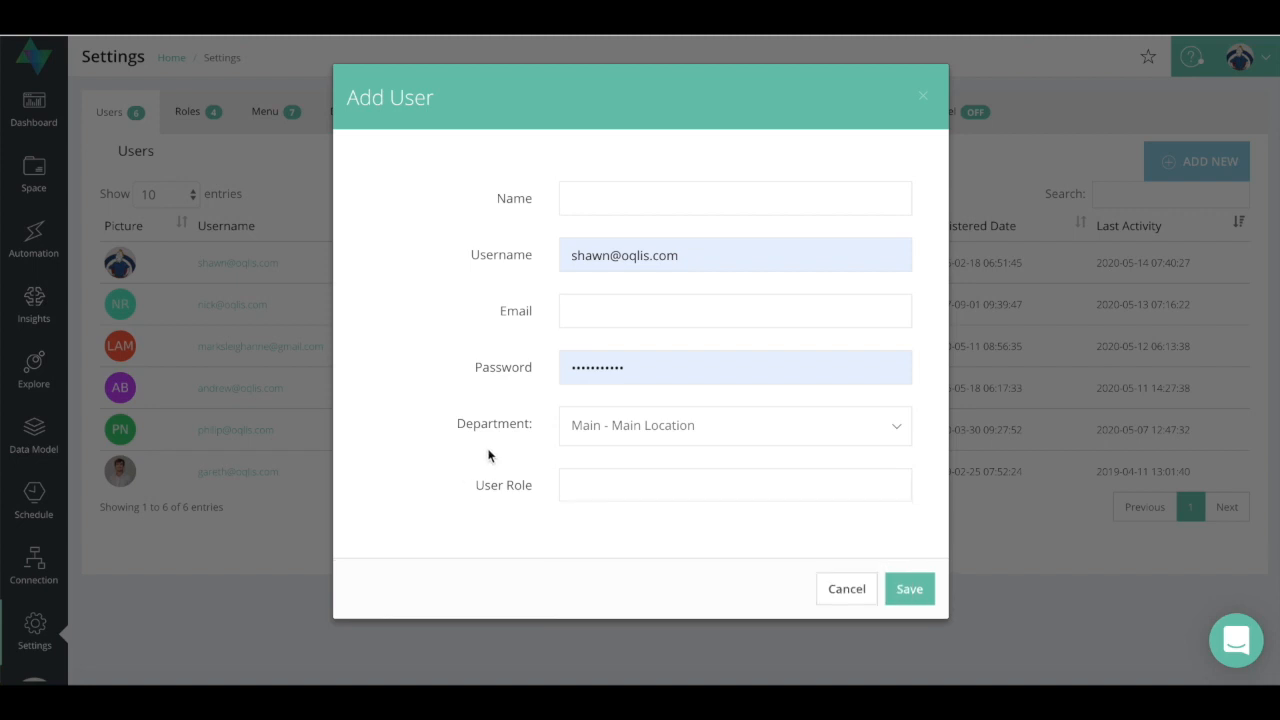
mouse_move(772, 452)
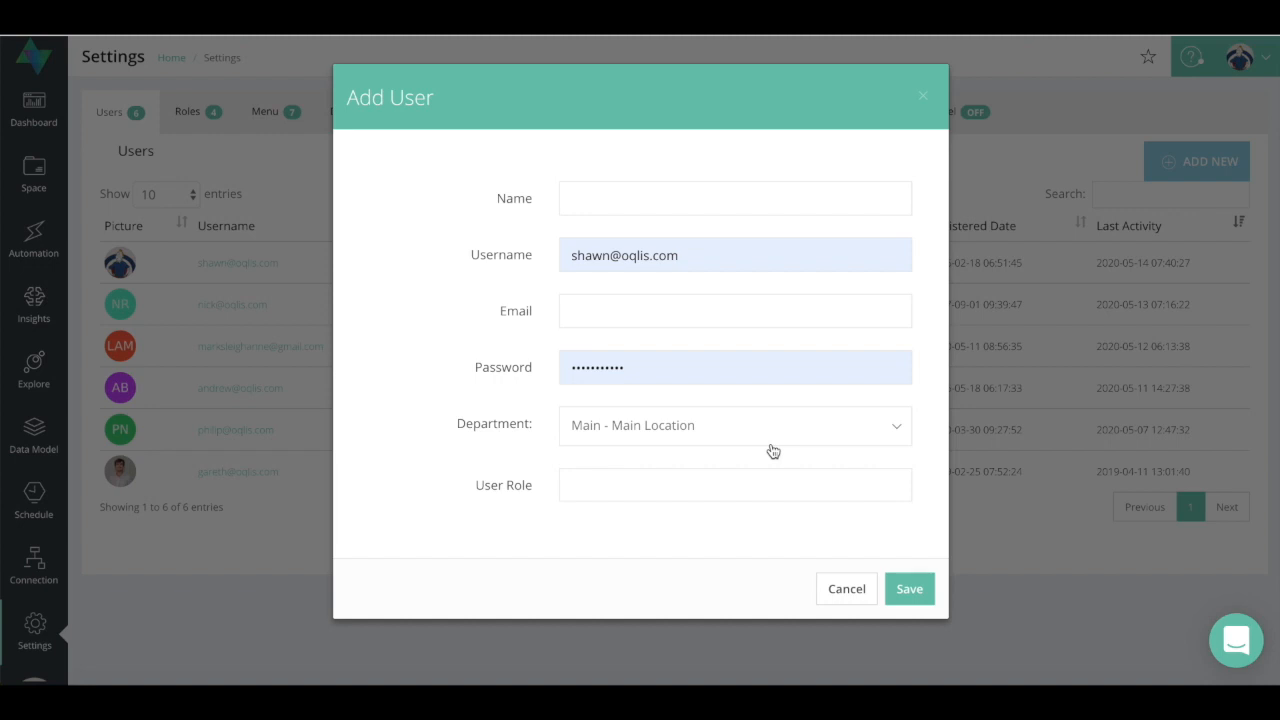
mouse_move(846, 588)
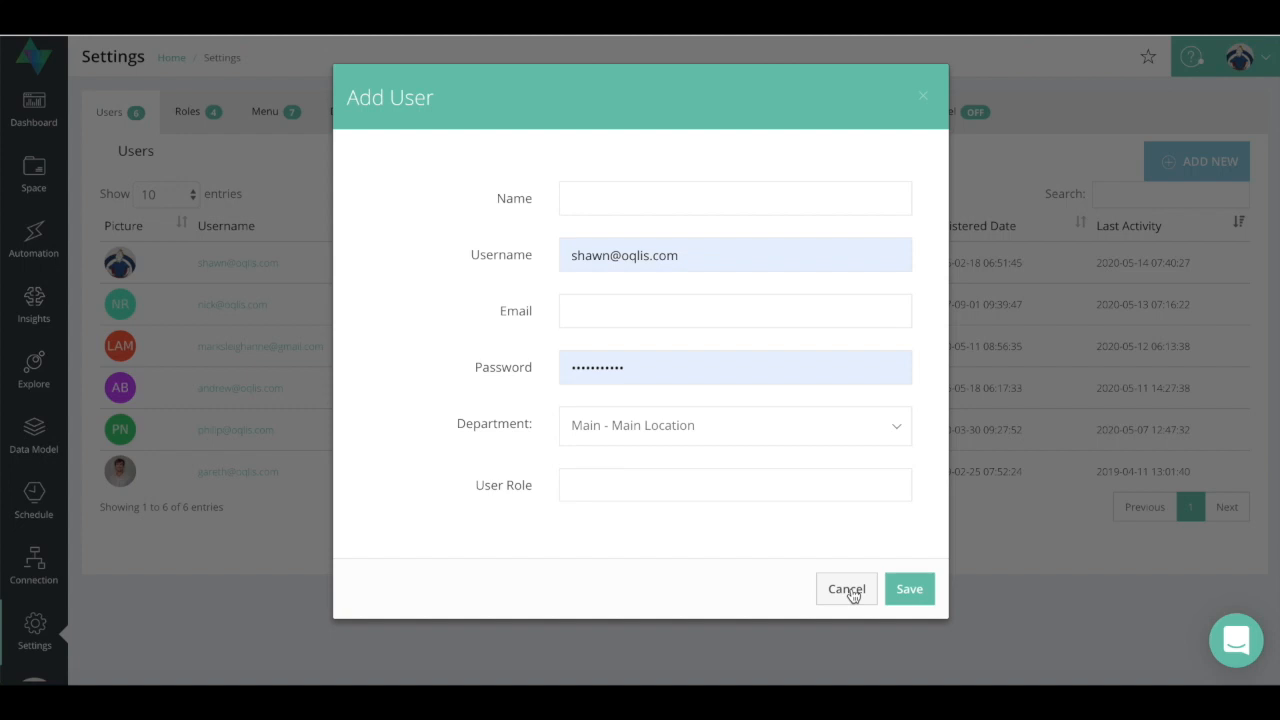
Discard the unsaved Add User form and show the Menu list of seven feature entries.
left_click(846, 588)
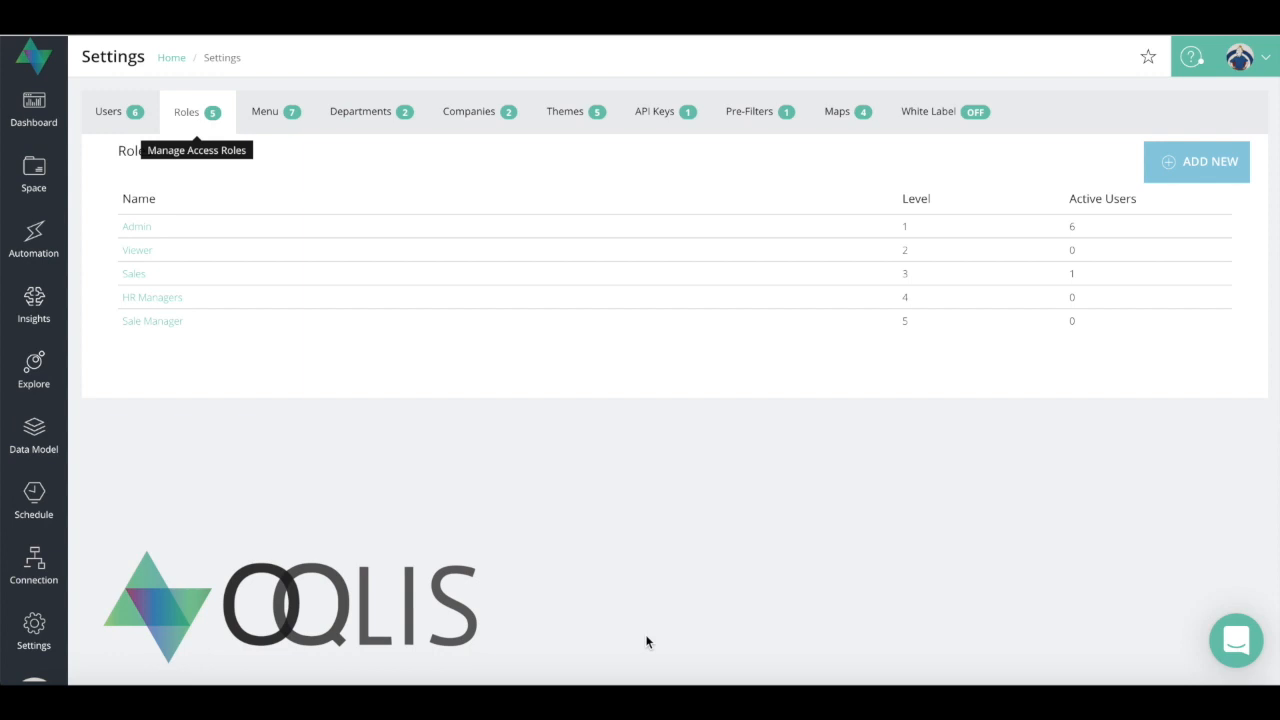
mouse_move(264, 112)
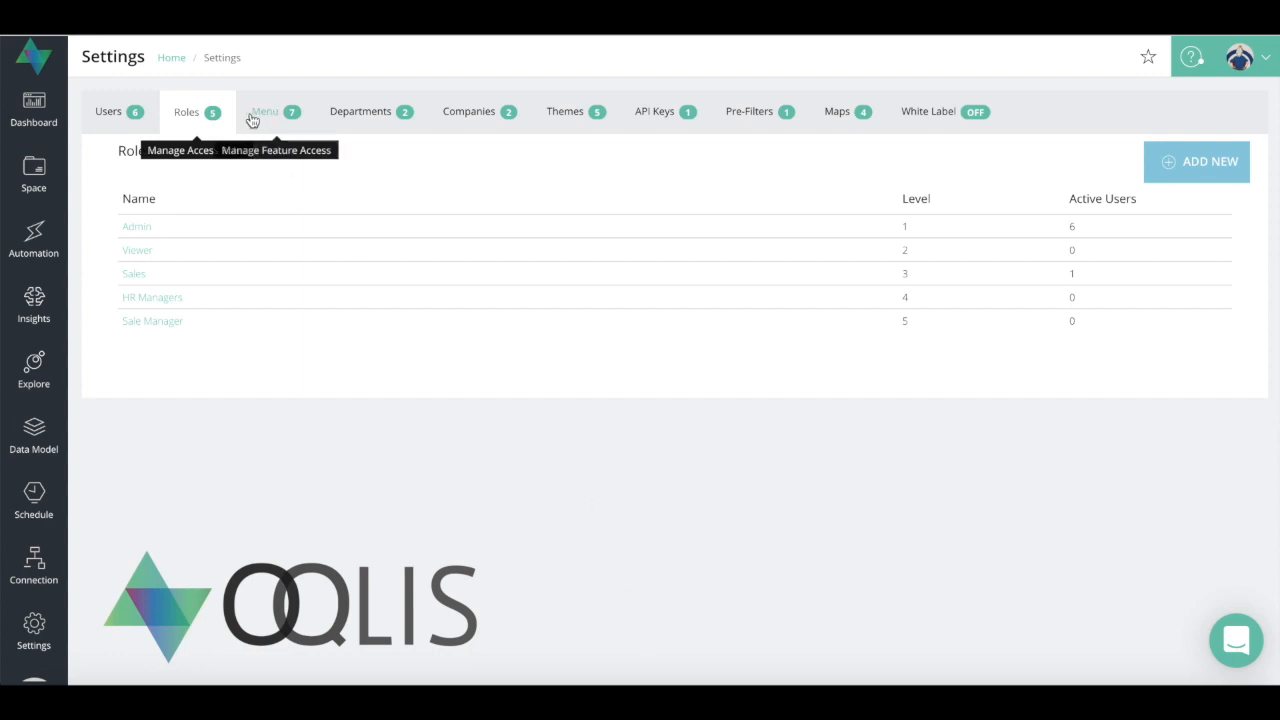
left_click(264, 112)
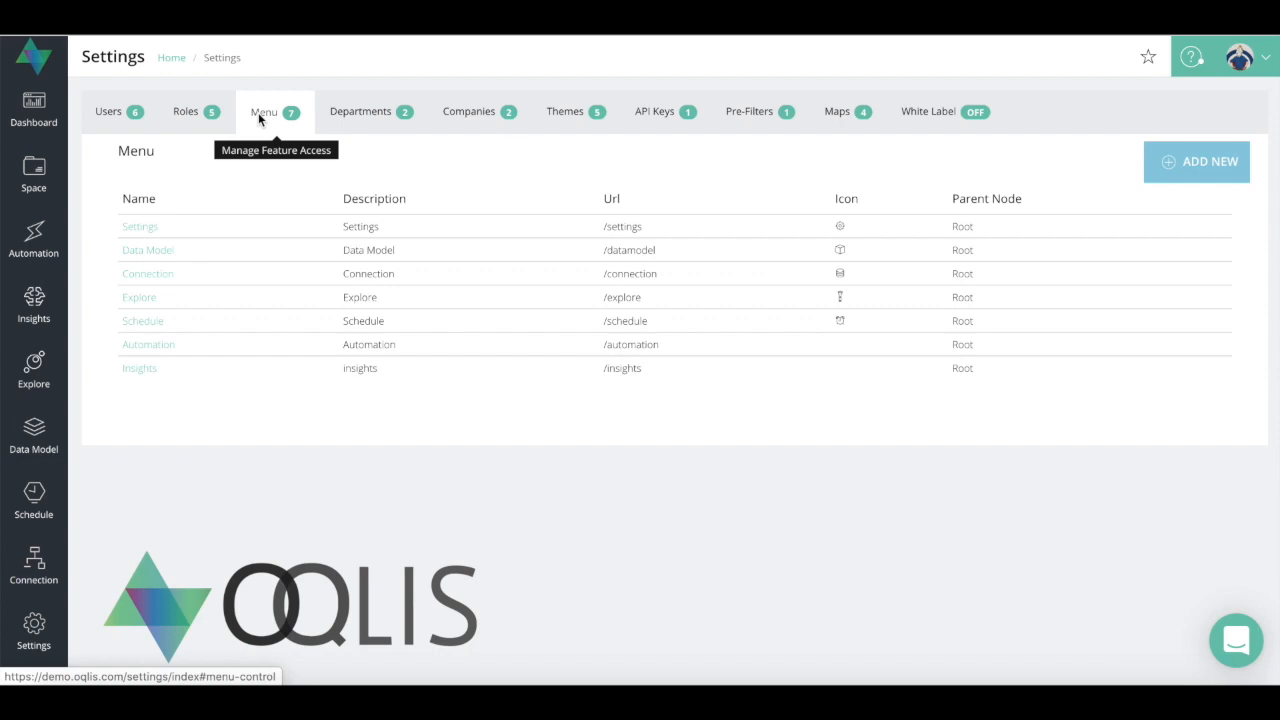
left_click(32, 172)
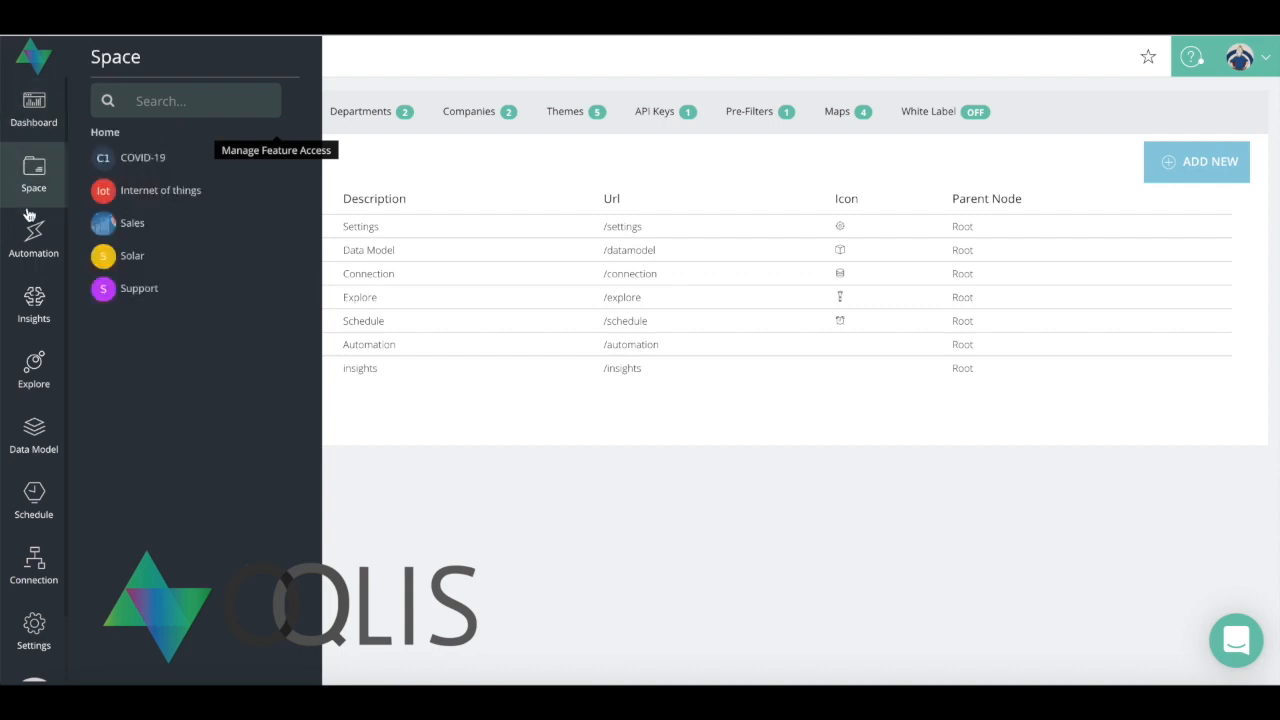
left_click(32, 630)
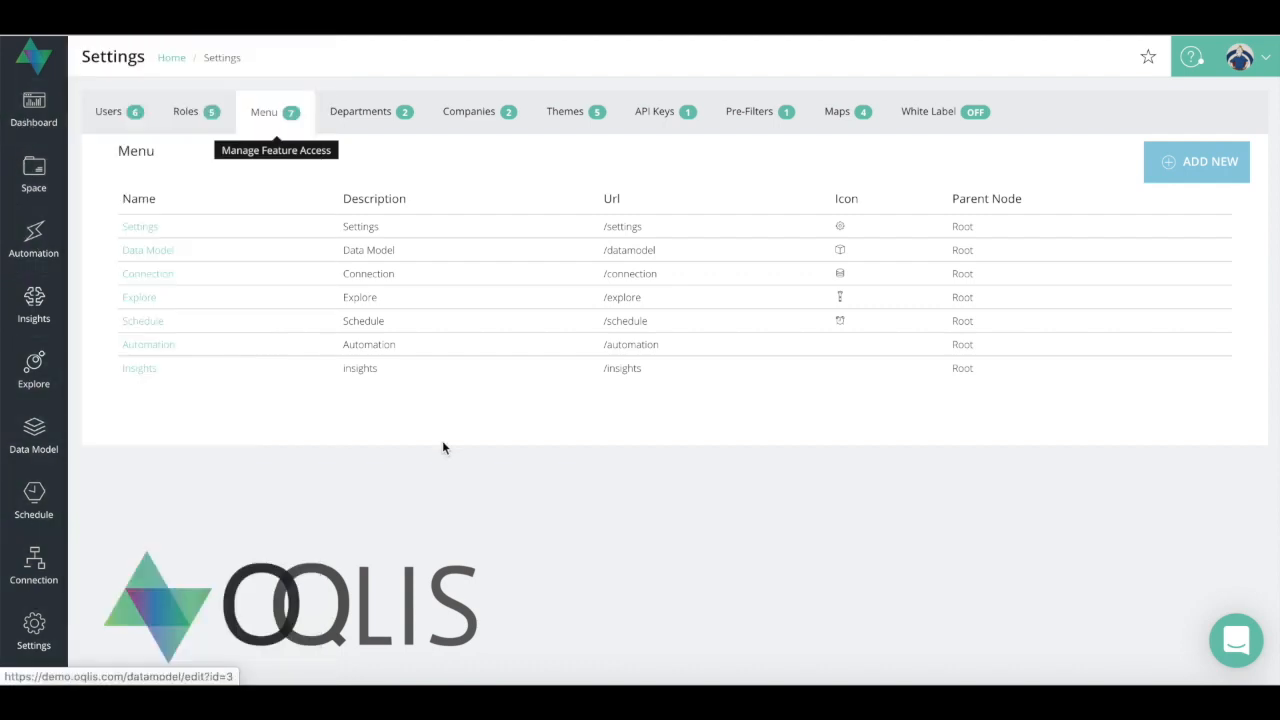
left_click(32, 436)
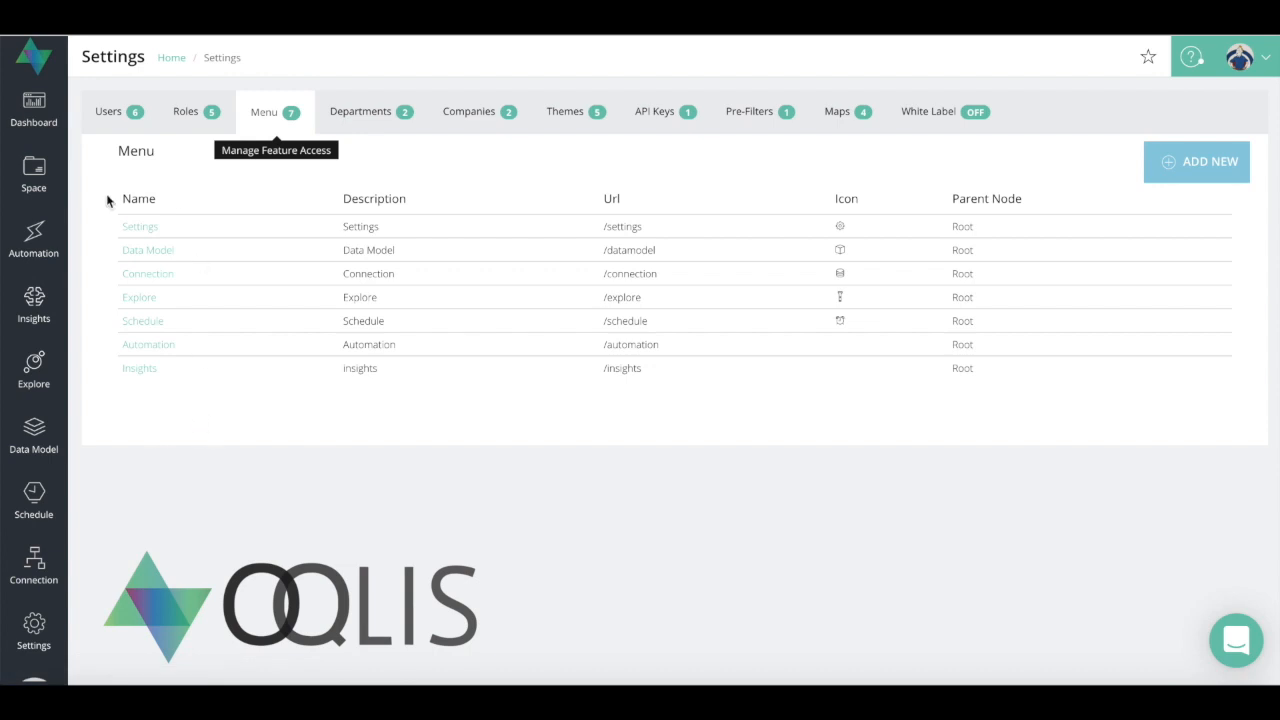
mouse_move(184, 220)
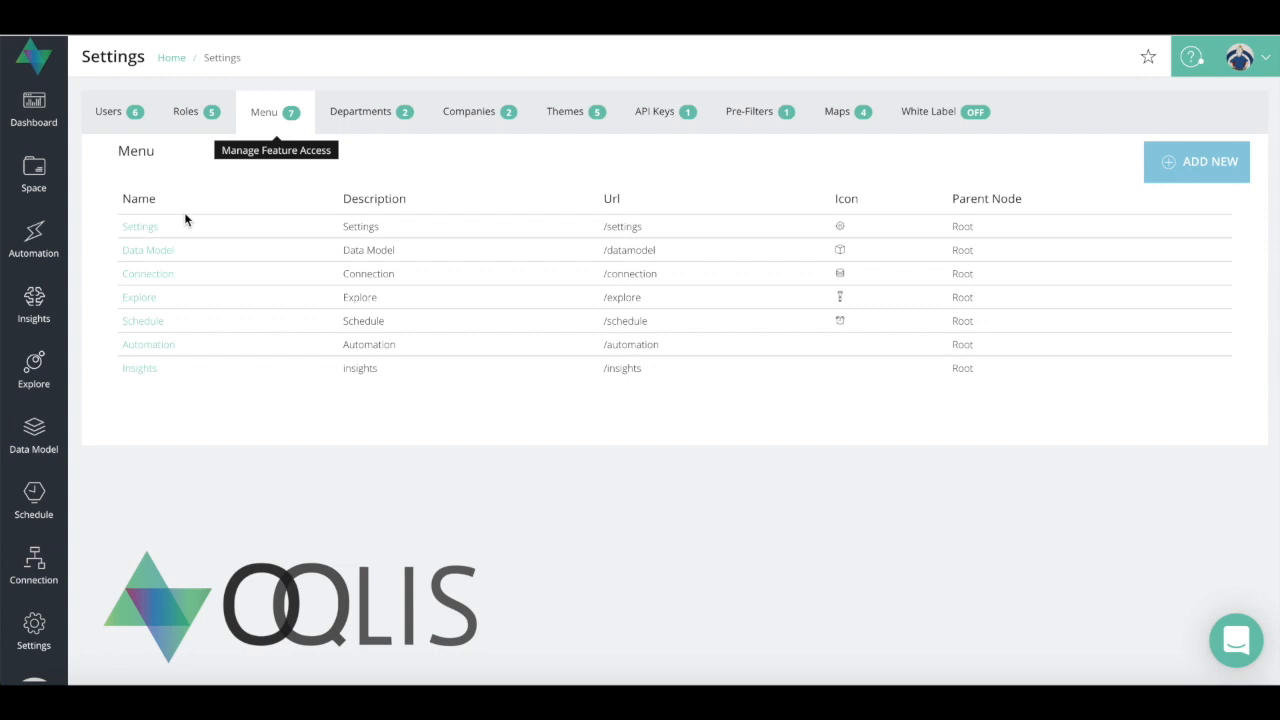
mouse_move(140, 296)
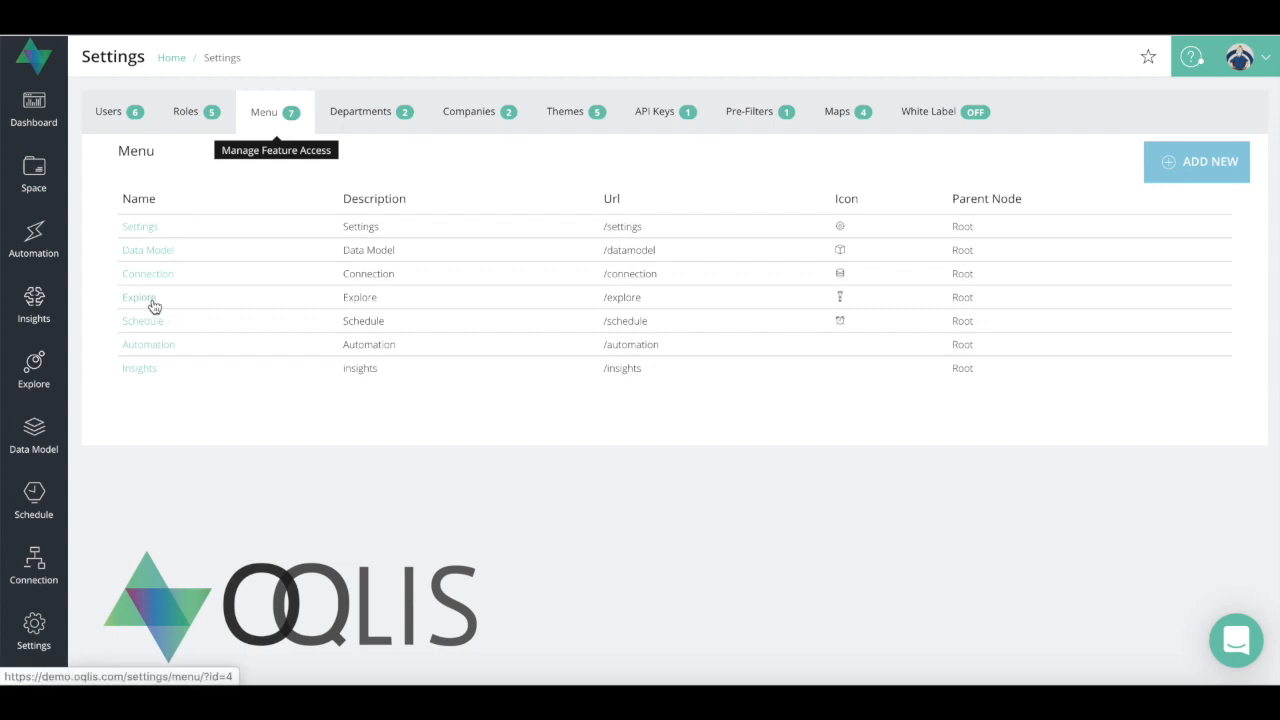
mouse_move(156, 340)
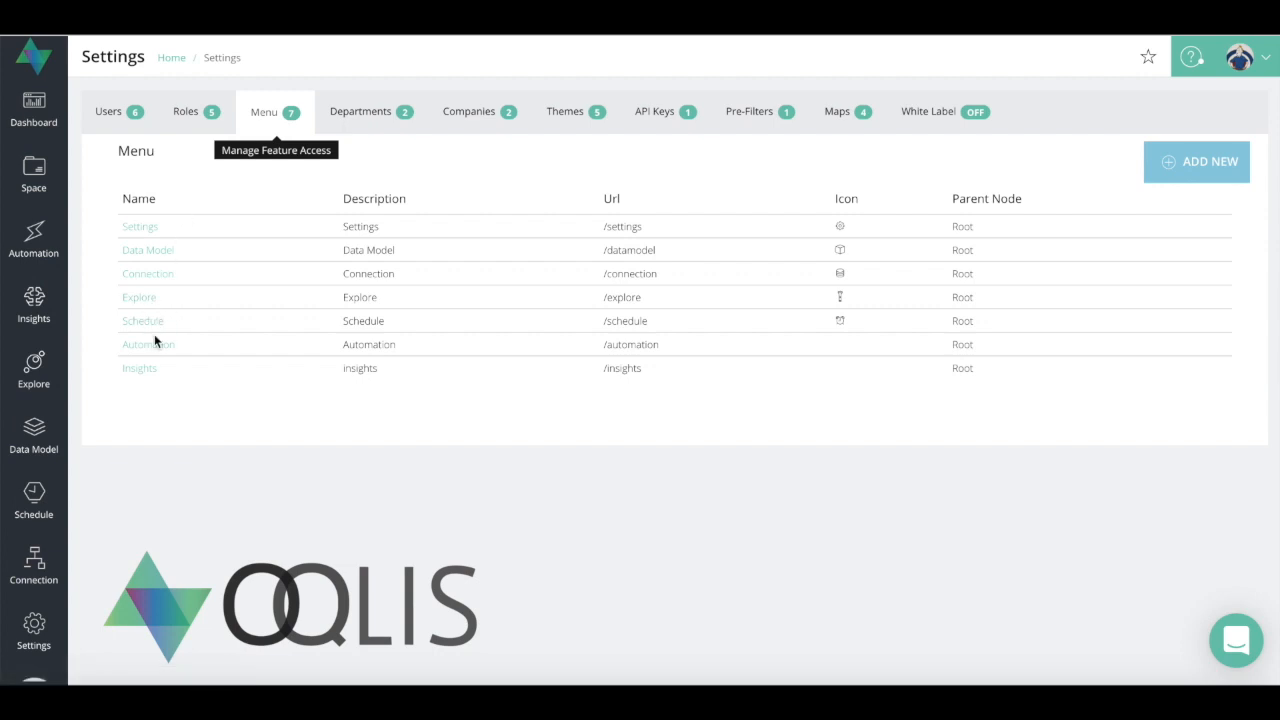
mouse_move(148, 250)
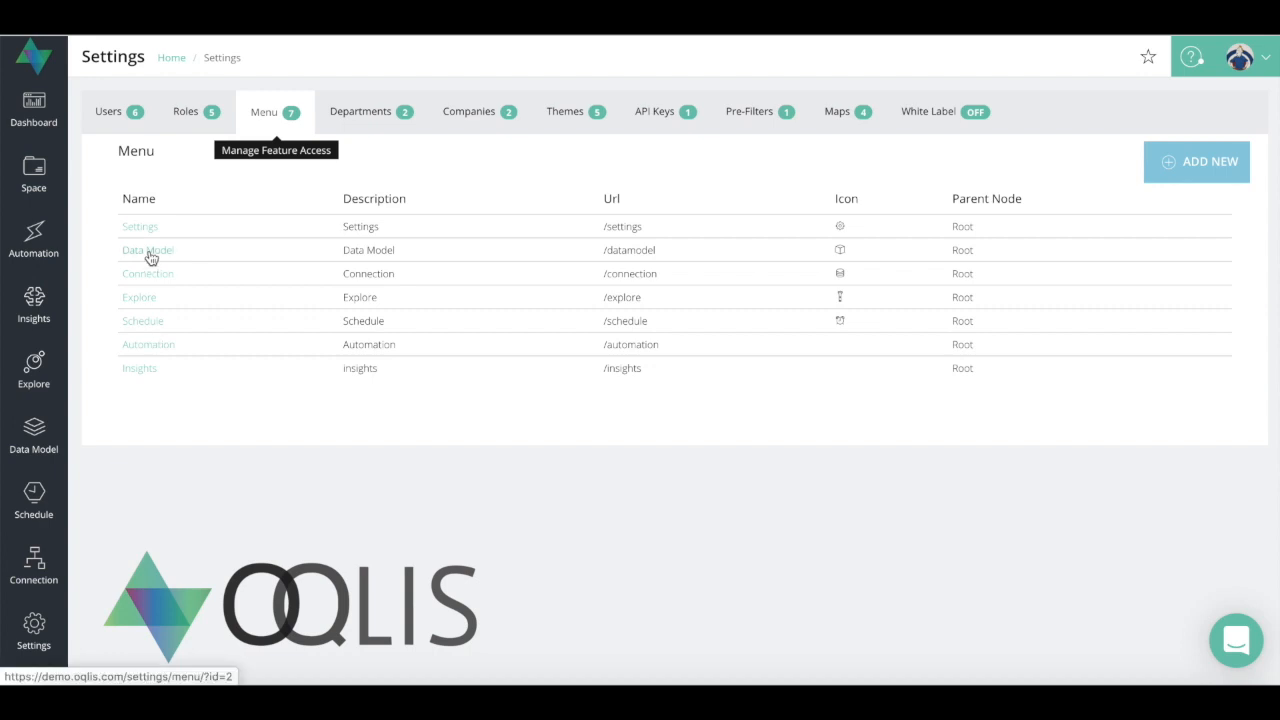
mouse_move(152, 280)
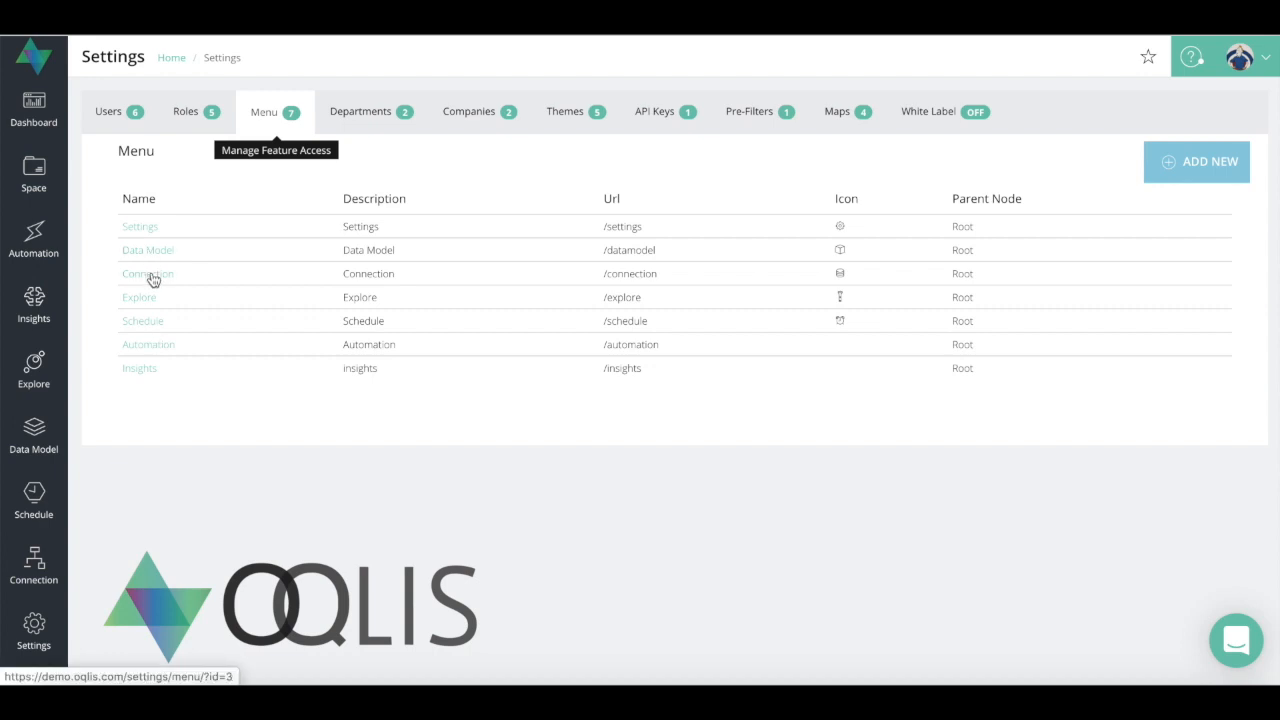
mouse_move(138, 258)
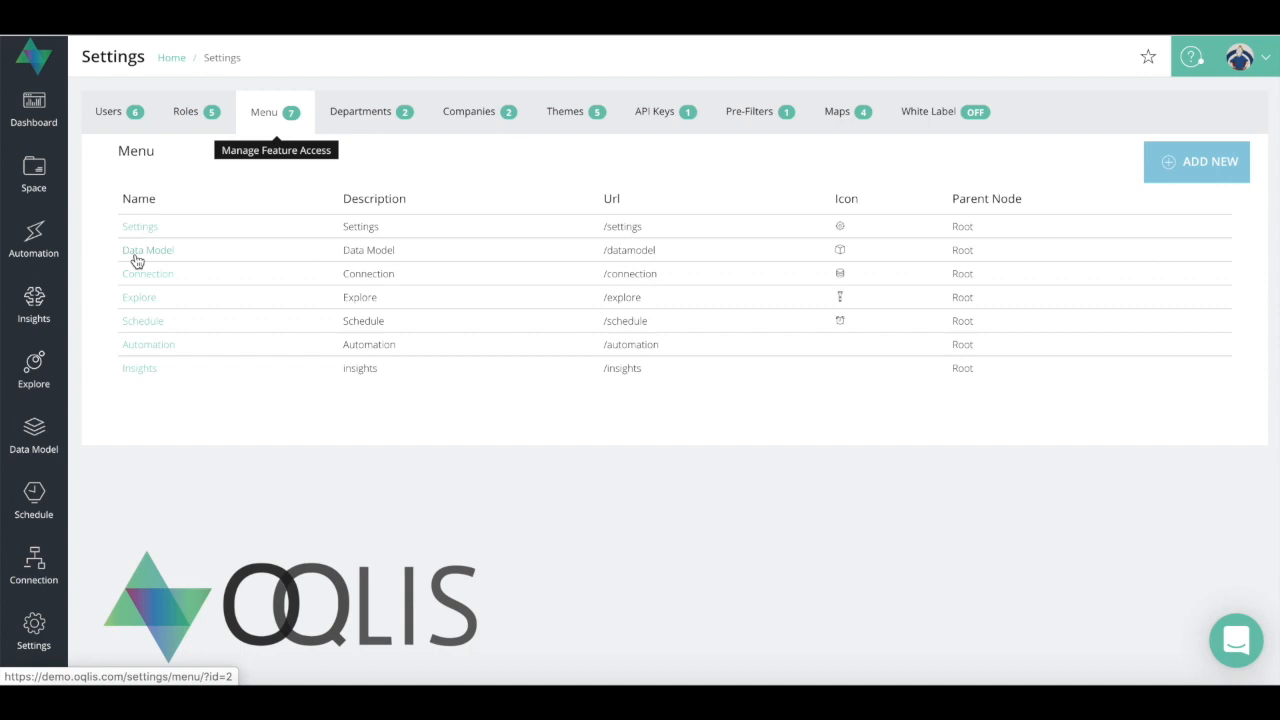
Show the Departments list with Main and TST-dep, their companies and user counts.
left_click(360, 112)
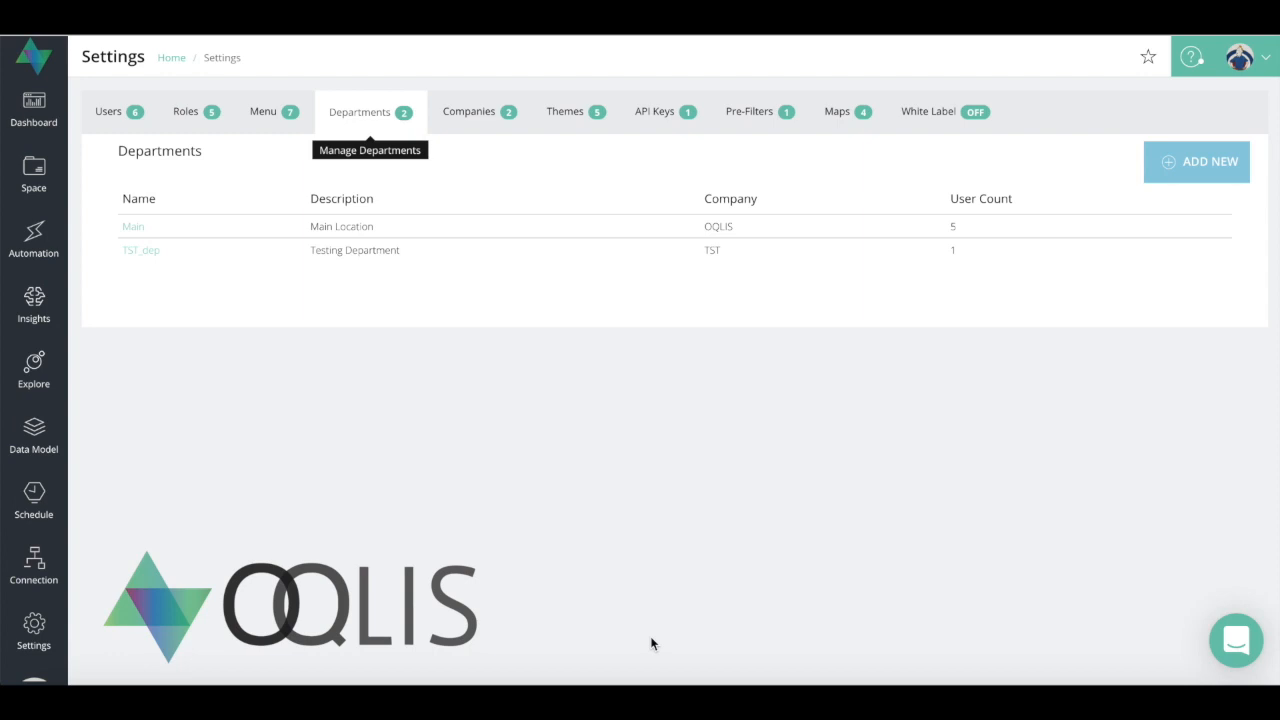
mouse_move(928, 112)
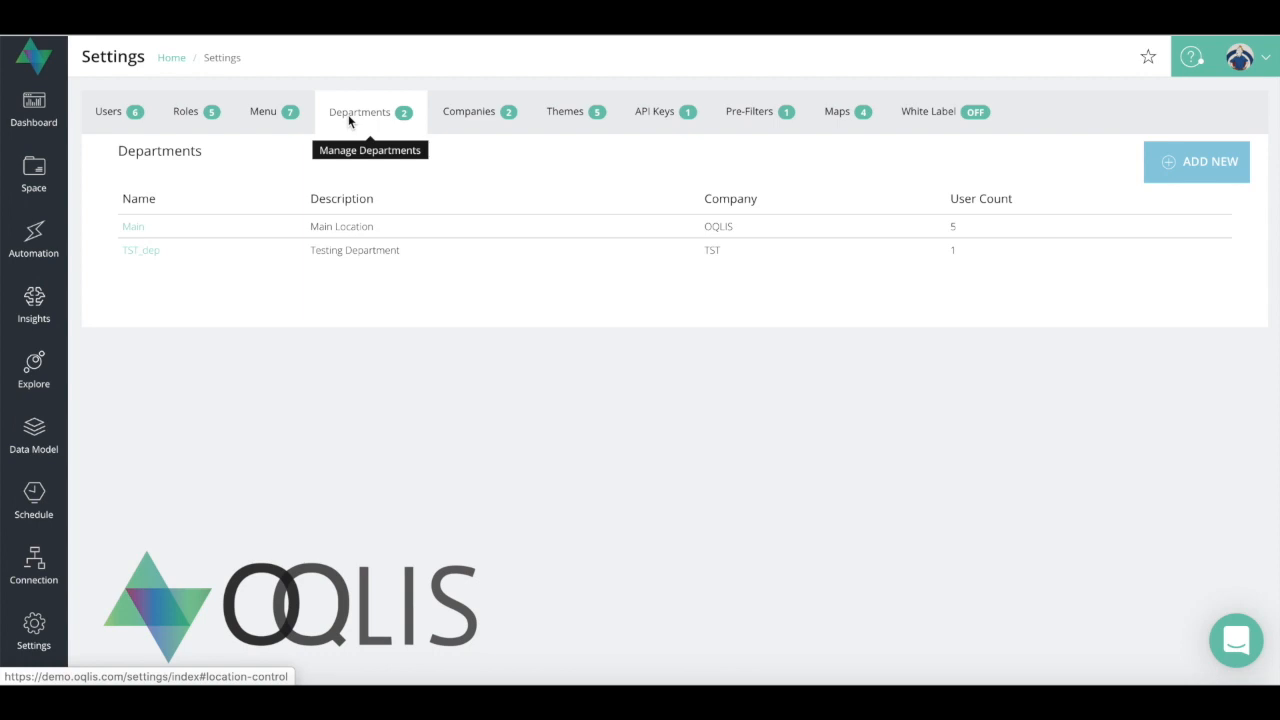
mouse_move(928, 112)
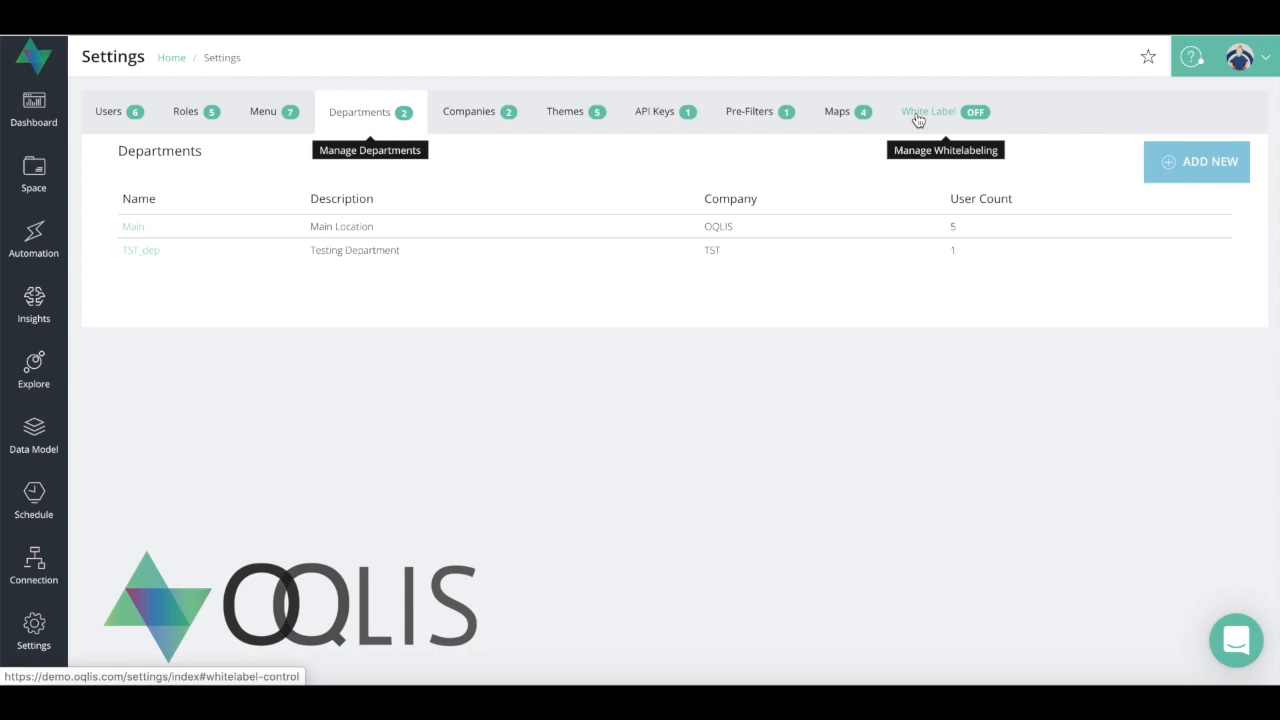
Show the White Label branding settings with company name OQLIS and whitelabel disabled.
left_click(928, 112)
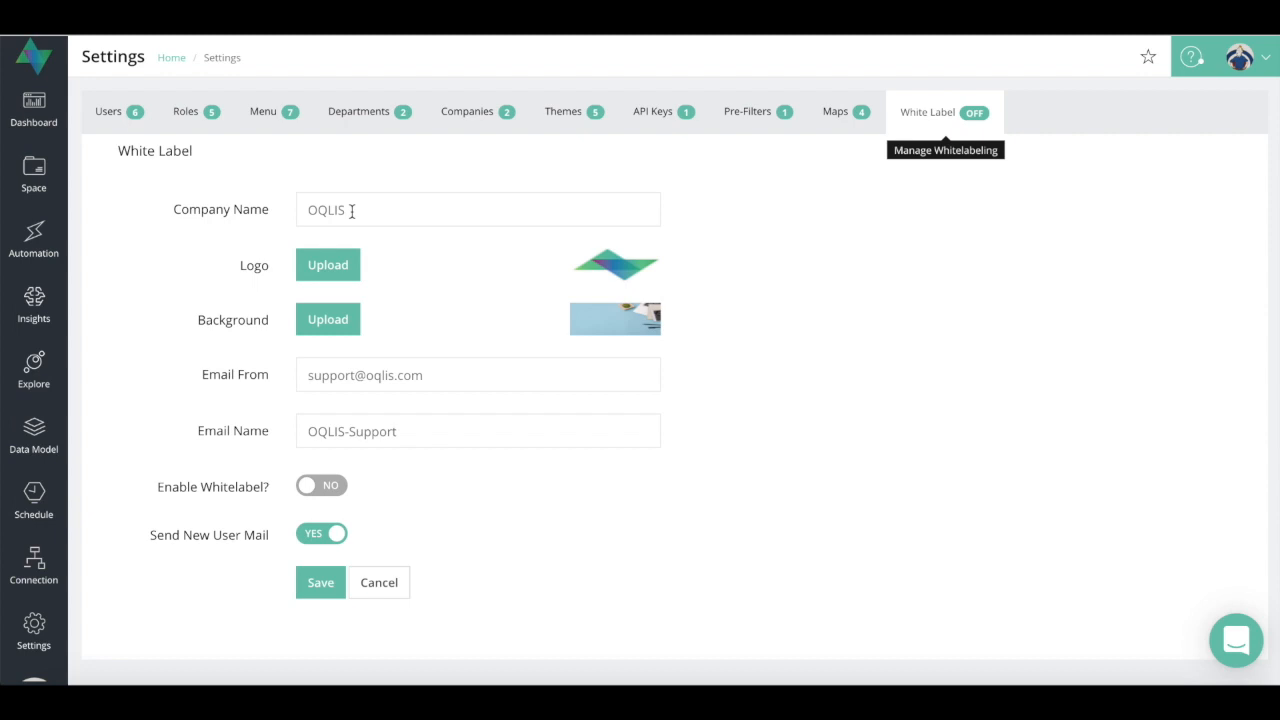
mouse_move(352, 284)
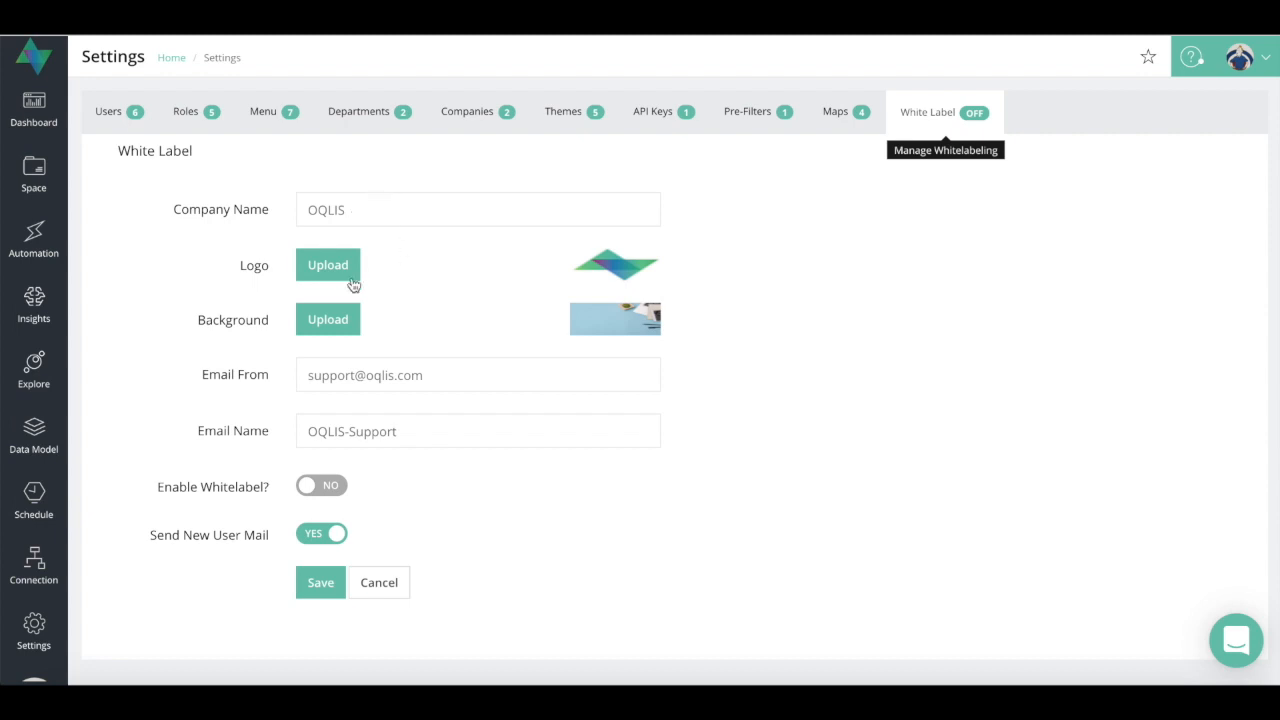
mouse_move(344, 278)
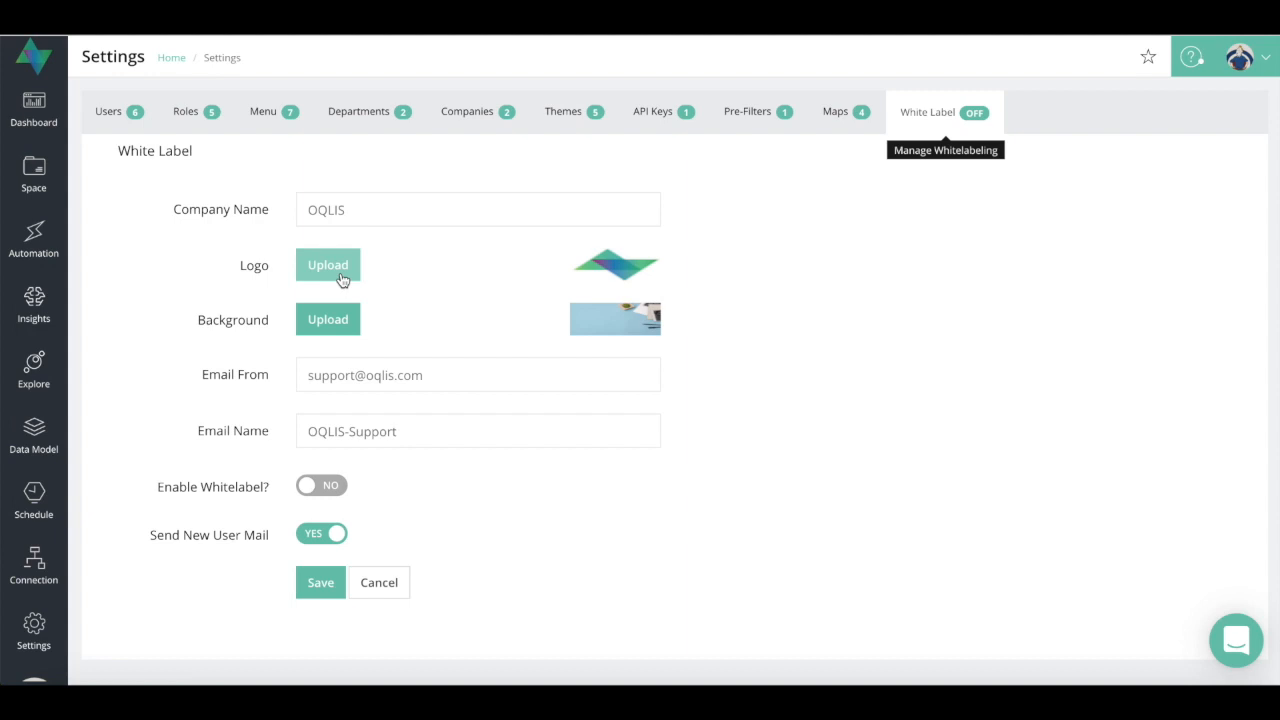
mouse_move(328, 320)
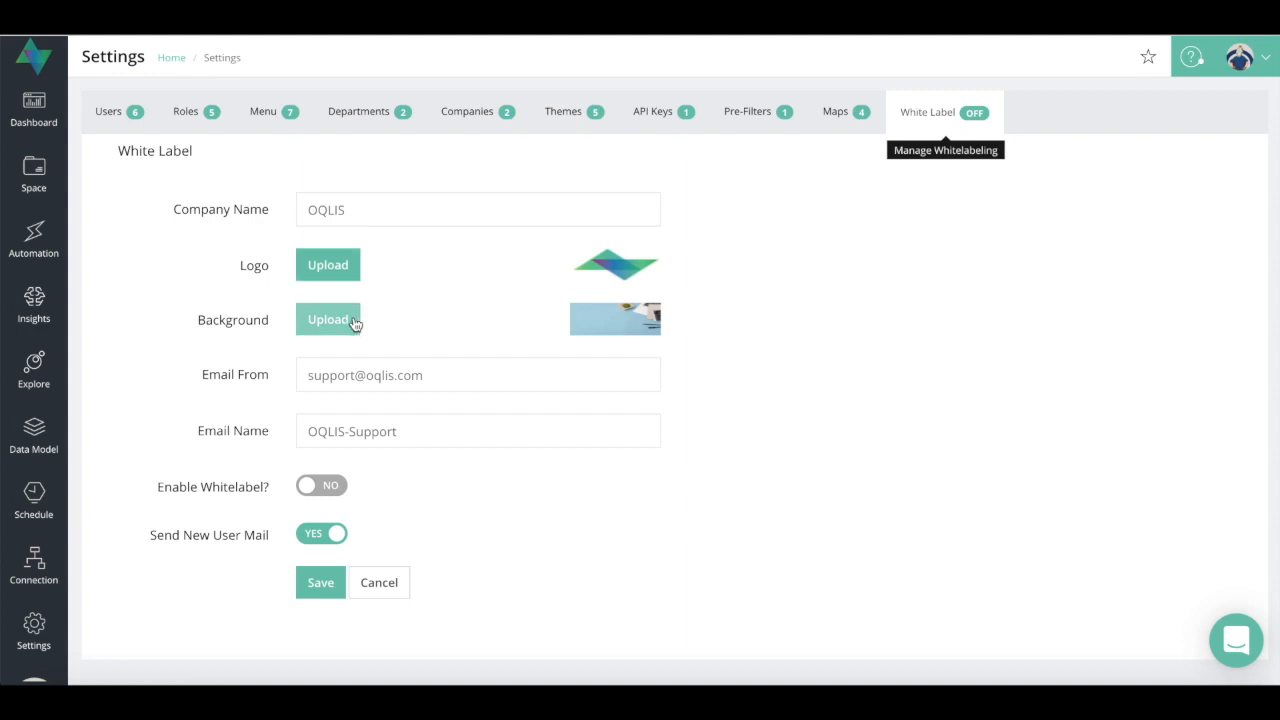
mouse_move(416, 376)
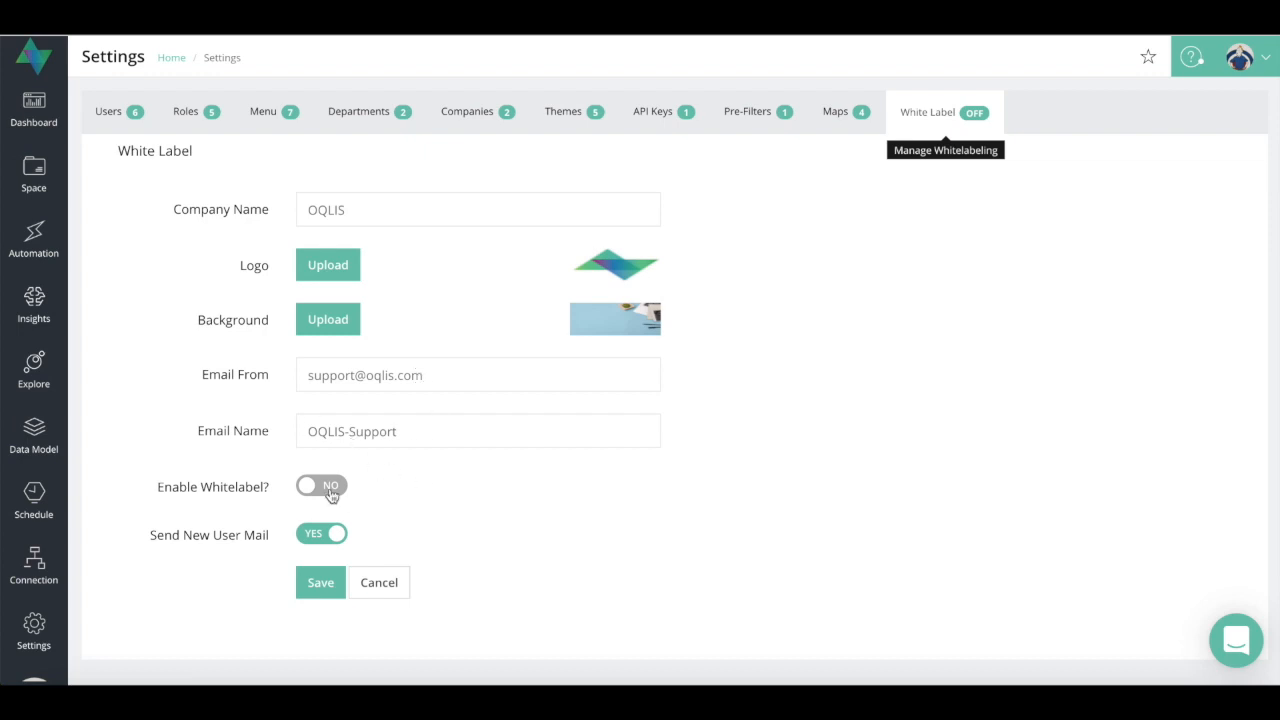
mouse_move(360, 528)
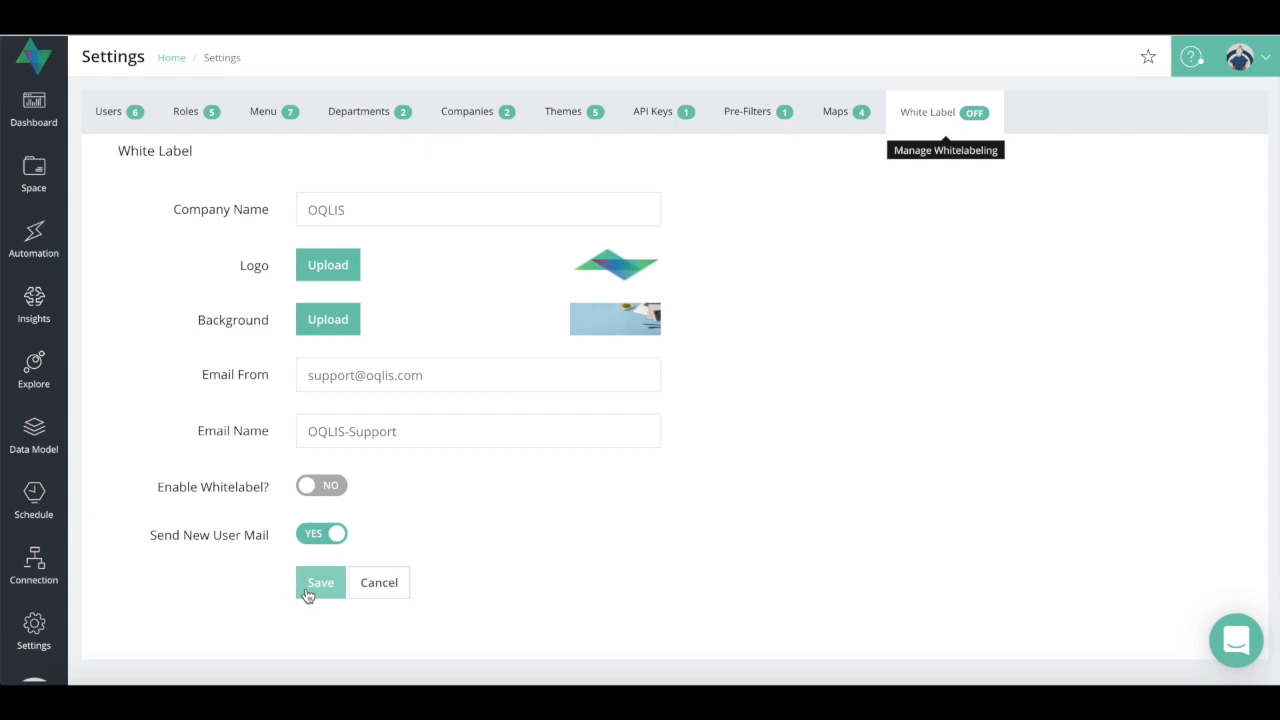
mouse_move(468, 112)
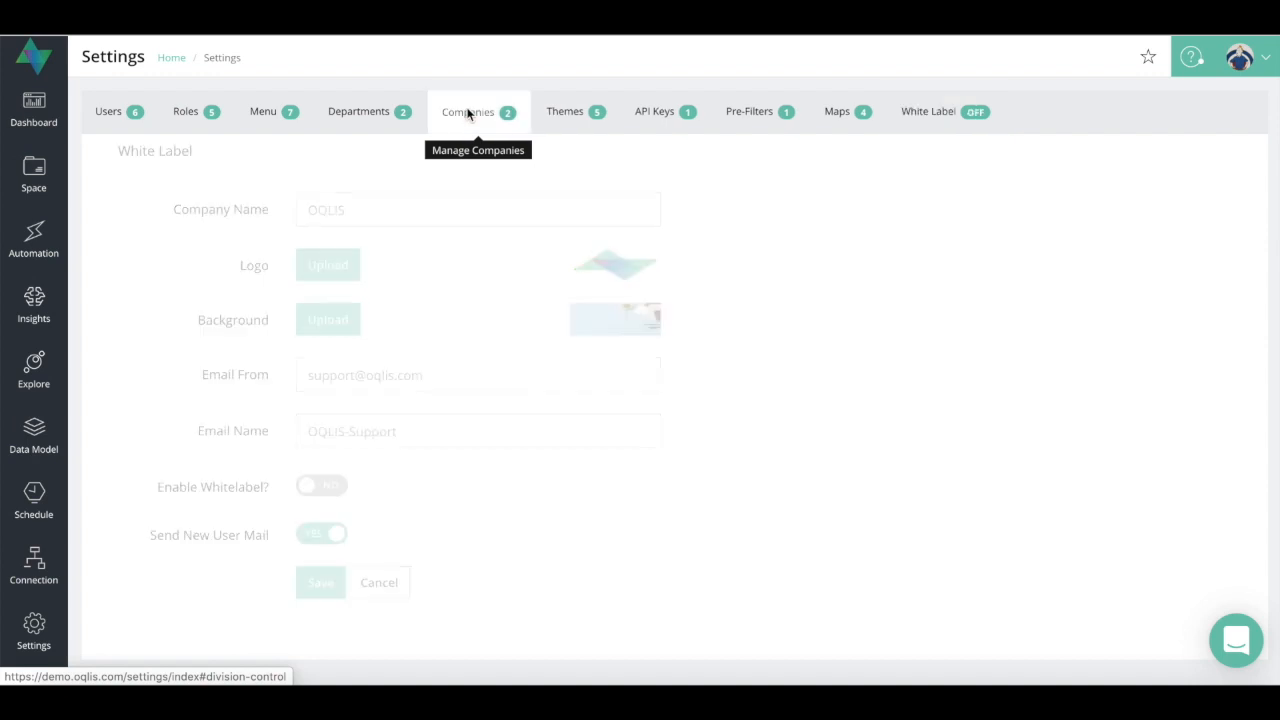
View the Companies list (OQLIS, TST), opening and dismissing the Add Company form unsaved.
left_click(468, 112)
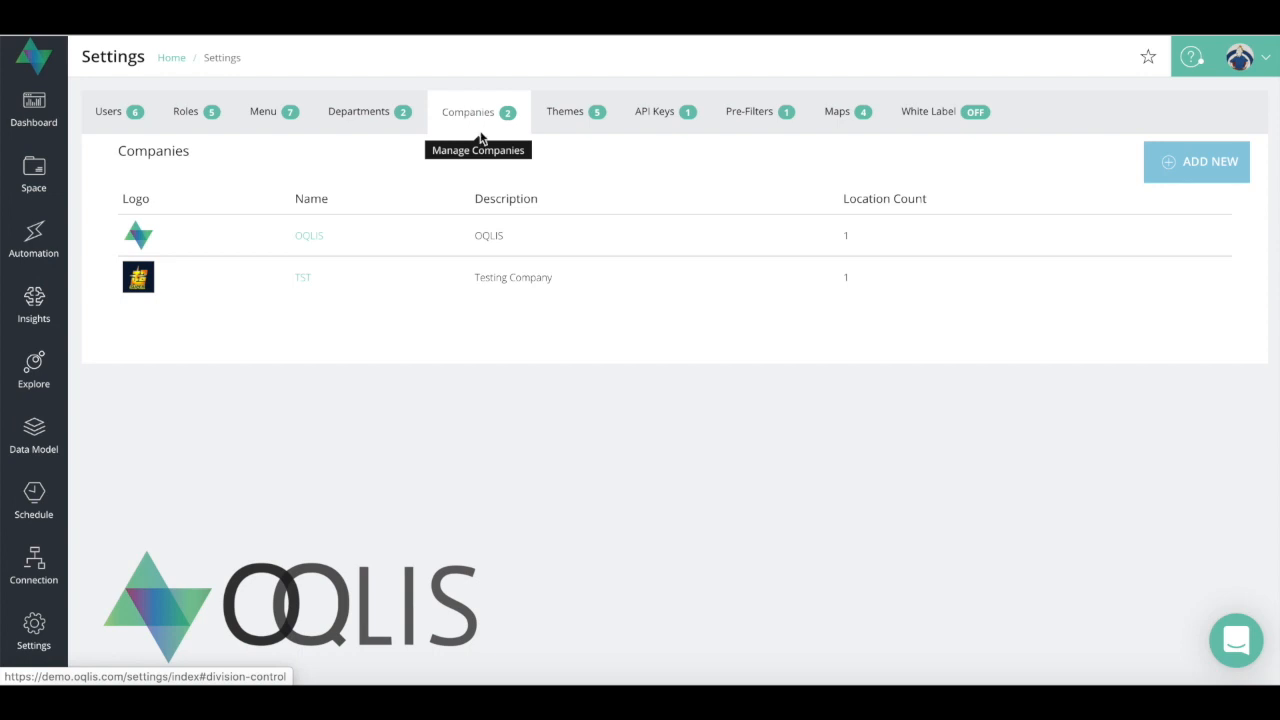
mouse_move(1034, 224)
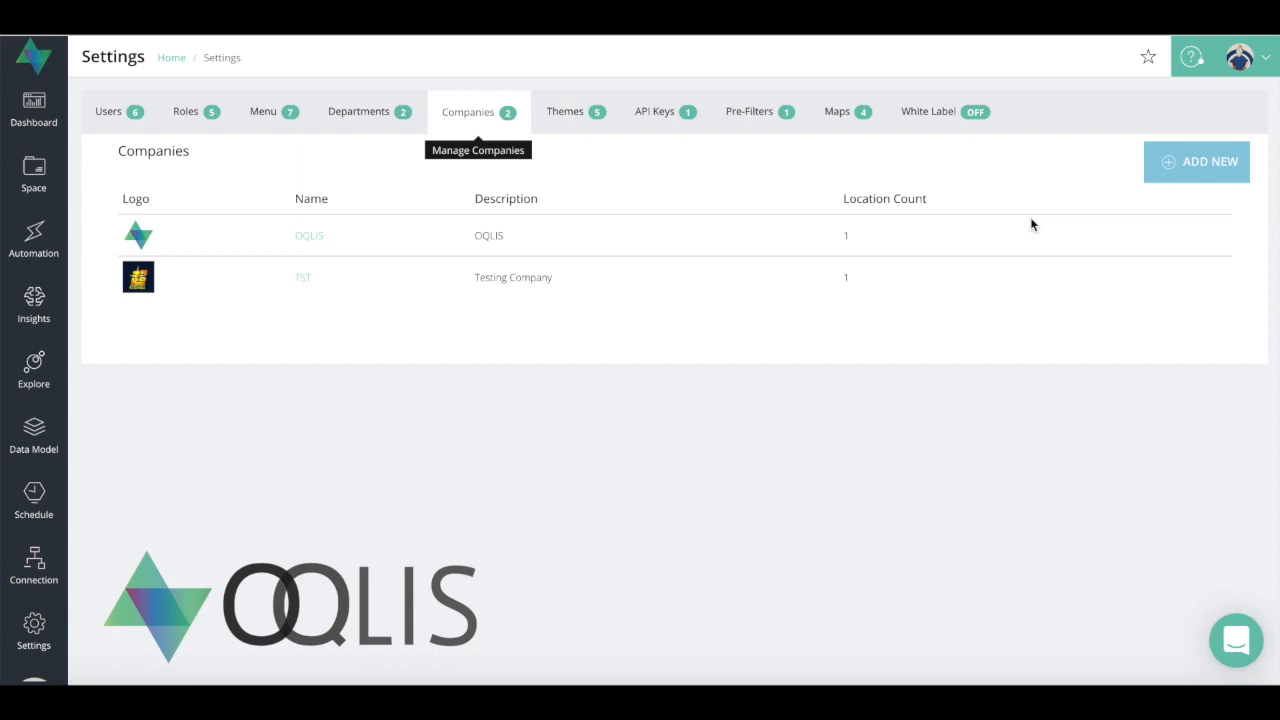
mouse_move(404, 310)
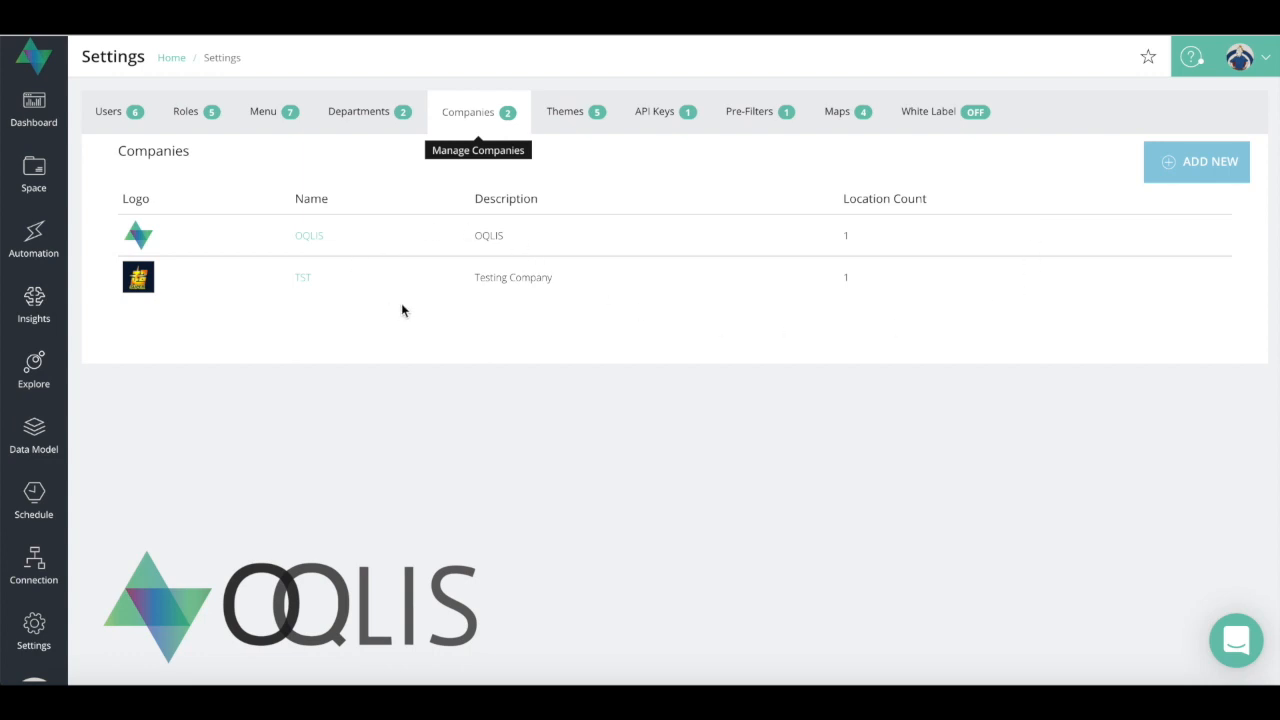
mouse_move(1136, 100)
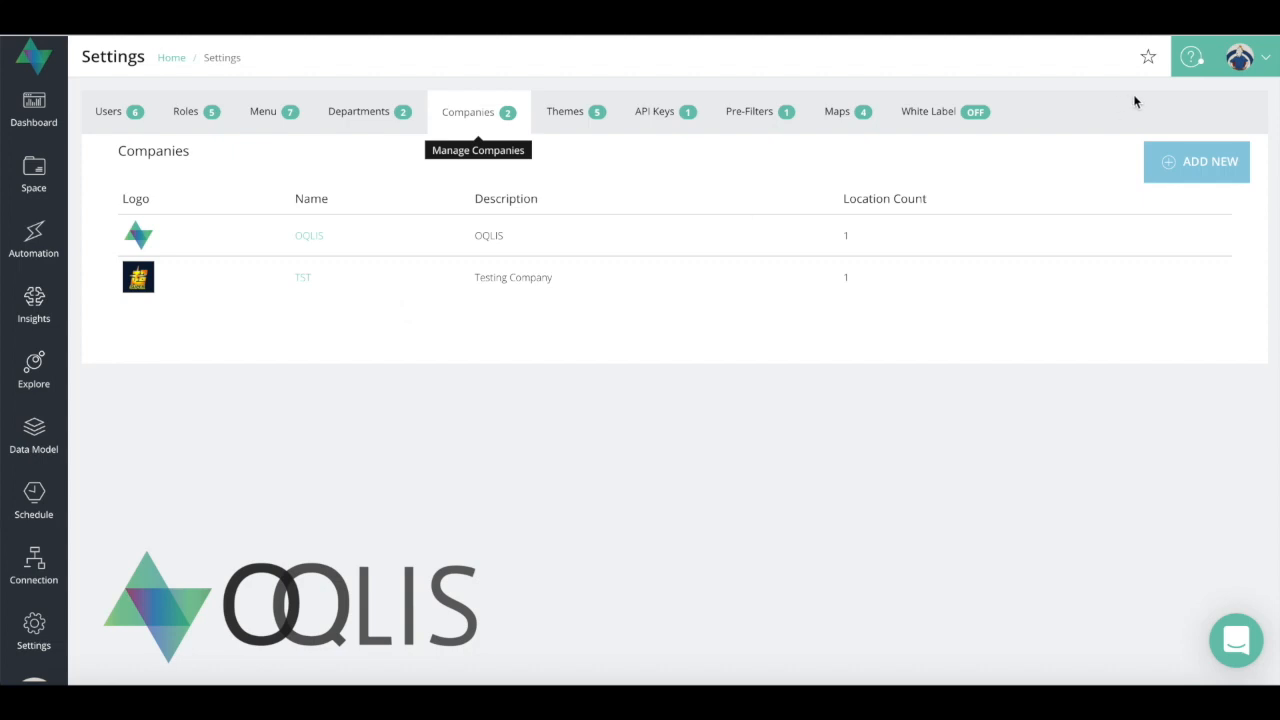
left_click(1196, 160)
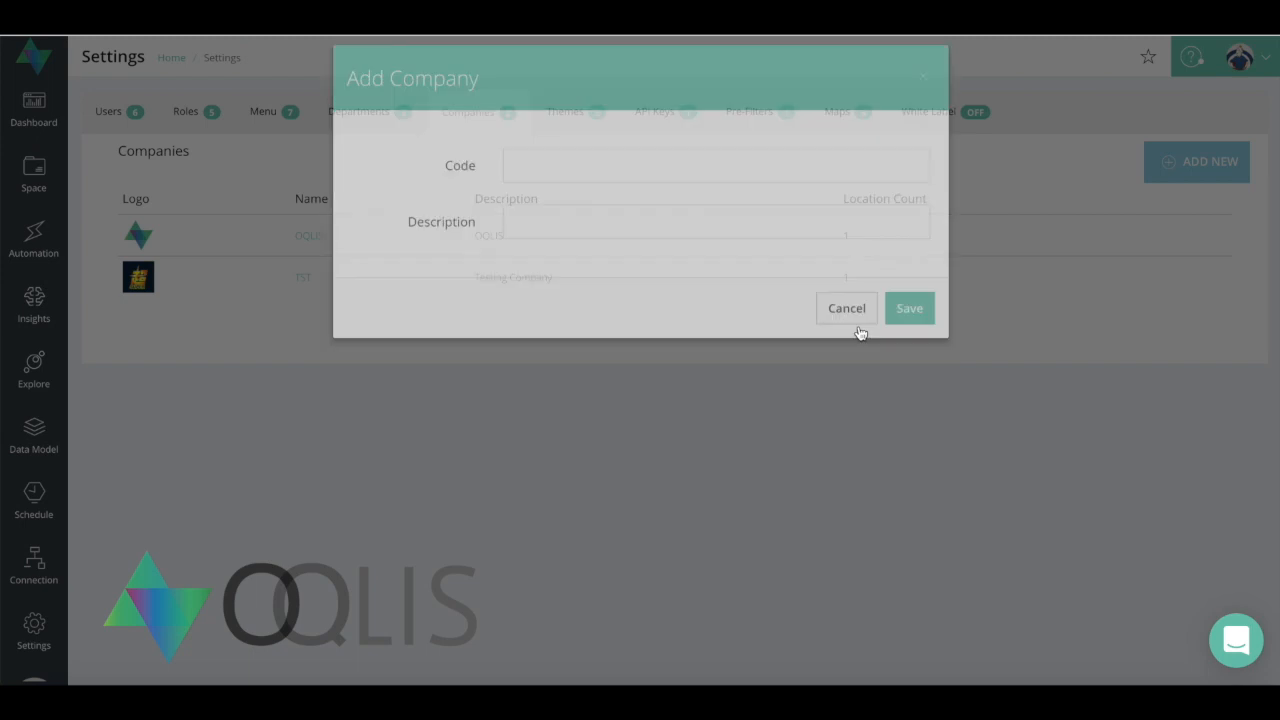
left_click(846, 308)
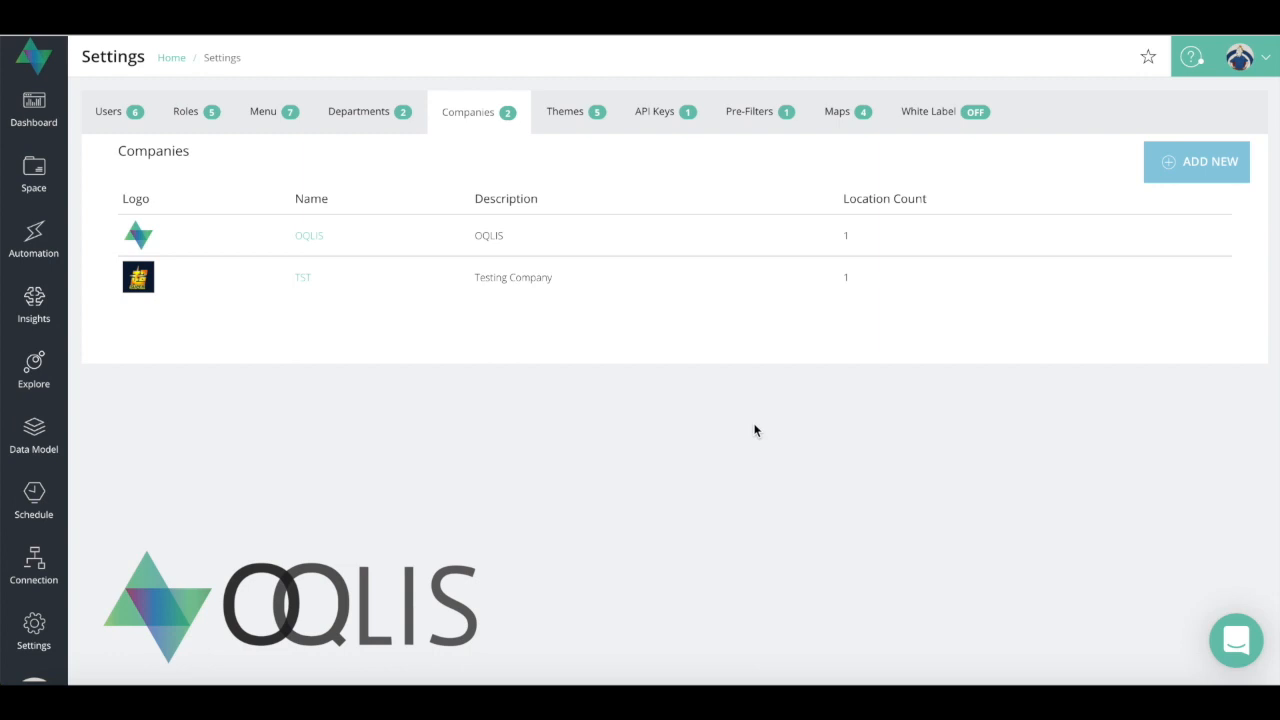
mouse_move(358, 112)
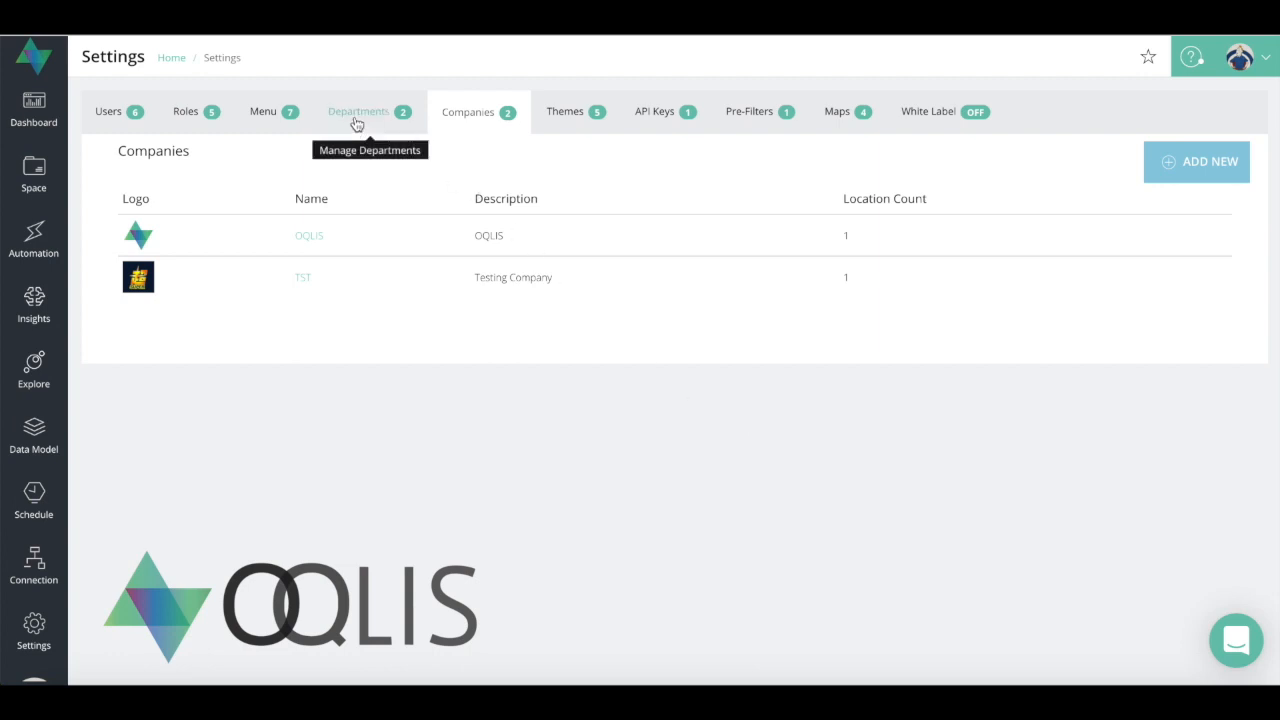
Return to the Departments list and start an Add Department form with company OQLIS preselected.
left_click(358, 112)
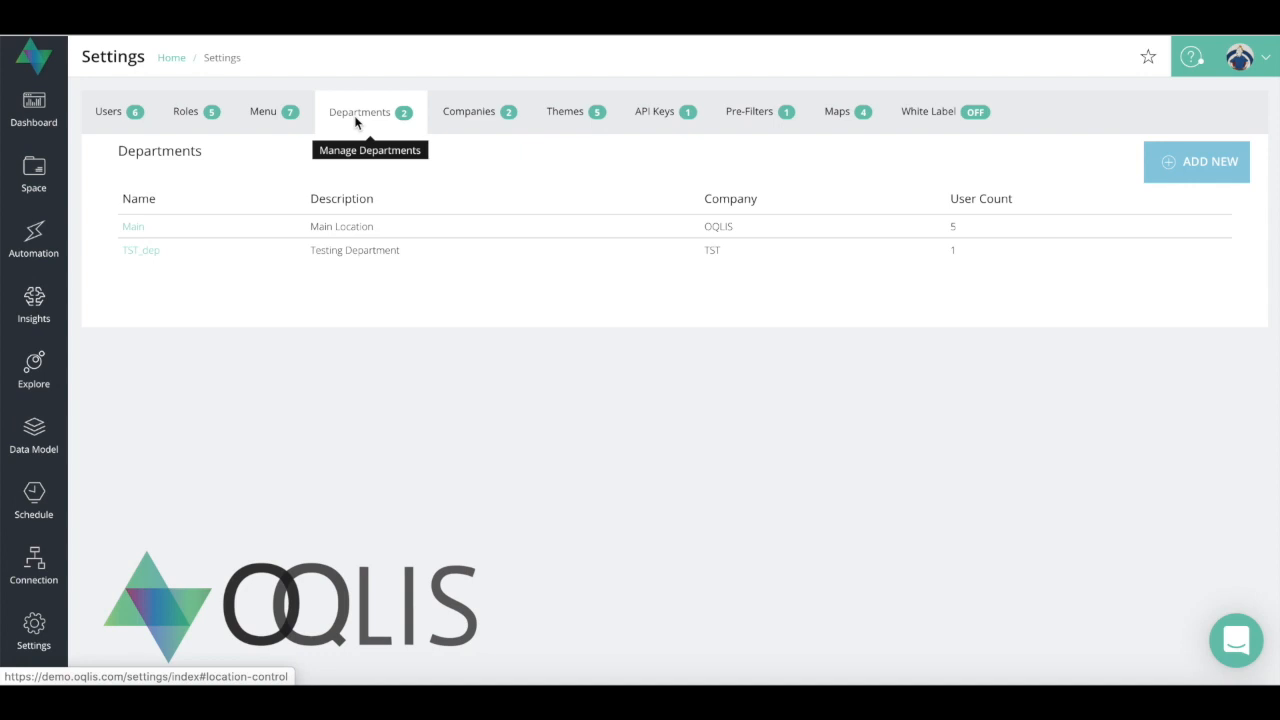
mouse_move(448, 112)
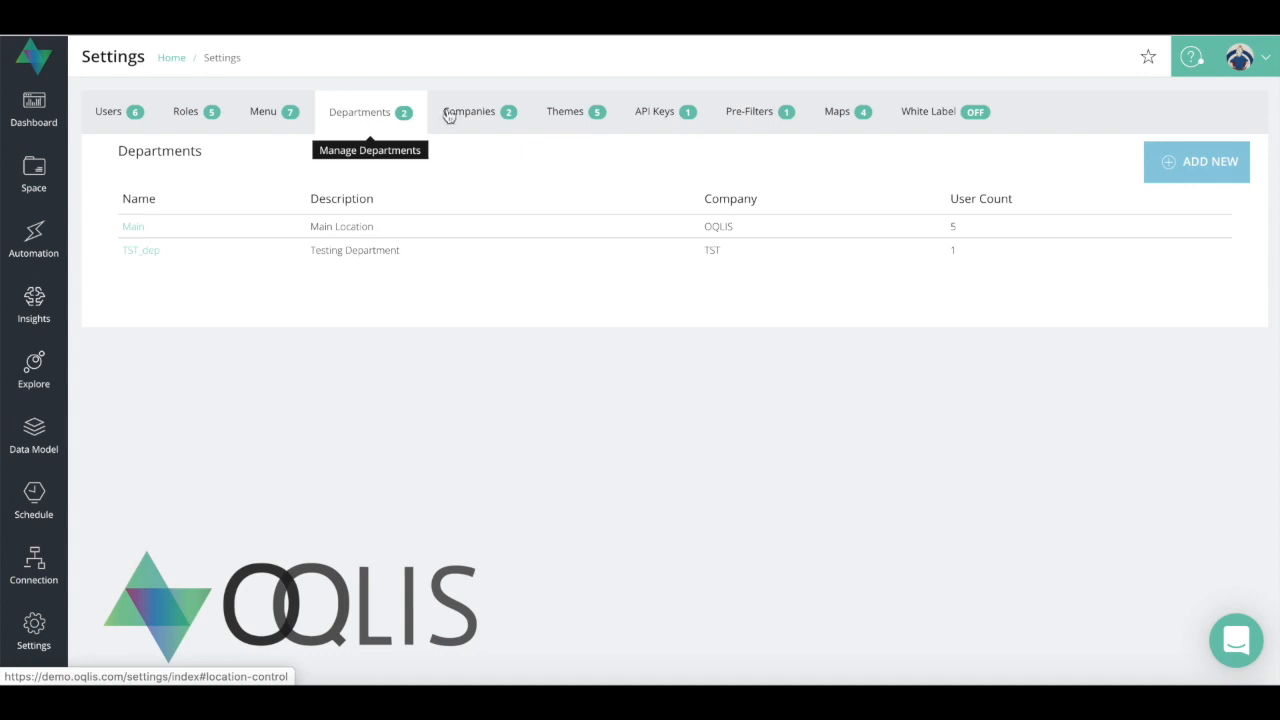
mouse_move(364, 118)
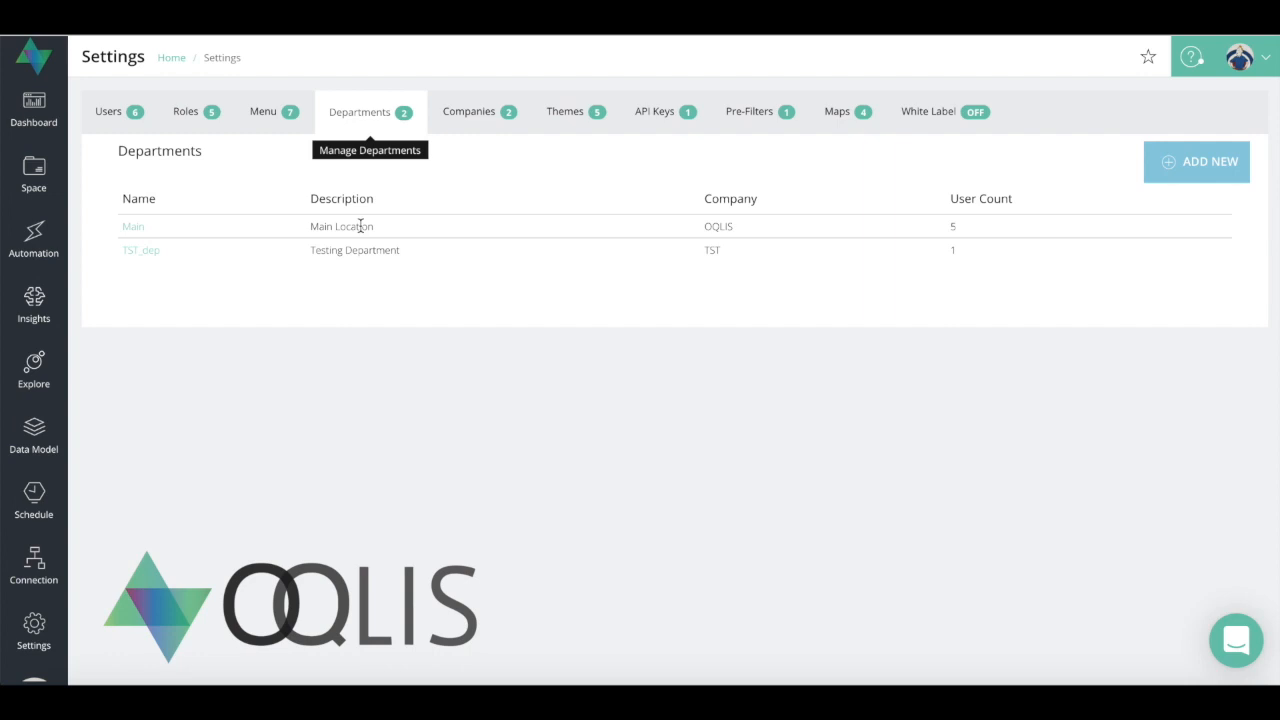
mouse_move(1160, 192)
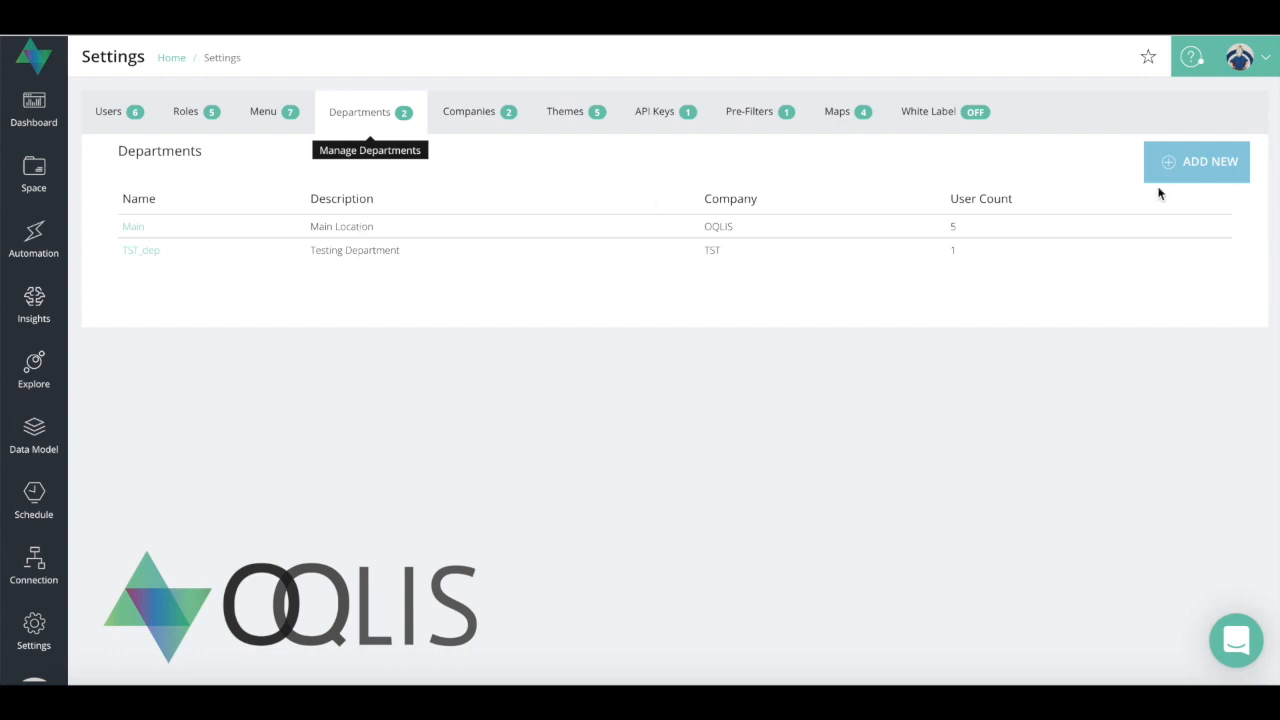
left_click(1196, 160)
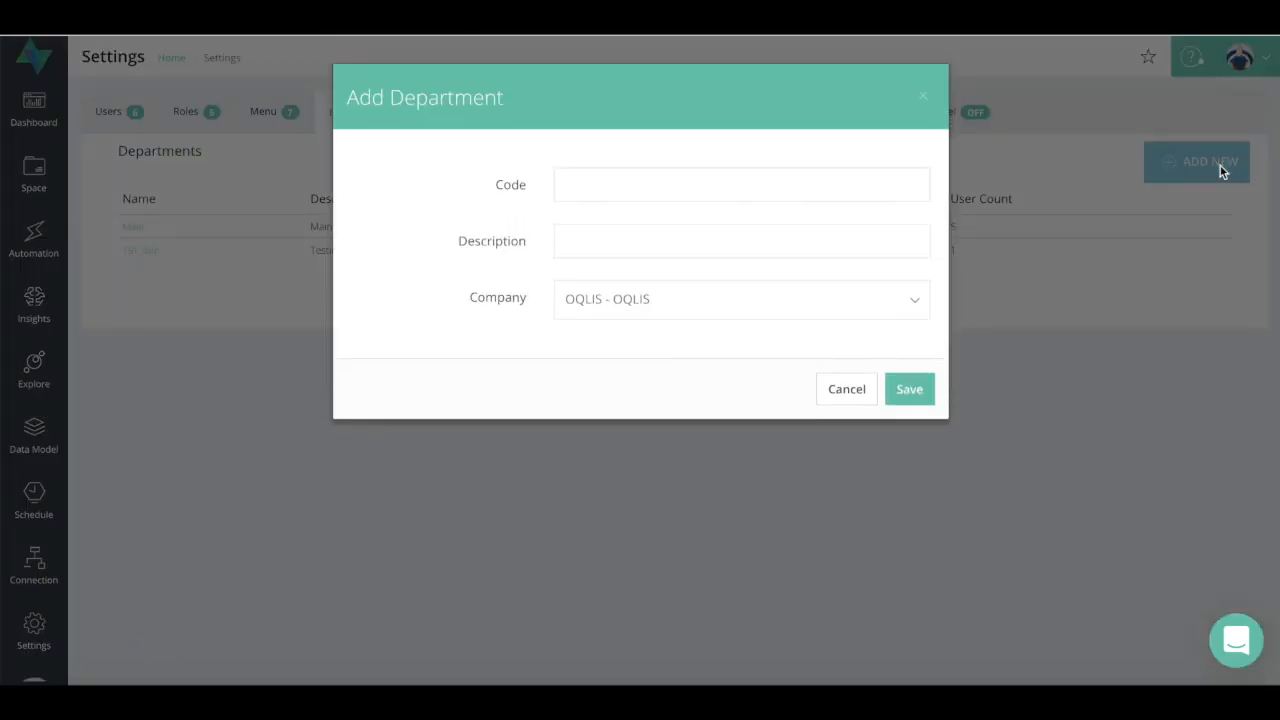
mouse_move(788, 226)
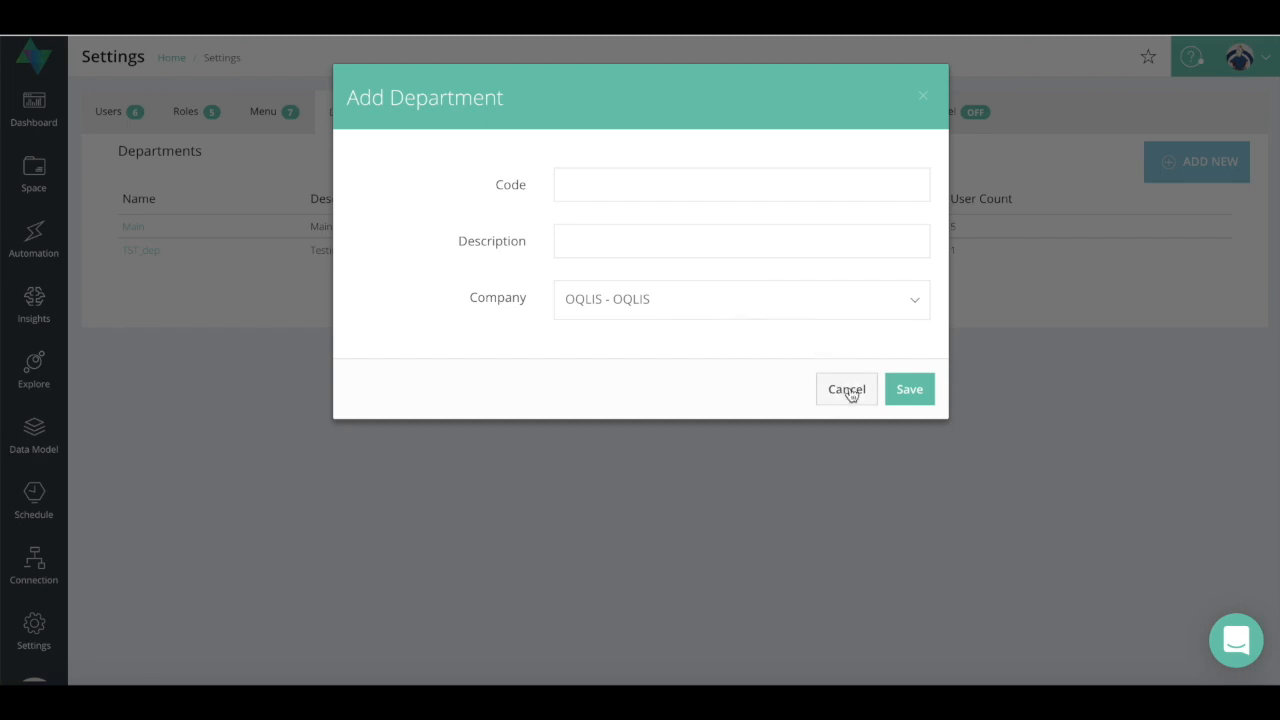
Dismiss the Add Department form unsaved, keeping the two-department list unchanged.
left_click(846, 388)
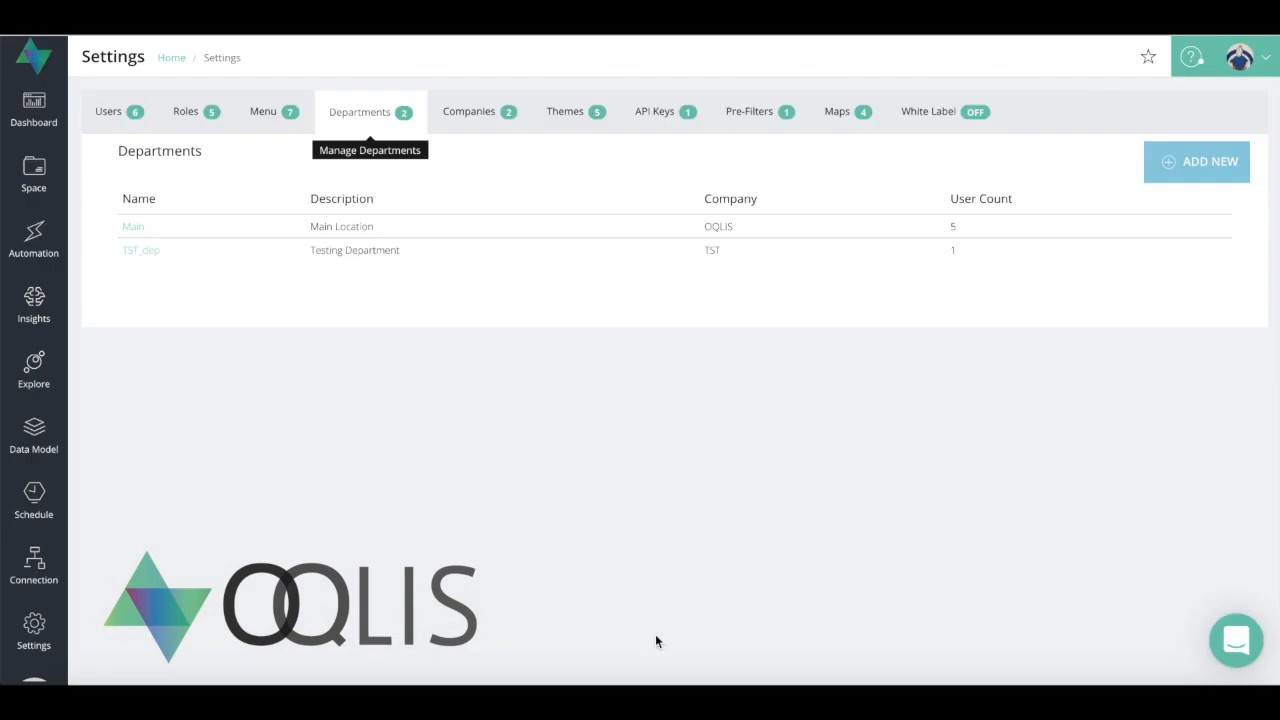
mouse_move(576, 148)
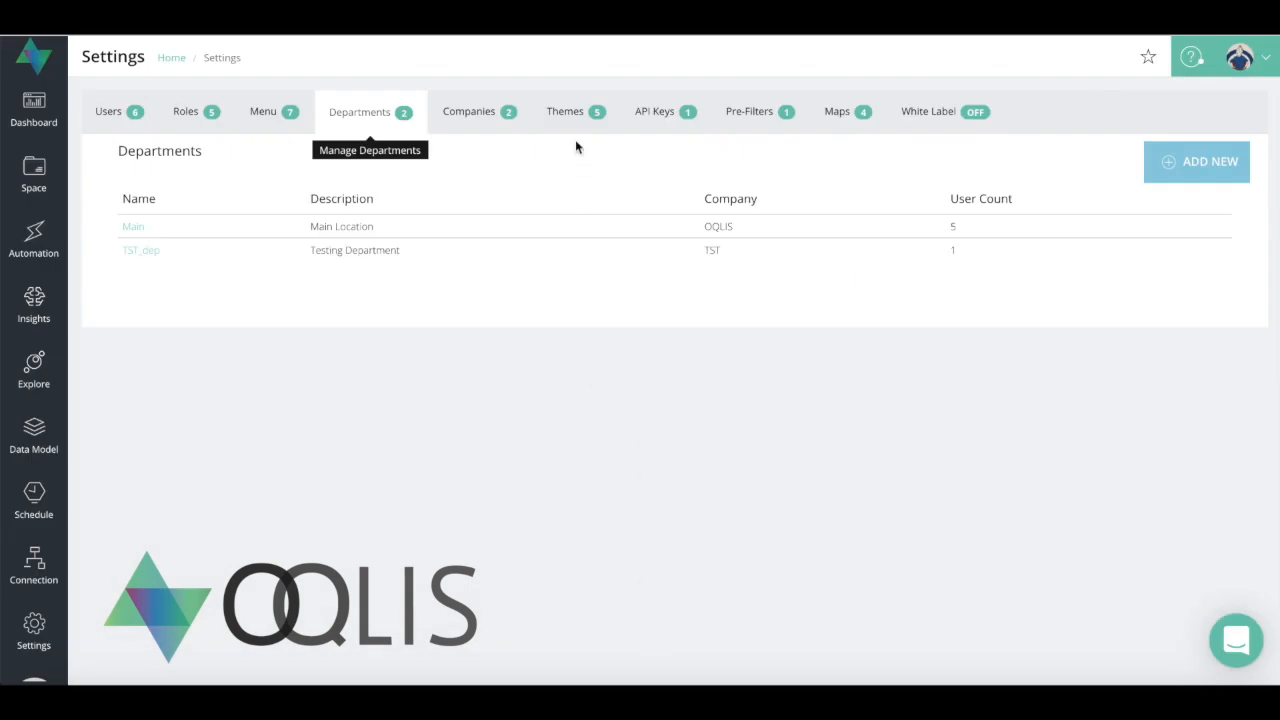
Show the Themes list of five themes with their added and updated dates.
left_click(564, 112)
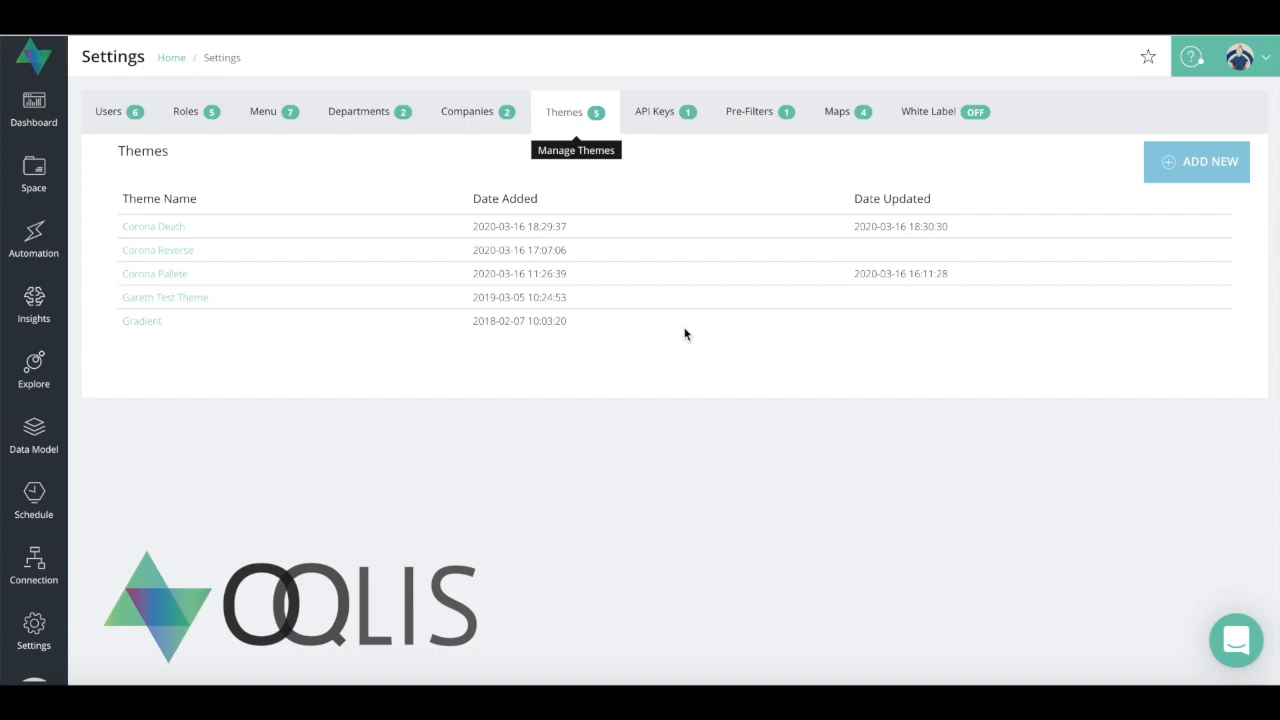
mouse_move(1164, 198)
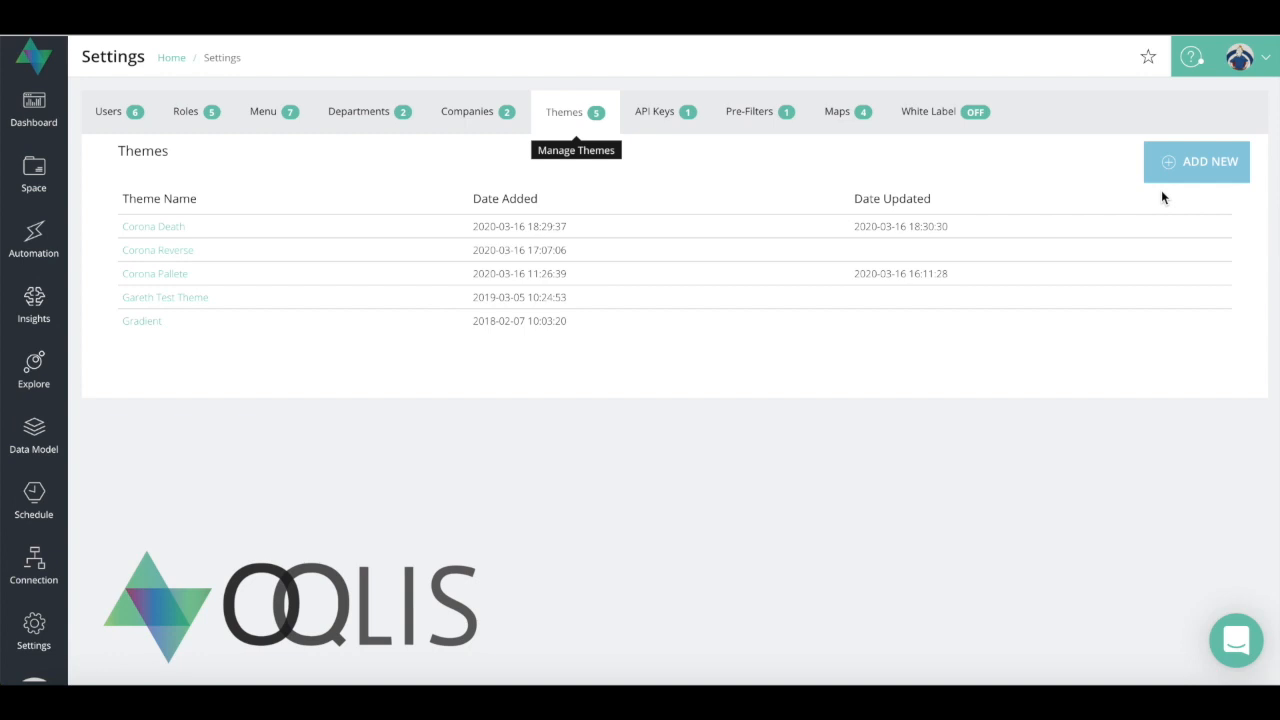
mouse_move(1176, 224)
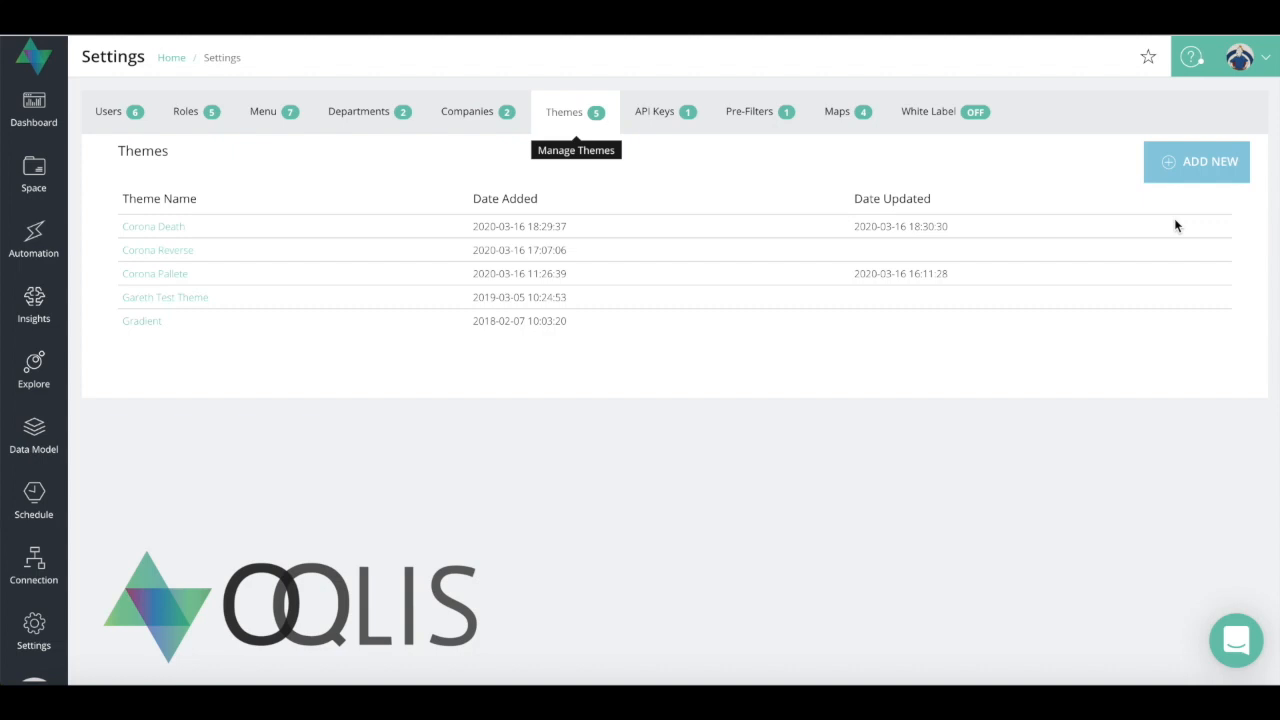
Begin a new theme, start on its name, then dismiss the Add Theme form unsaved.
left_click(1196, 160)
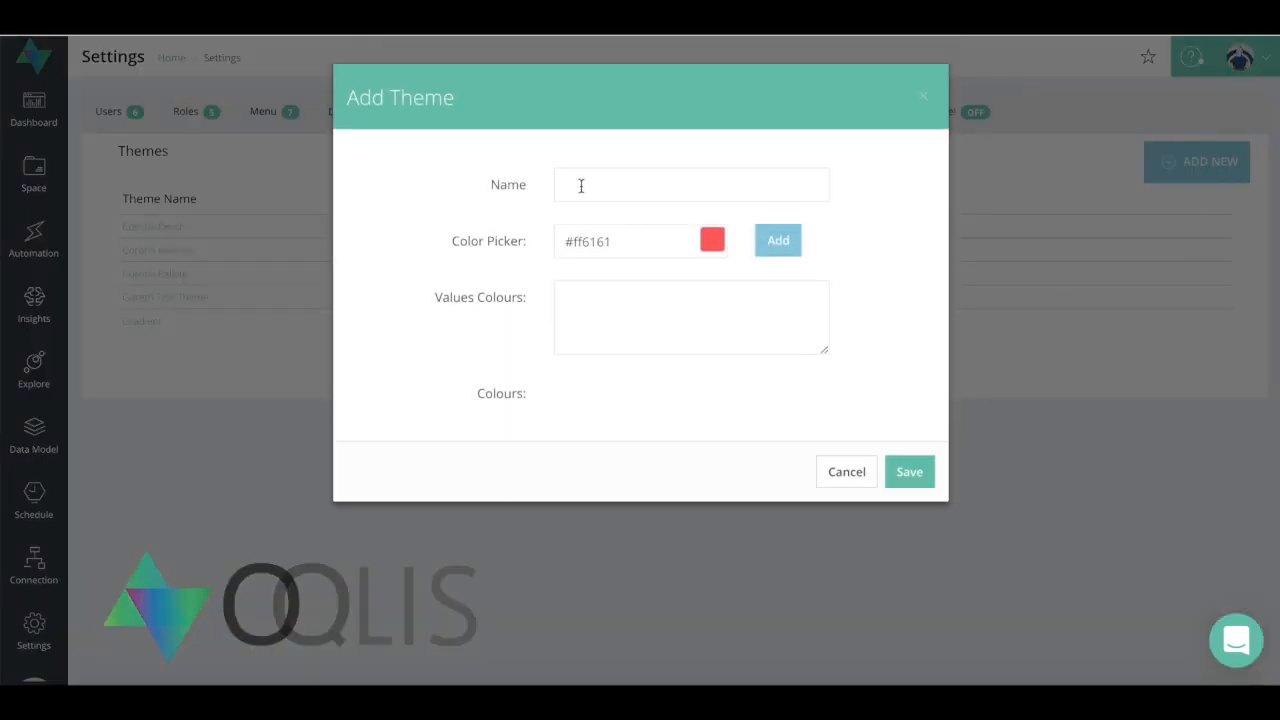
left_click(690, 184)
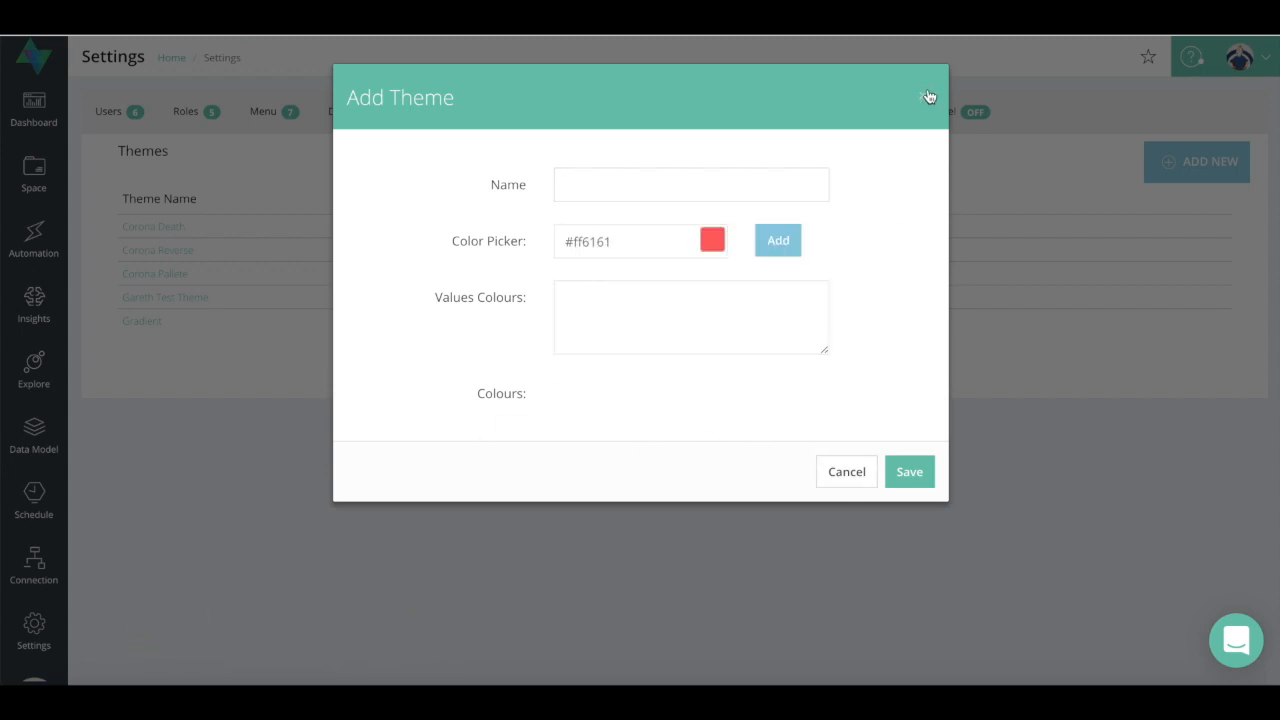
left_click(928, 96)
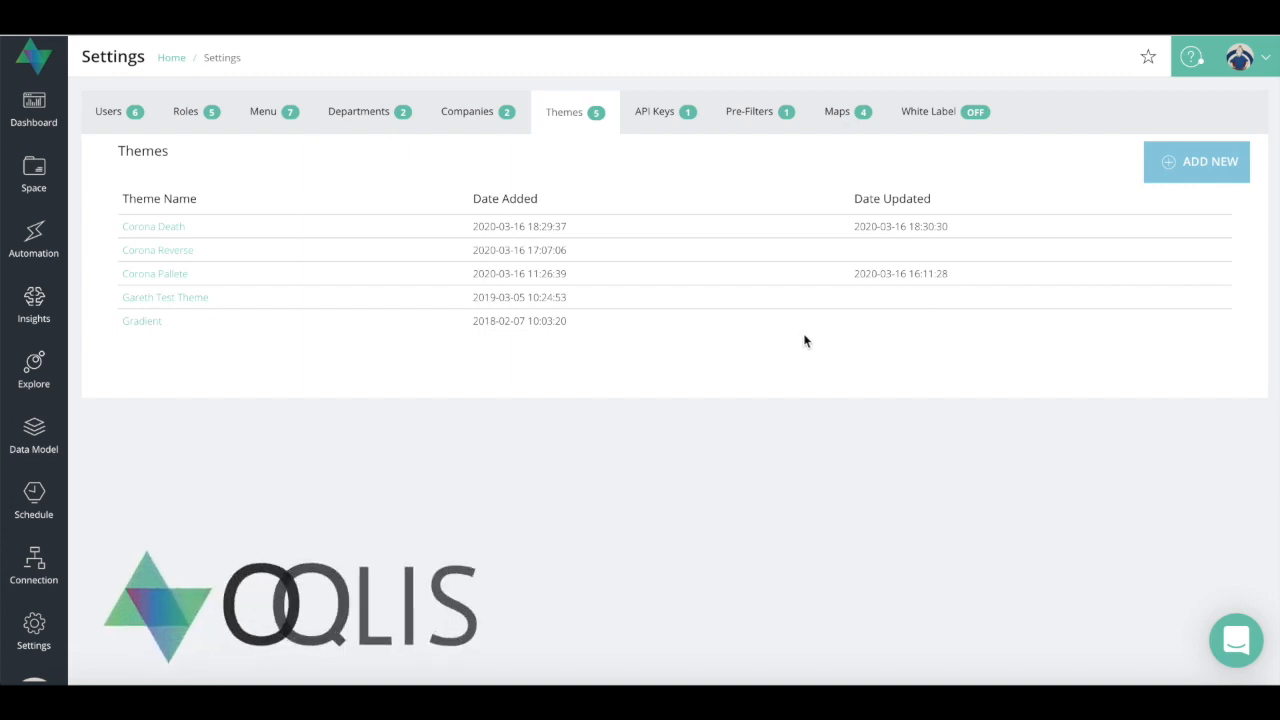
mouse_move(656, 112)
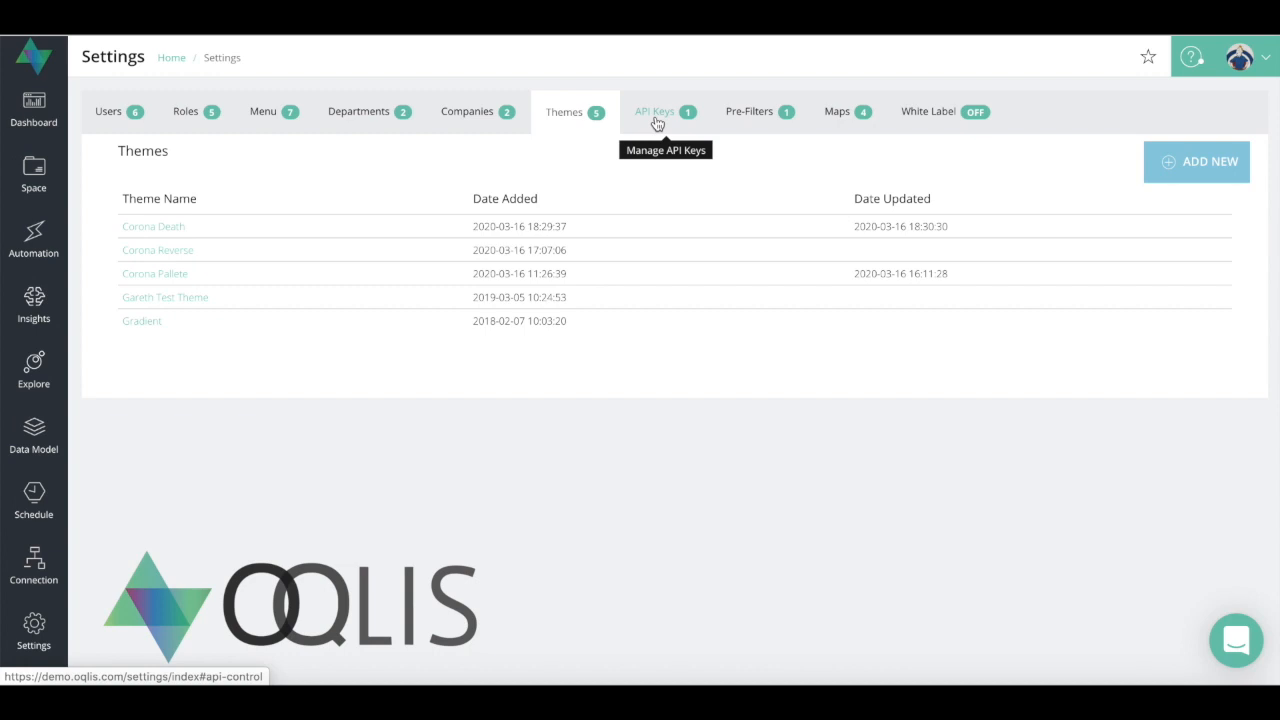
Visit API Keys, then start a new pre-filter named Test on the demo Data model.
left_click(748, 112)
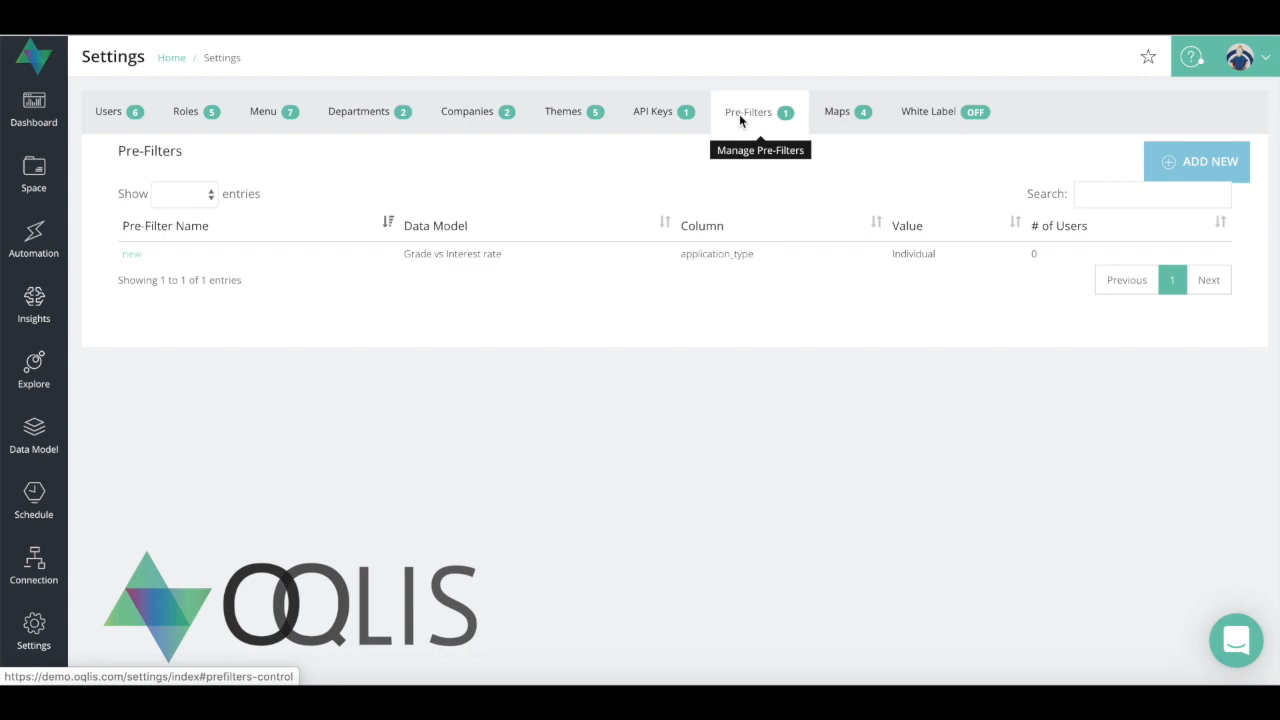
mouse_move(1220, 172)
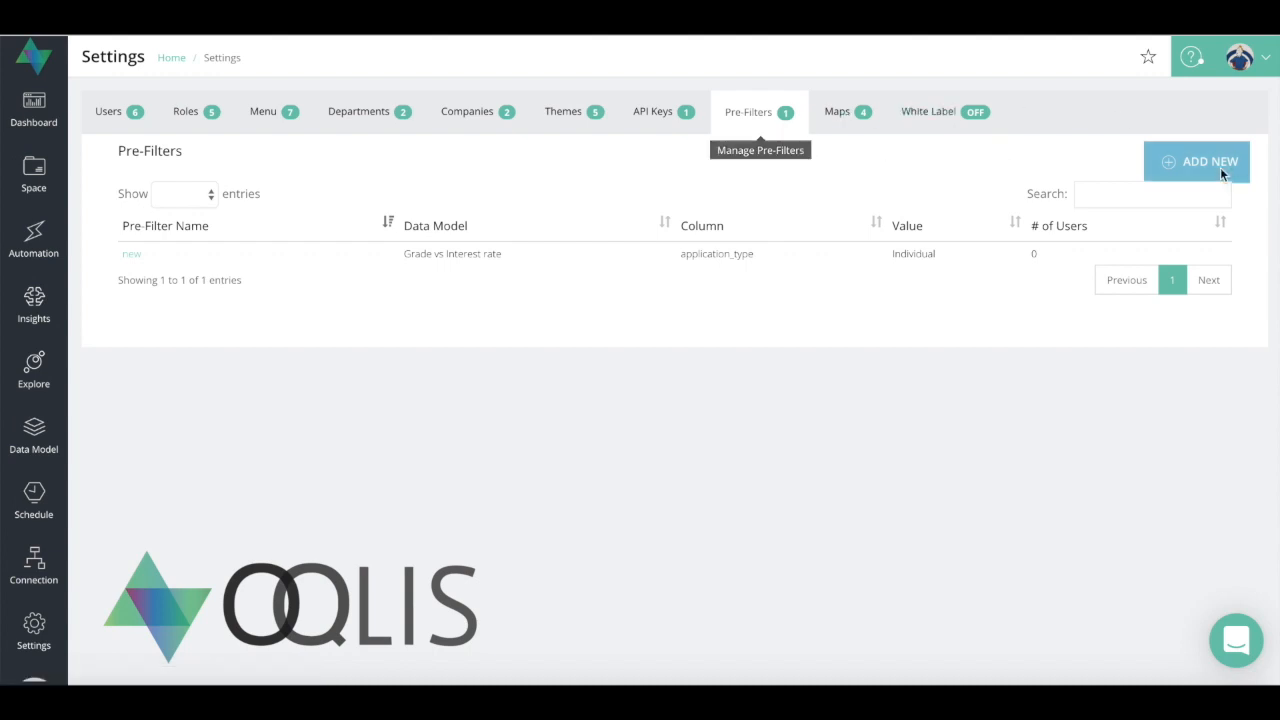
left_click(1196, 160)
type("Test")
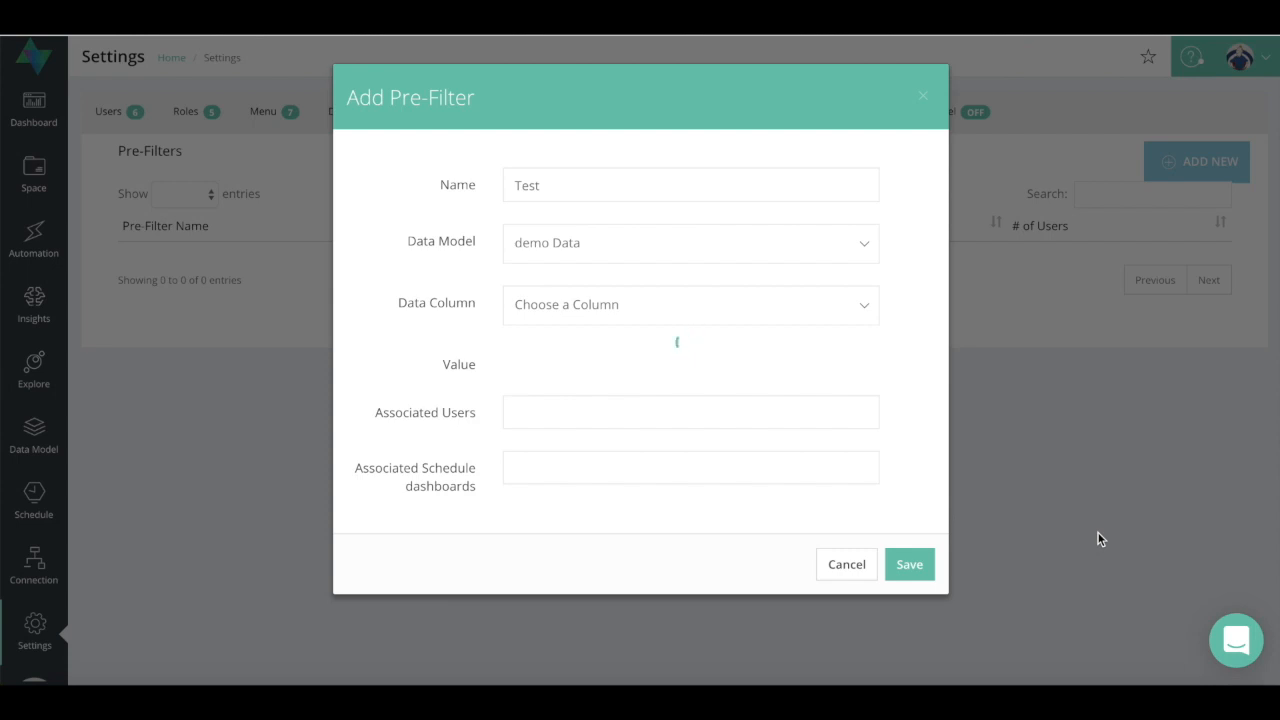
Choose the Country column and pick Belgium as its value for the pre-filter.
left_click(864, 244)
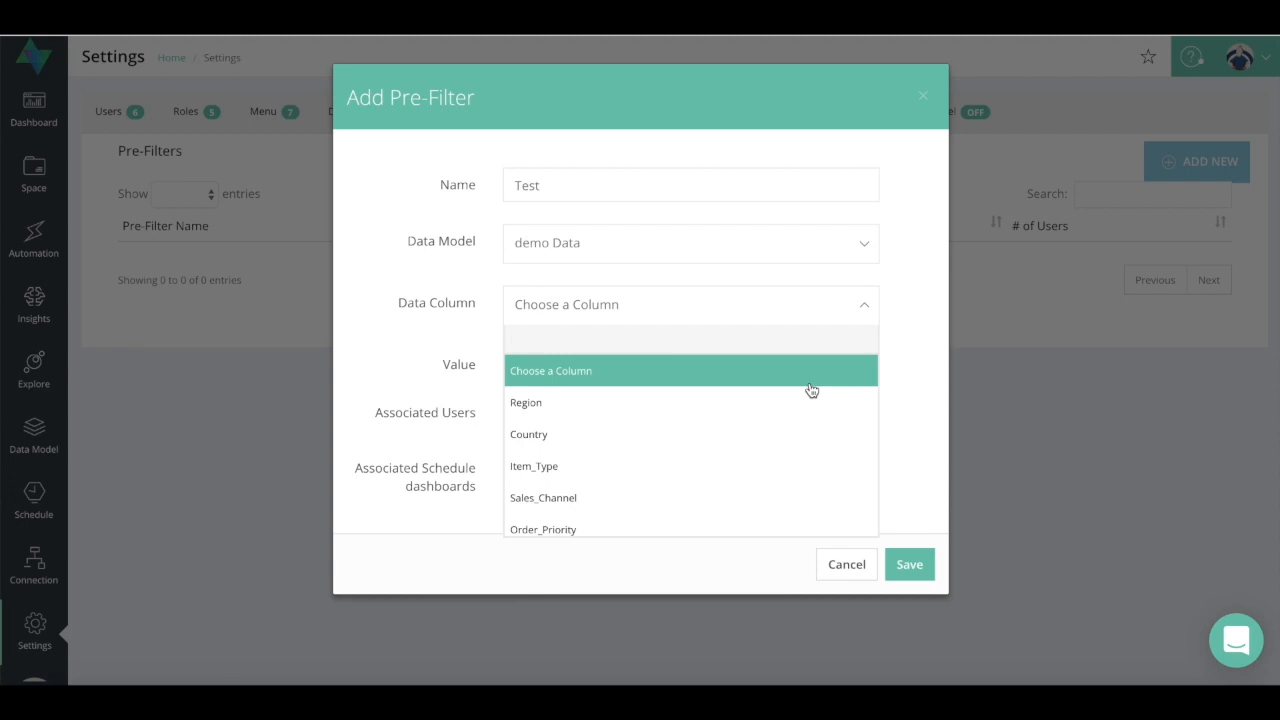
scroll("down", 3)
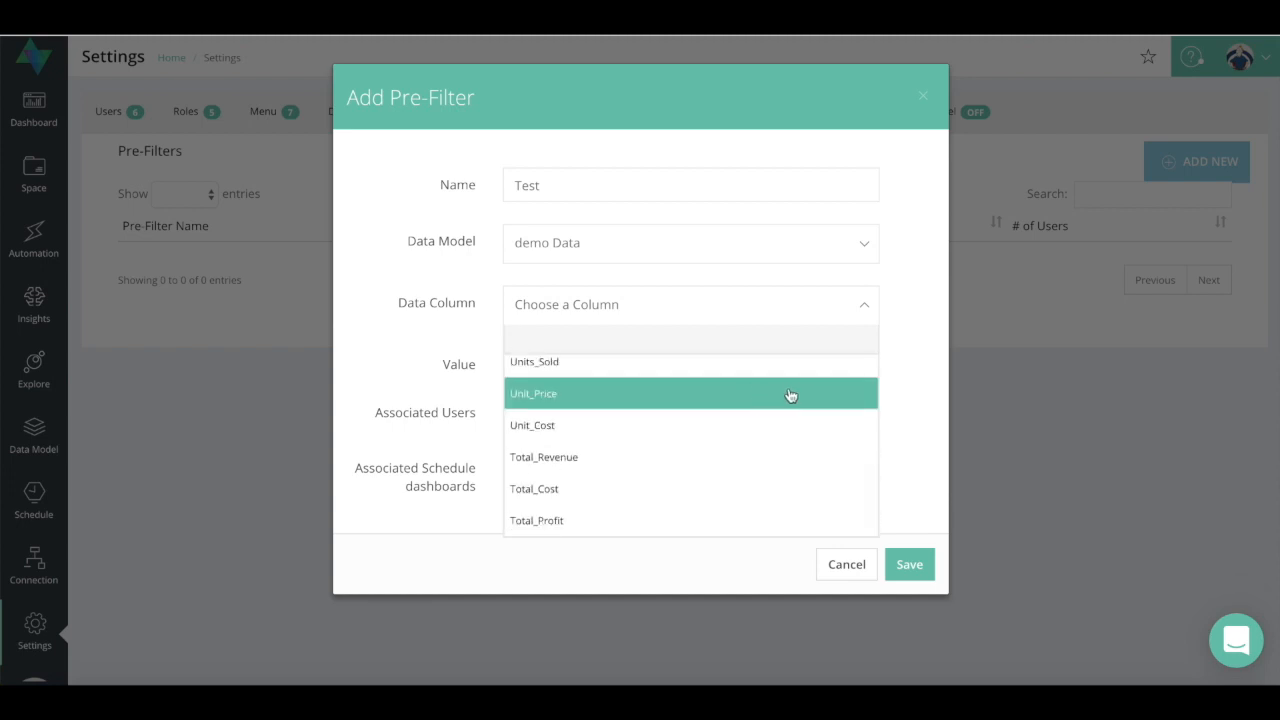
scroll("up", 3)
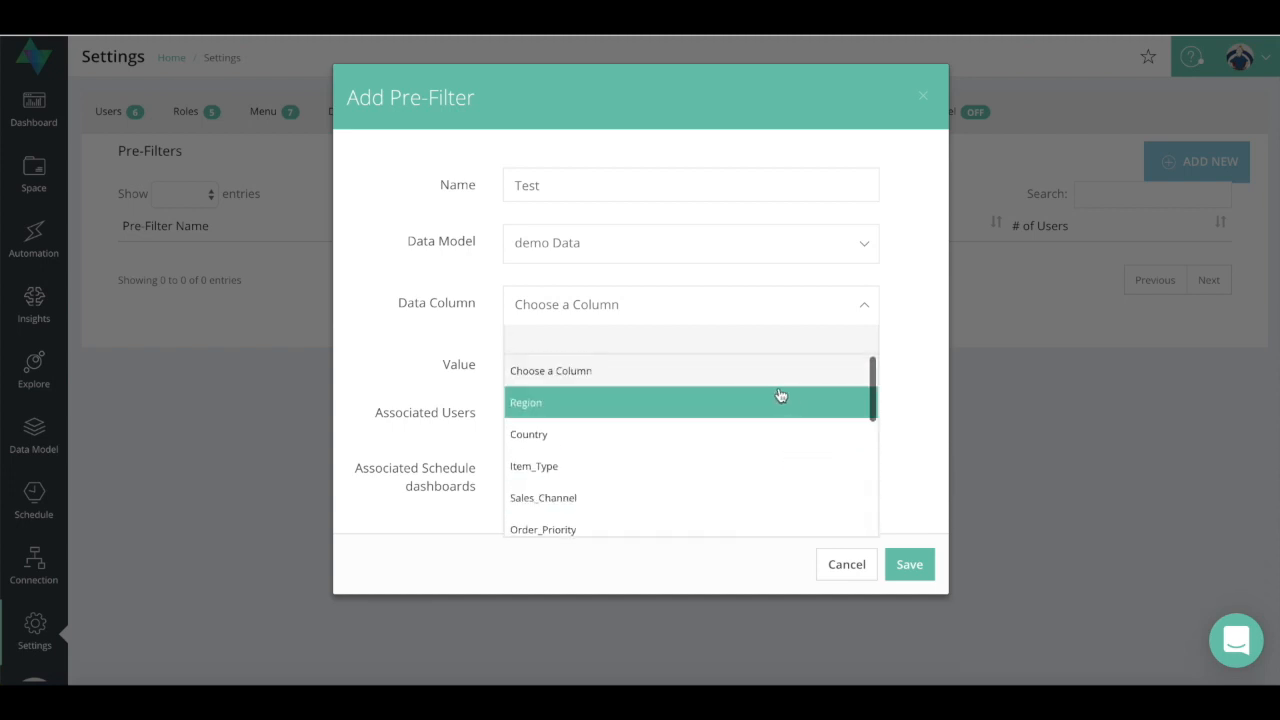
mouse_move(684, 434)
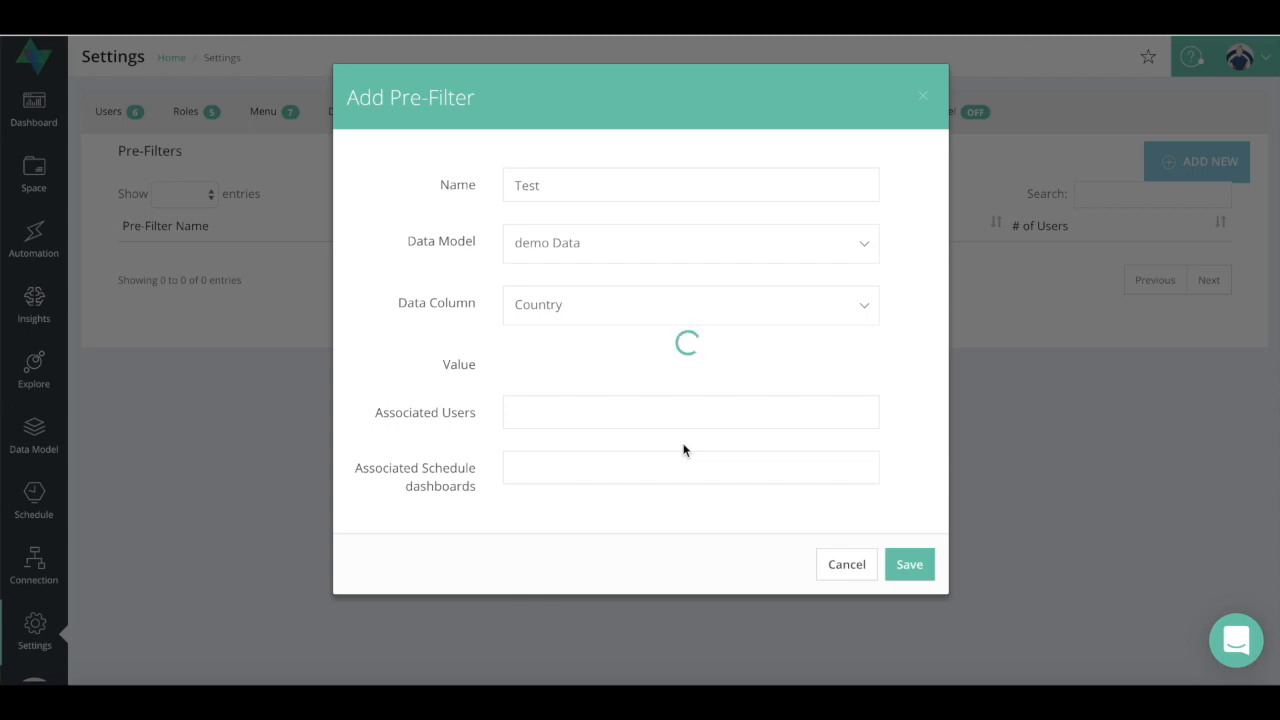
left_click(690, 364)
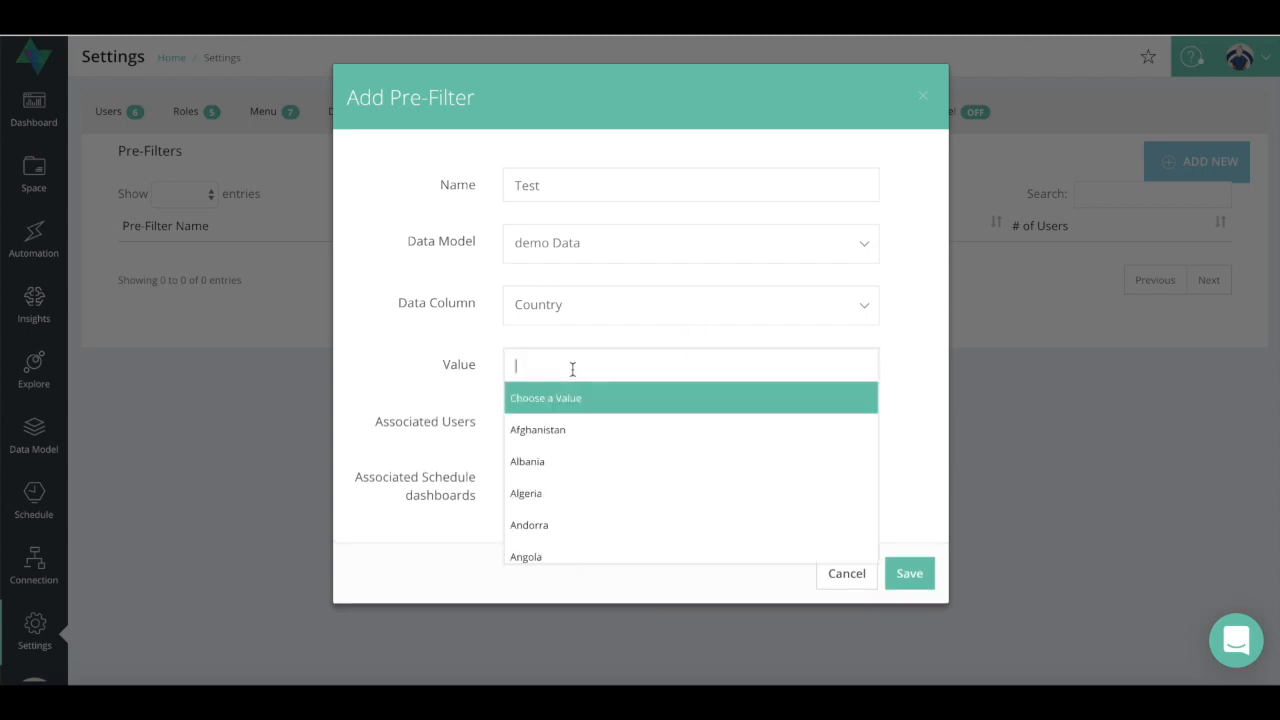
scroll("down", 3)
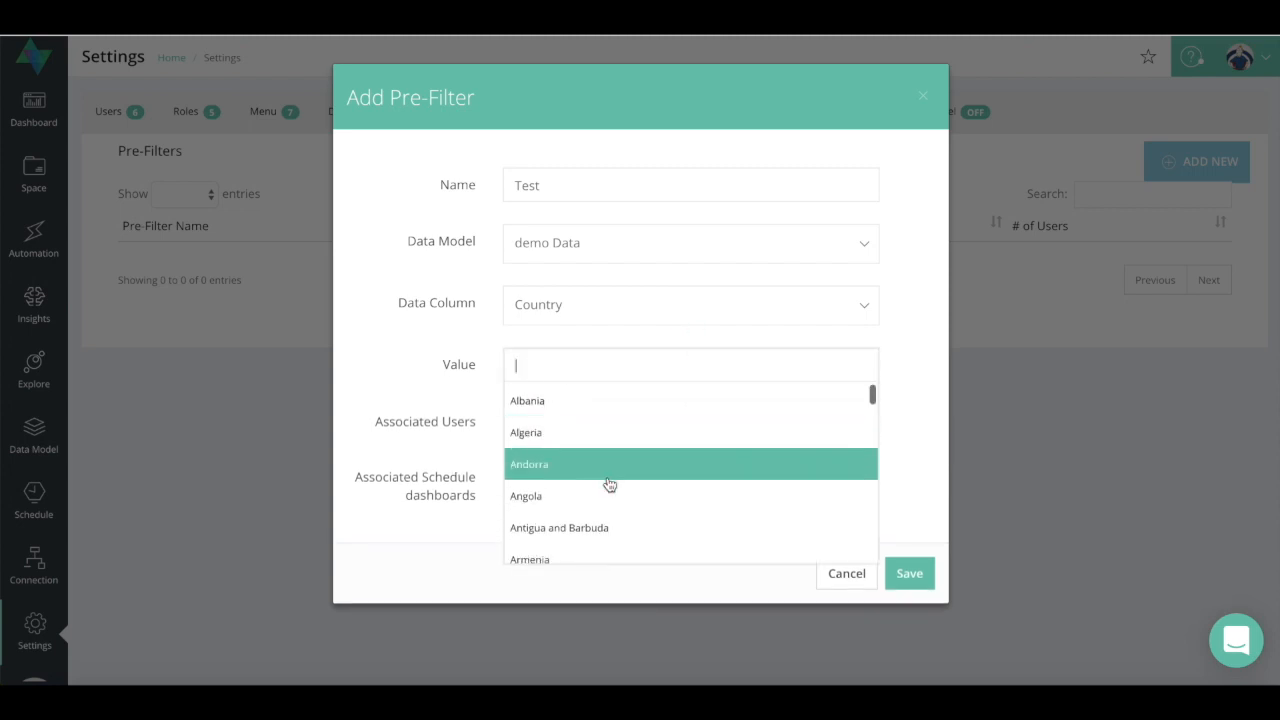
scroll("down", 3)
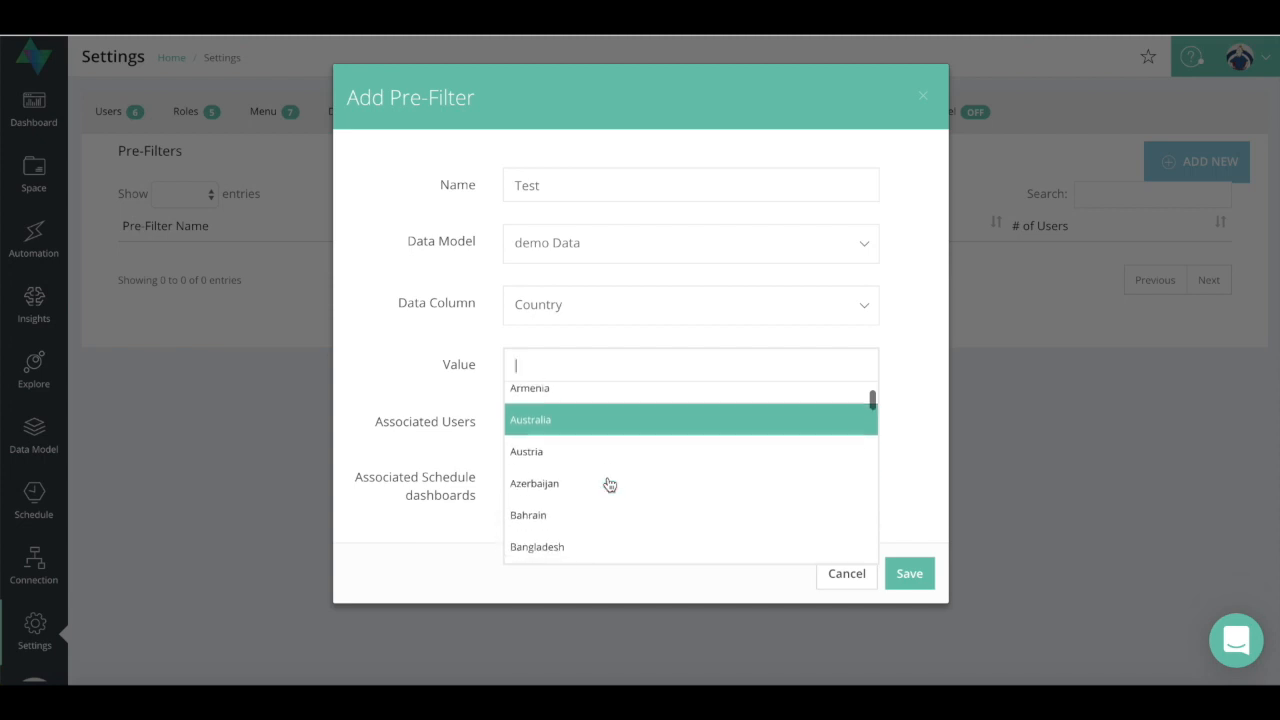
scroll("down", 3)
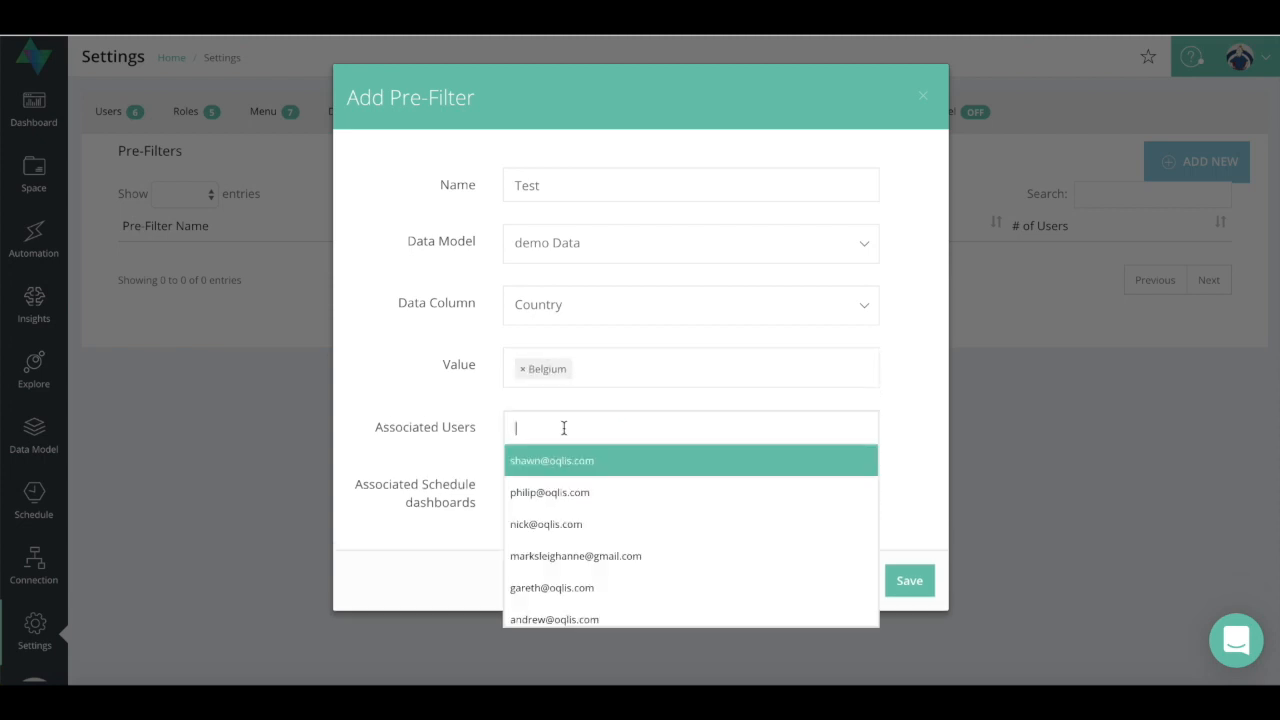
Add a user to the Country-is-Belgium pre-filter without saving it.
left_click(546, 524)
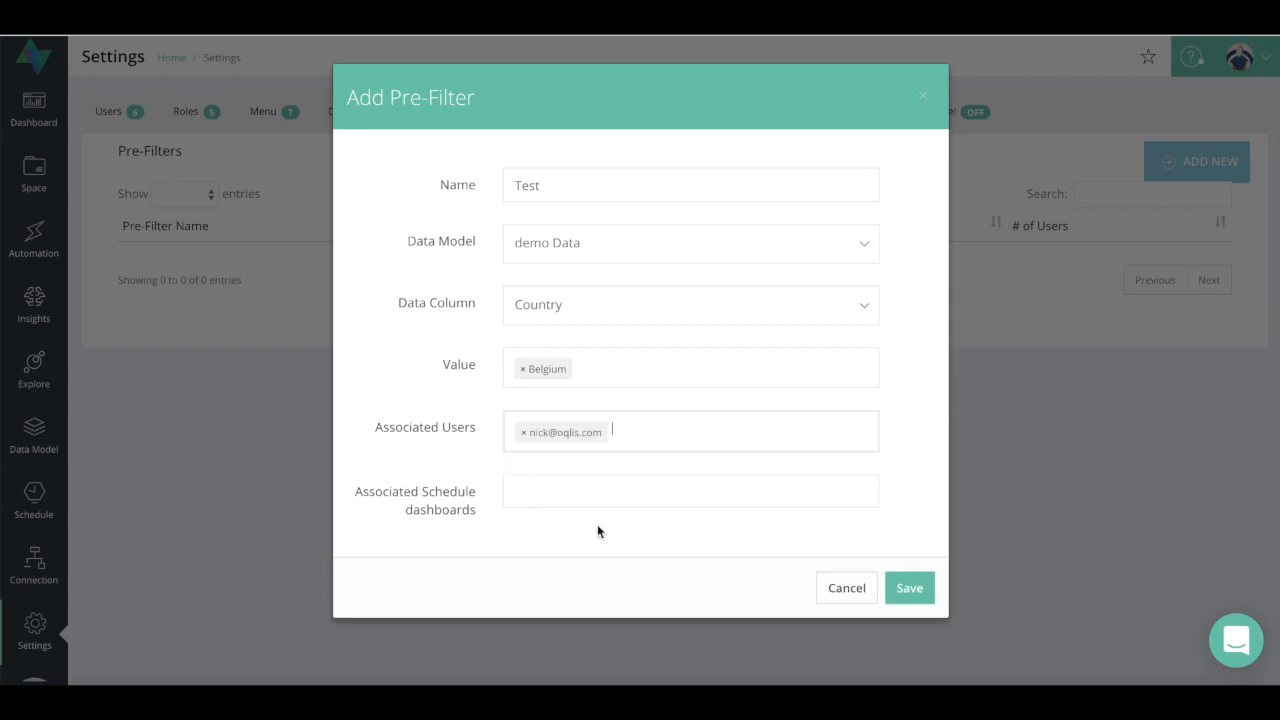
left_click(690, 490)
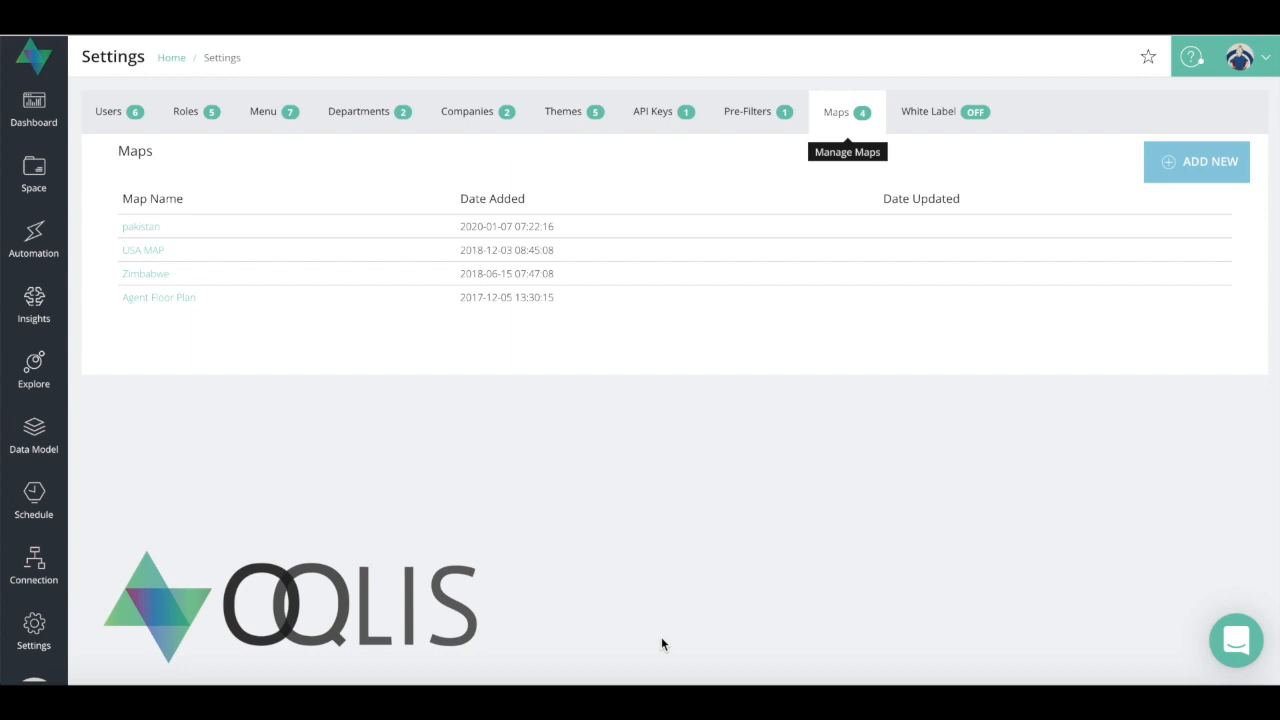
mouse_move(820, 640)
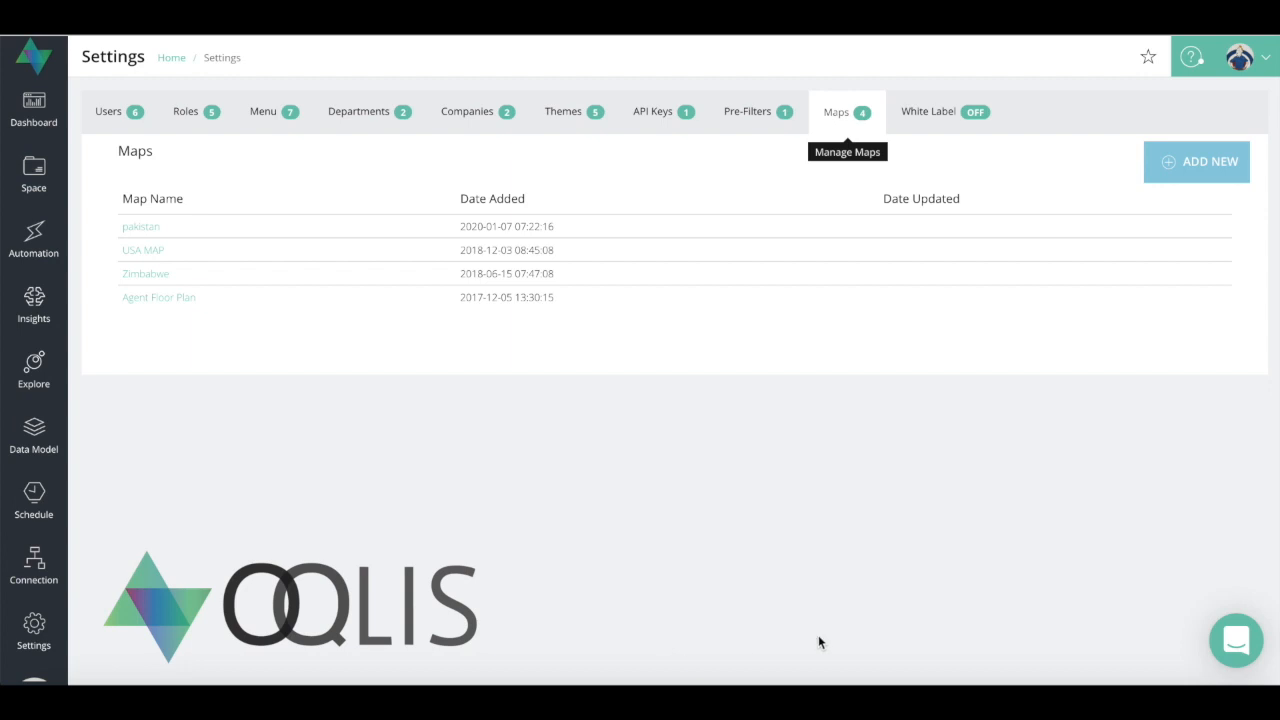
left_click(1196, 160)
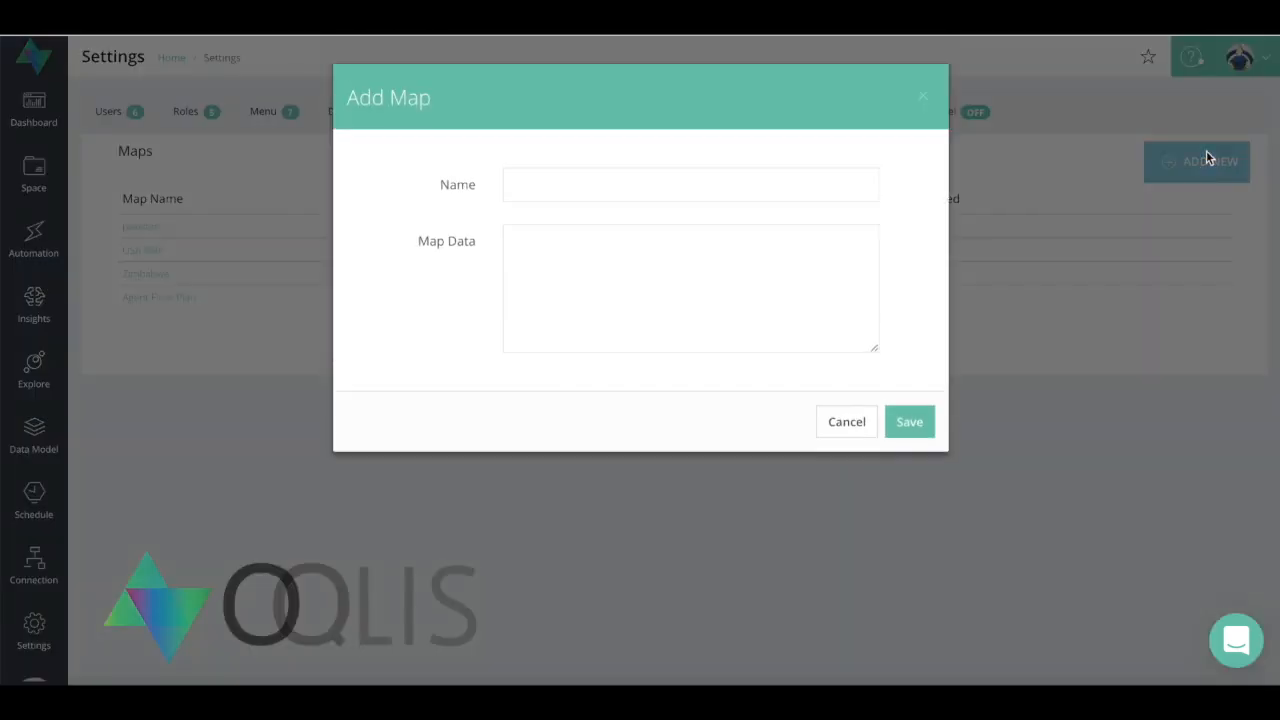
mouse_move(956, 56)
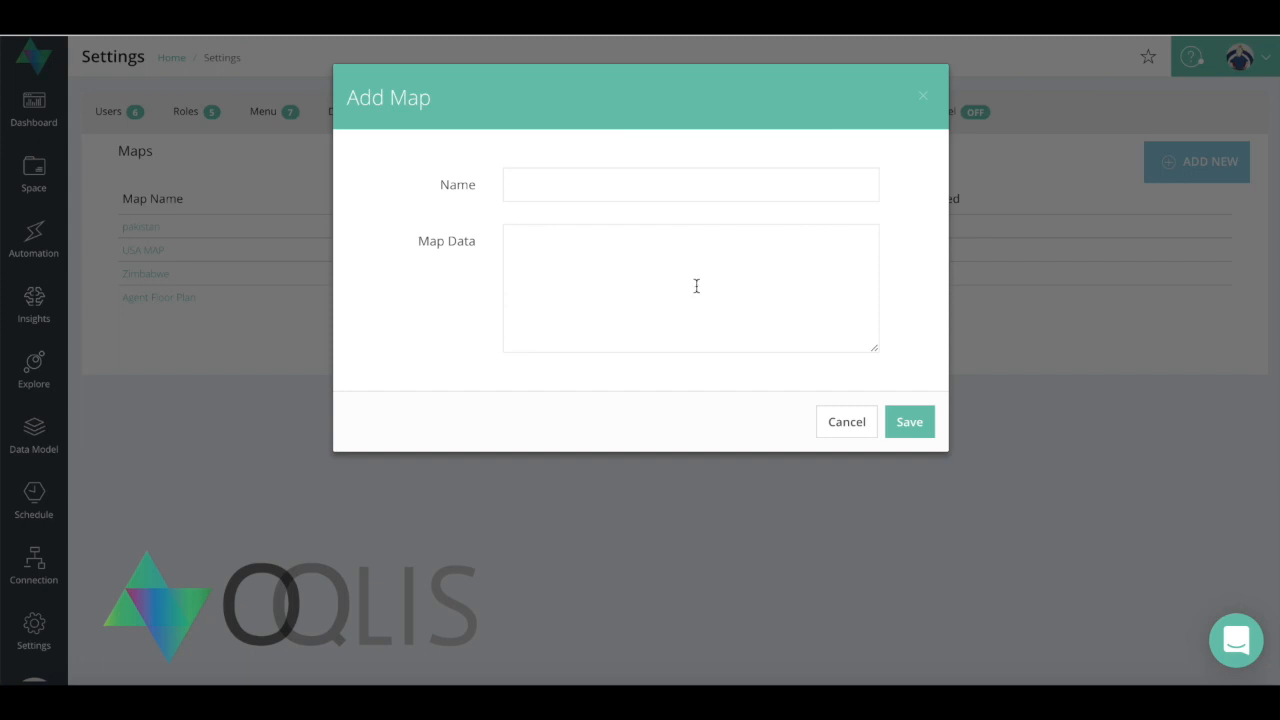
left_click(846, 420)
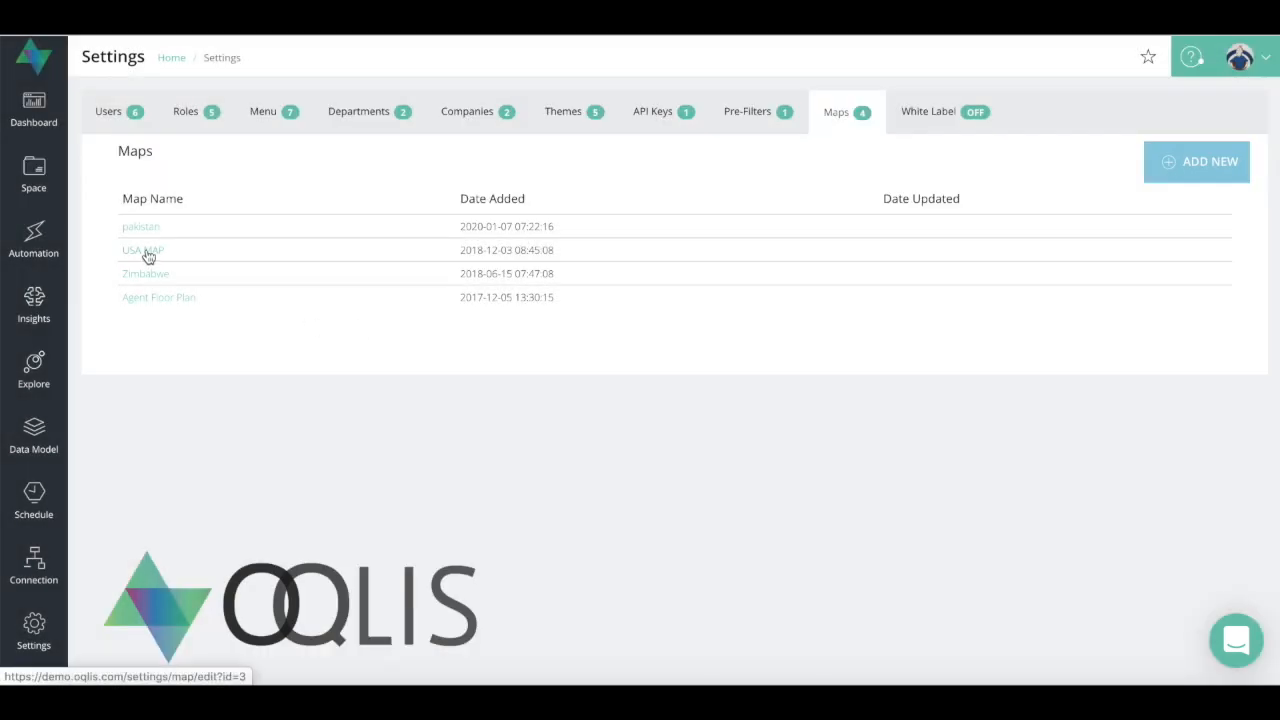
left_click(142, 248)
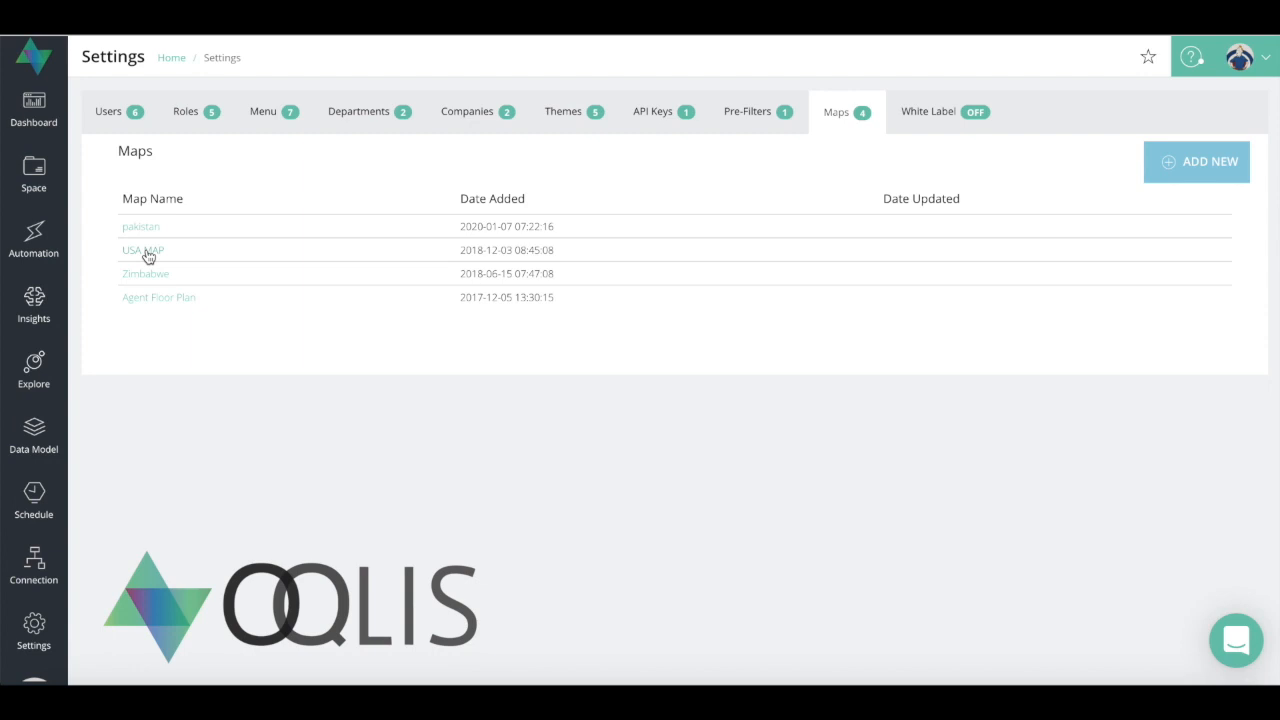
Review the USA MAP edit page with its GeoJSON data, then return to Settings Users.
left_click(144, 250)
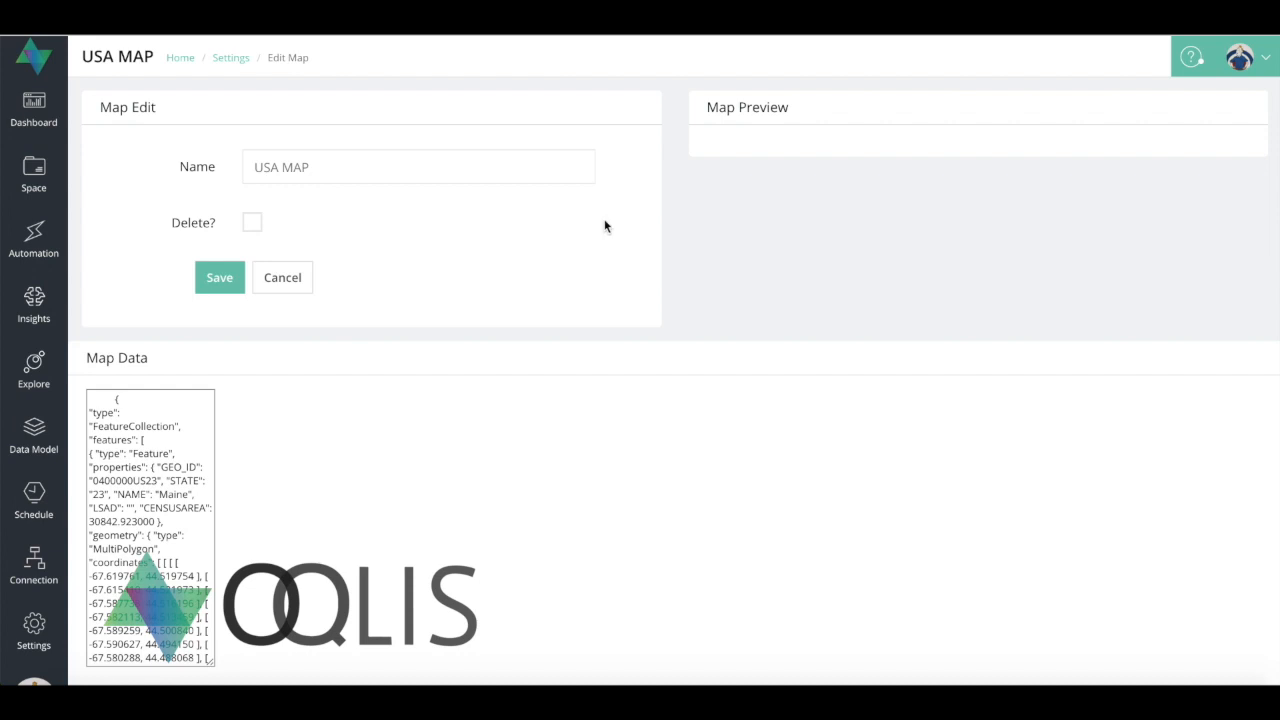
mouse_move(752, 112)
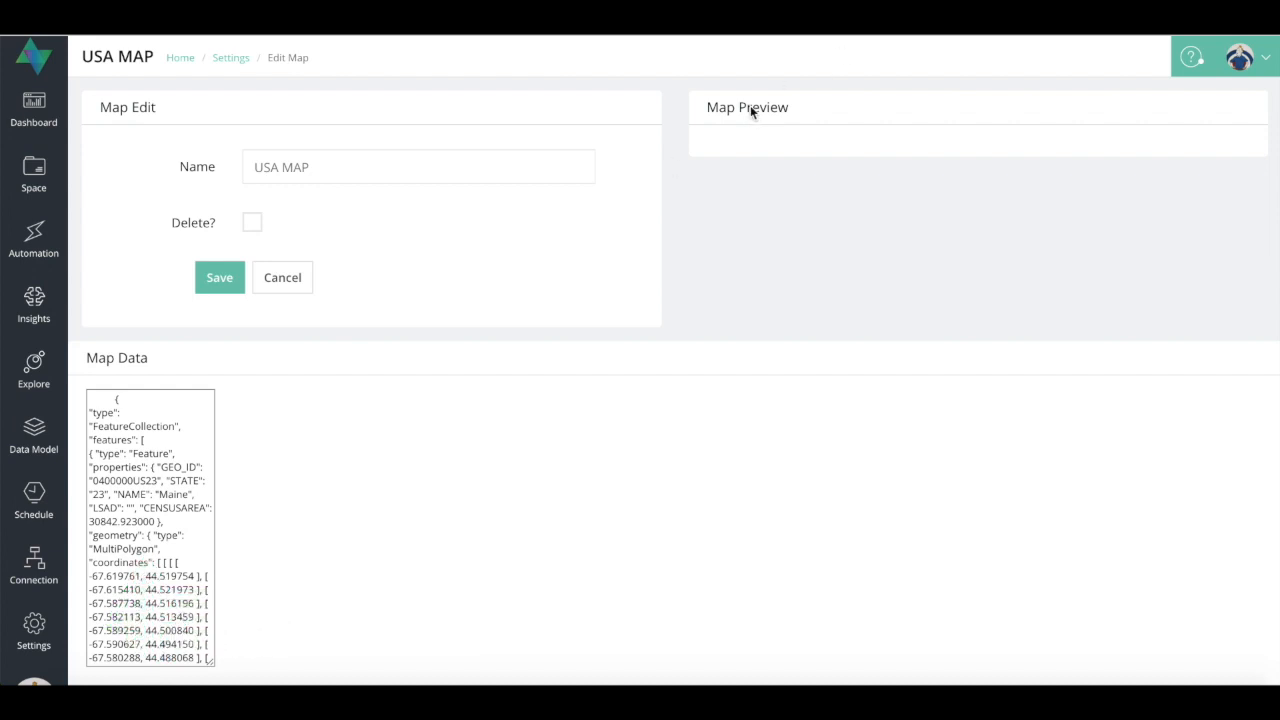
mouse_move(750, 110)
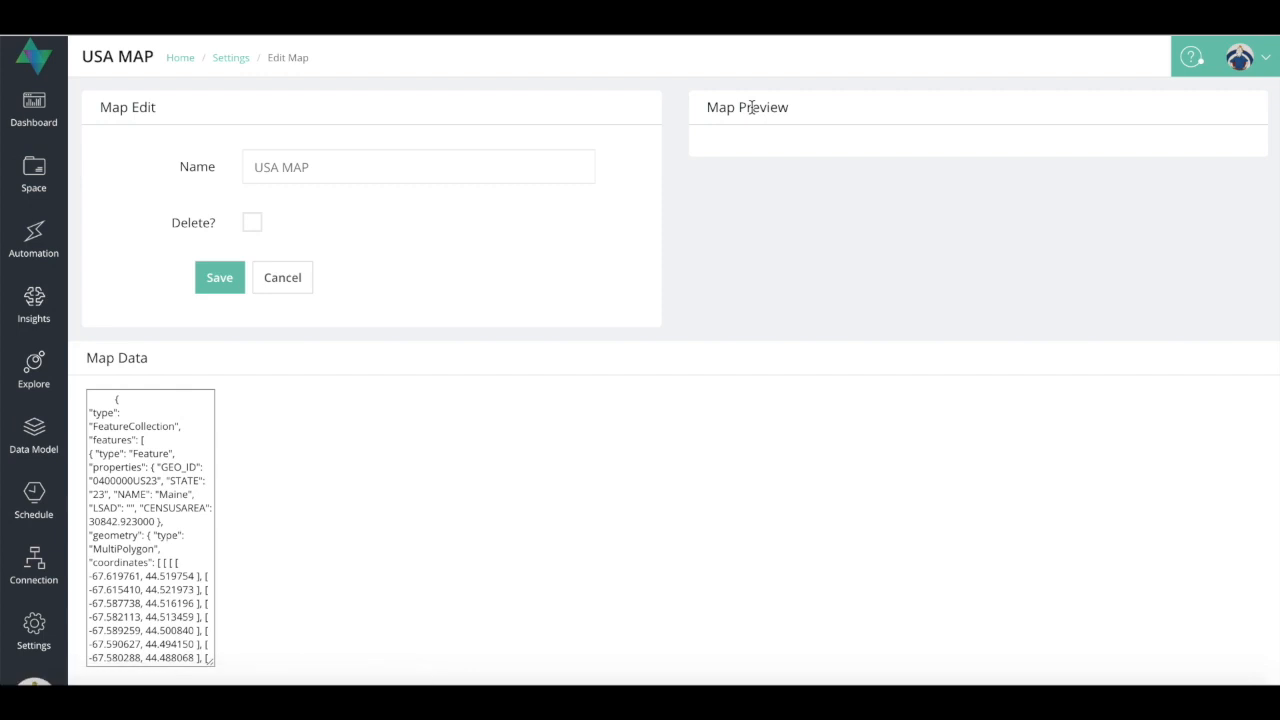
mouse_move(472, 82)
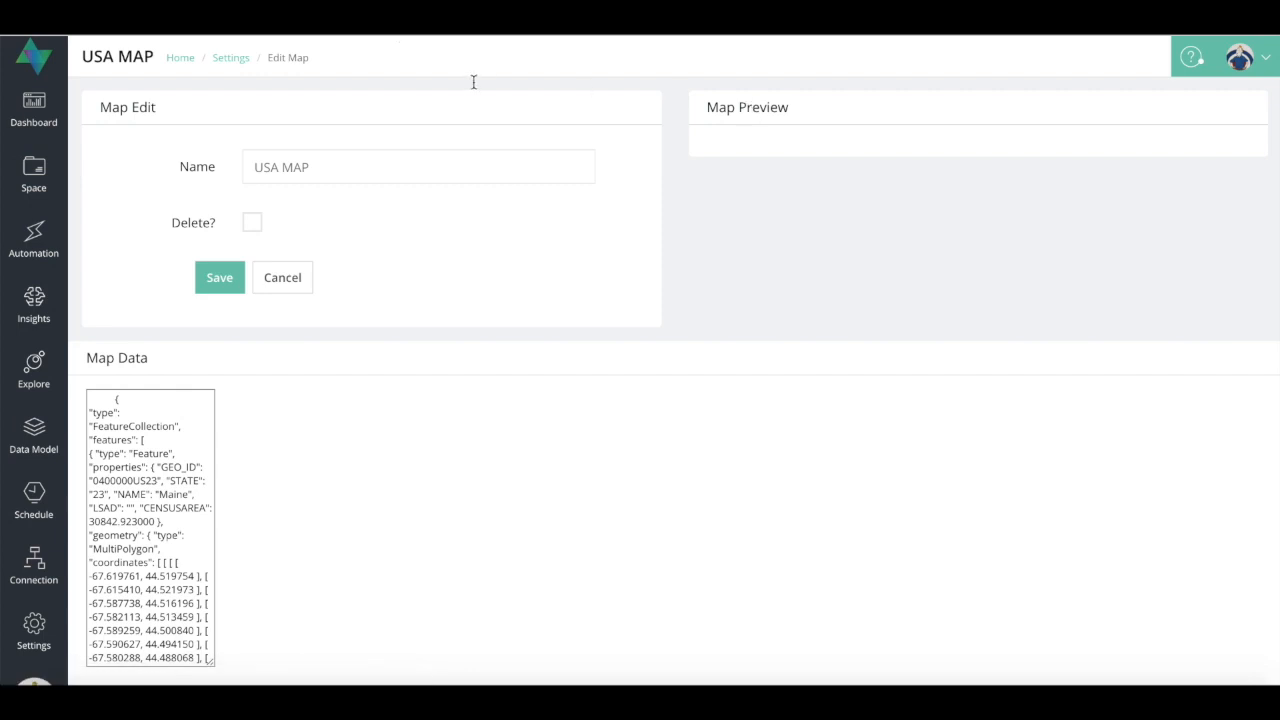
left_click(230, 56)
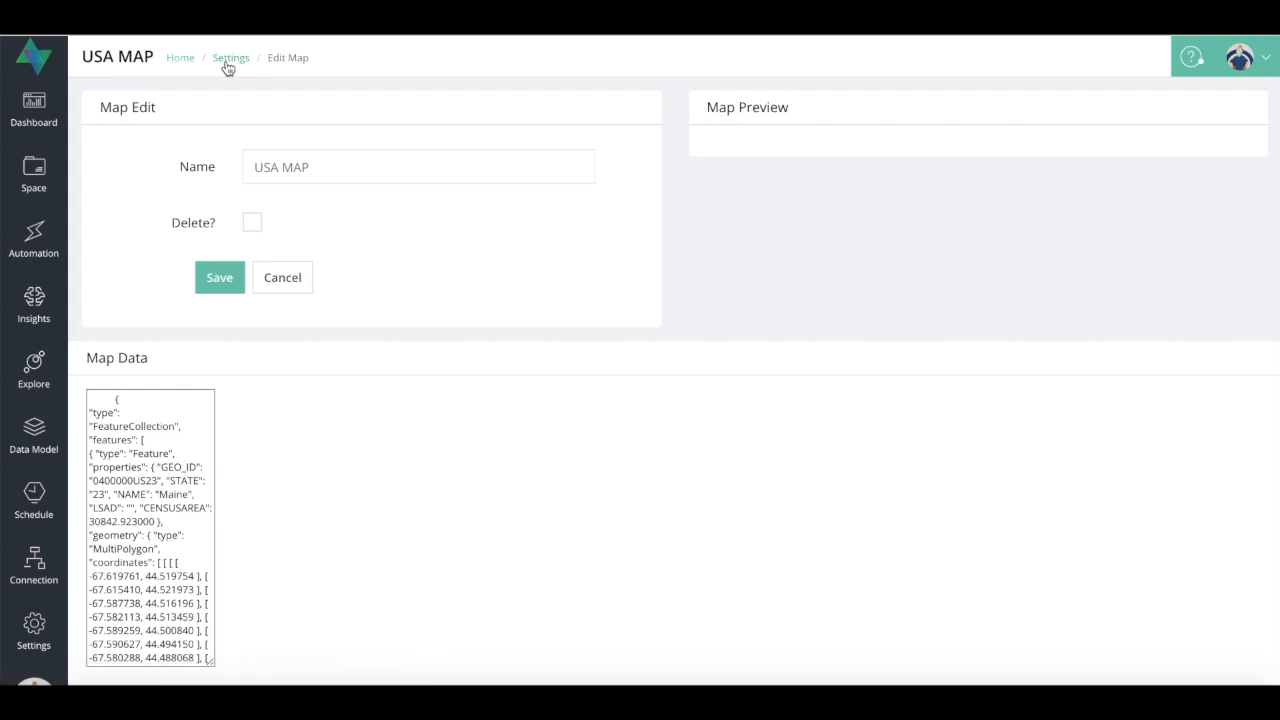
left_click(230, 56)
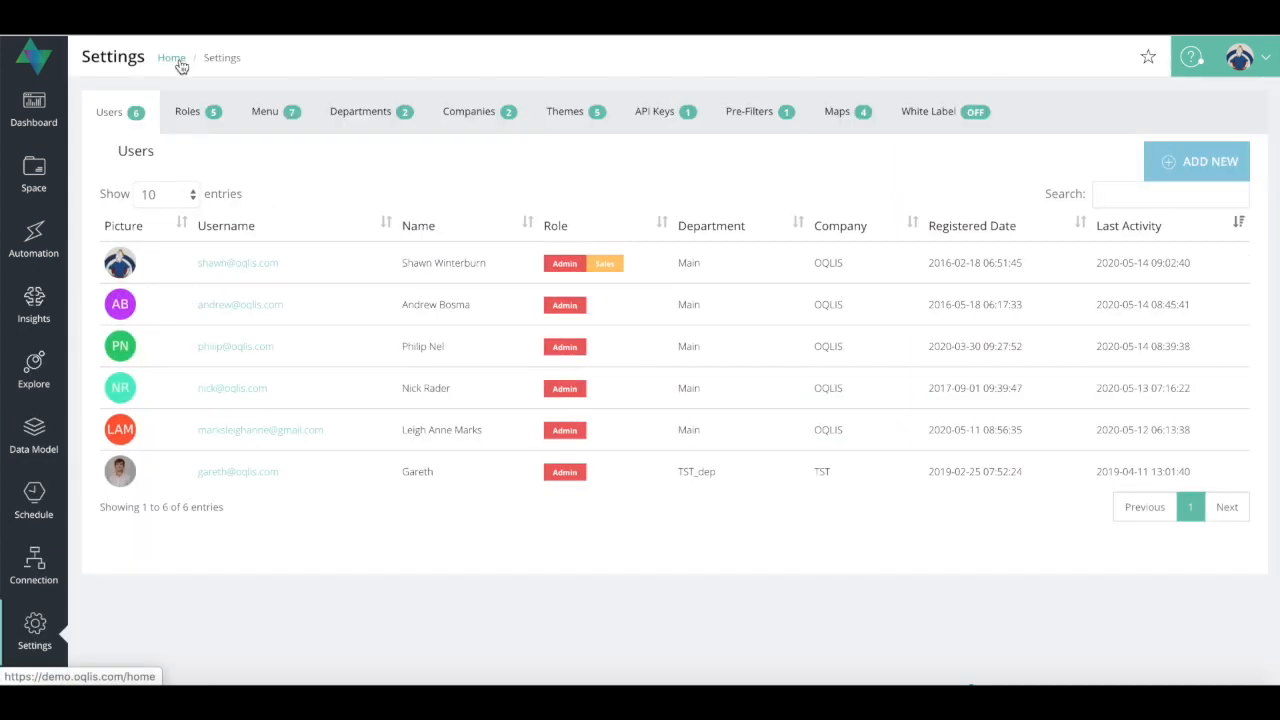